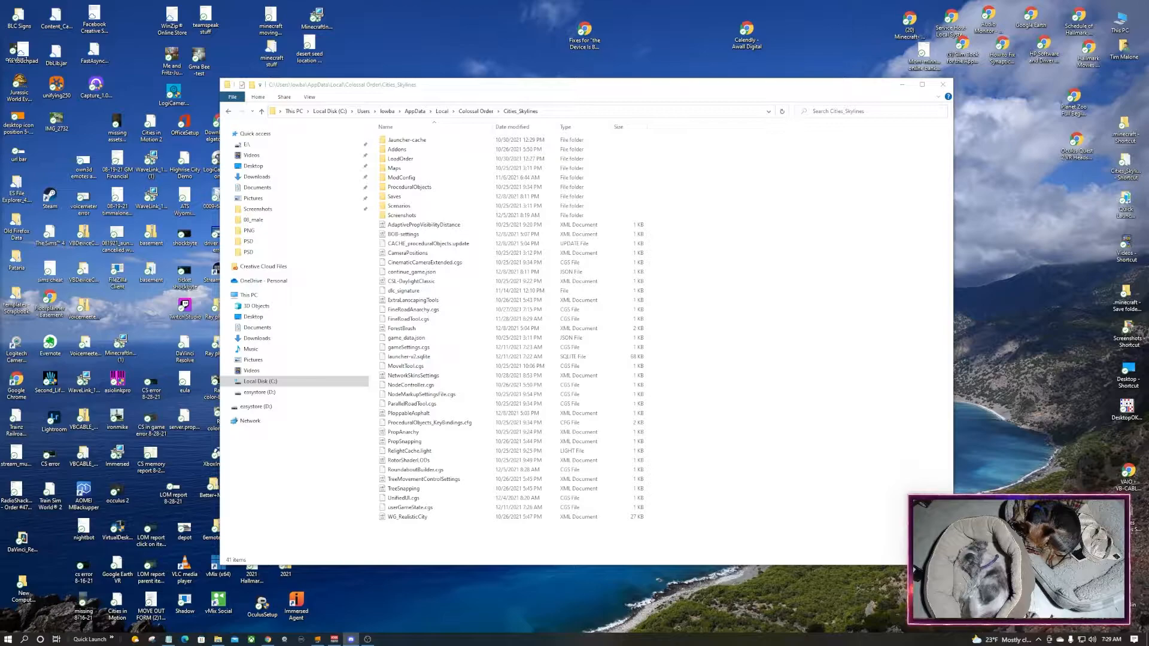
Leave the Cities_Skylines settings folder and show This PC with its drives
click(410, 357)
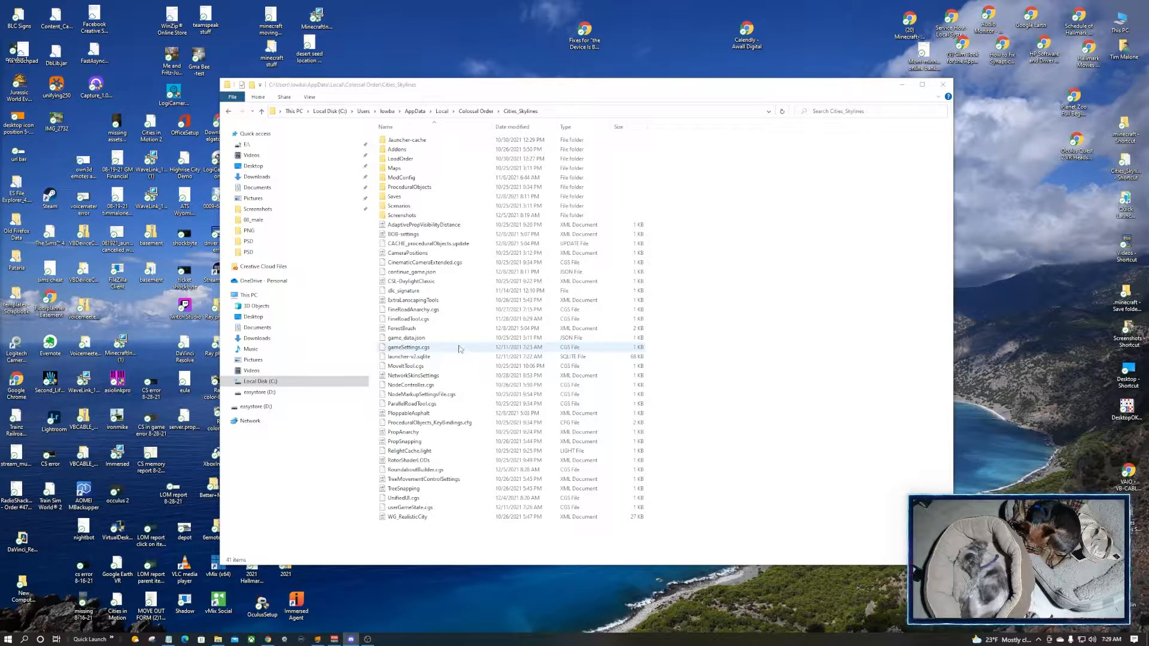
click(408, 139)
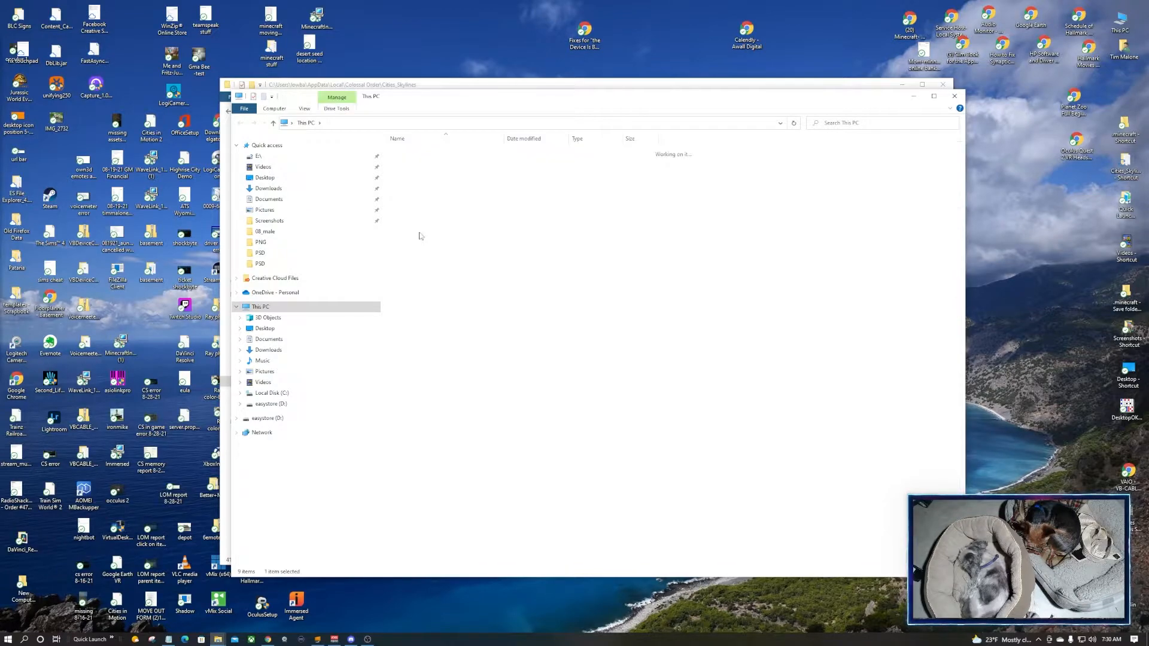
Browse Local Disk (C:) down through Users > AppData > Local into the Steam folder
click(272, 392)
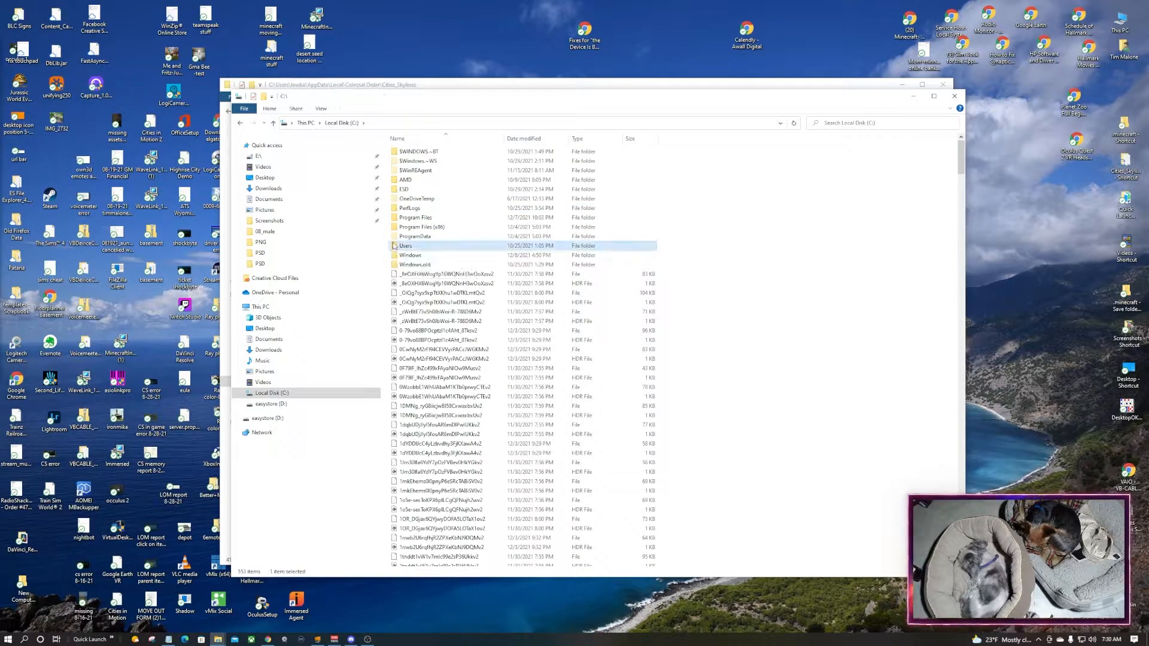
double_click(406, 246)
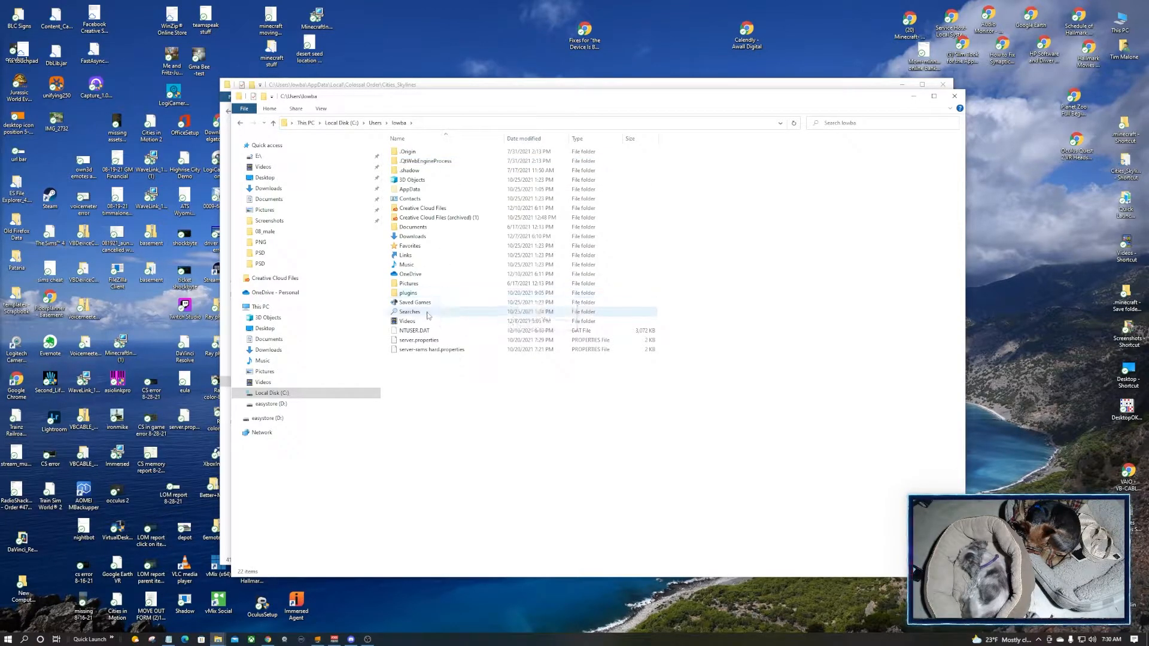
mouse_move(414, 302)
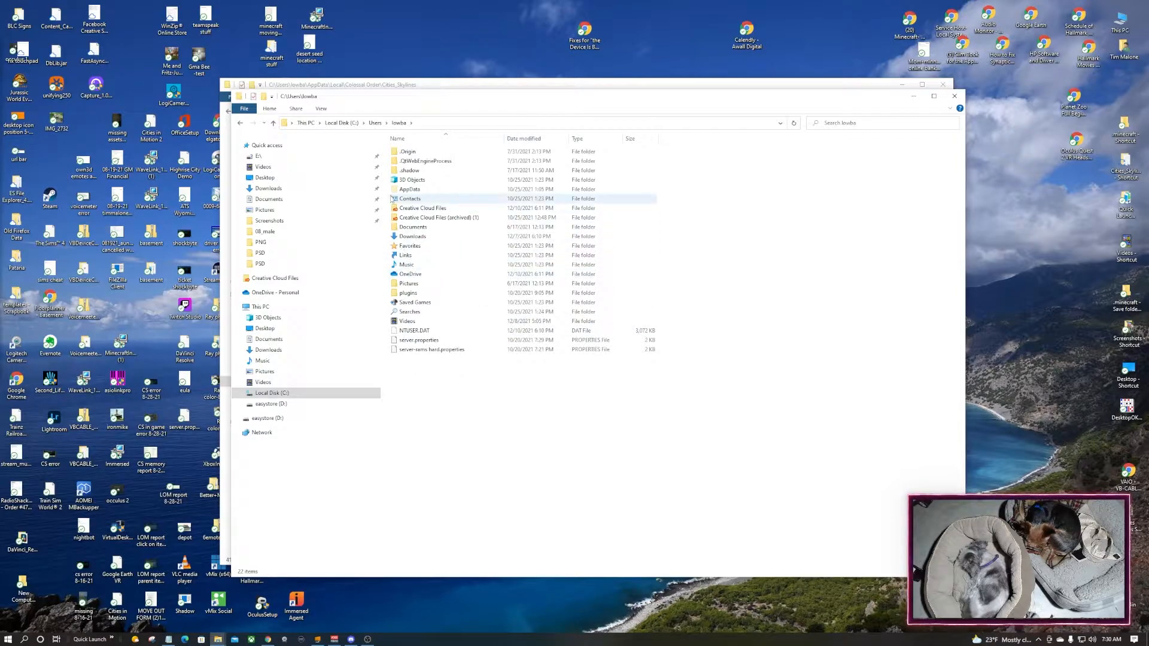
double_click(409, 189)
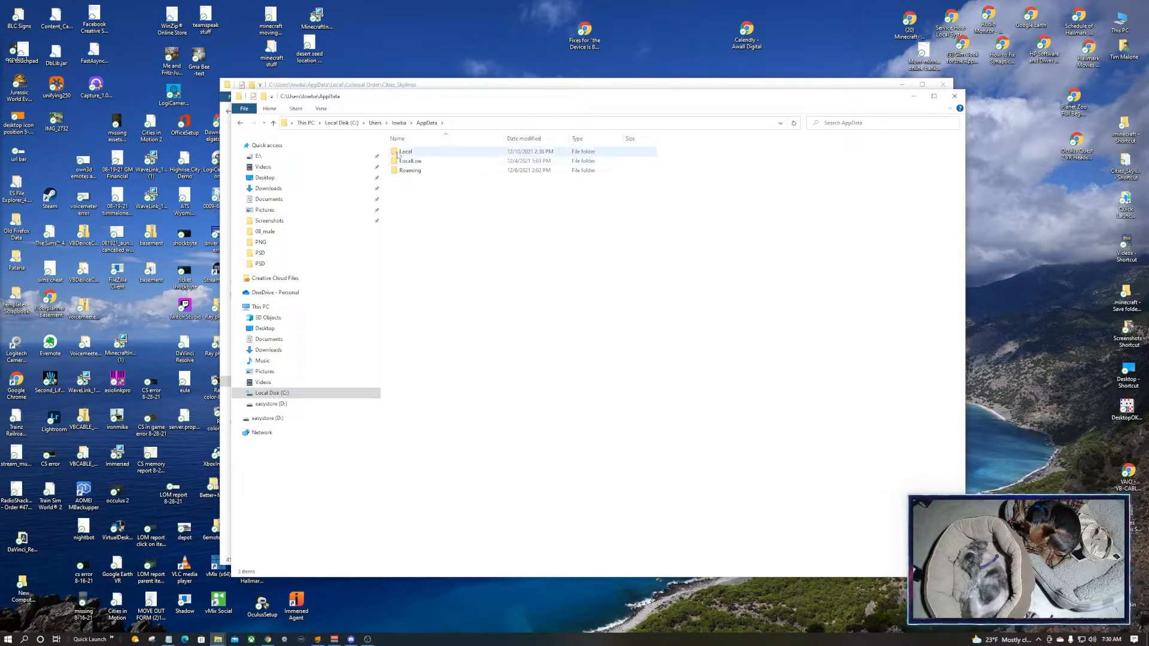
double_click(405, 152)
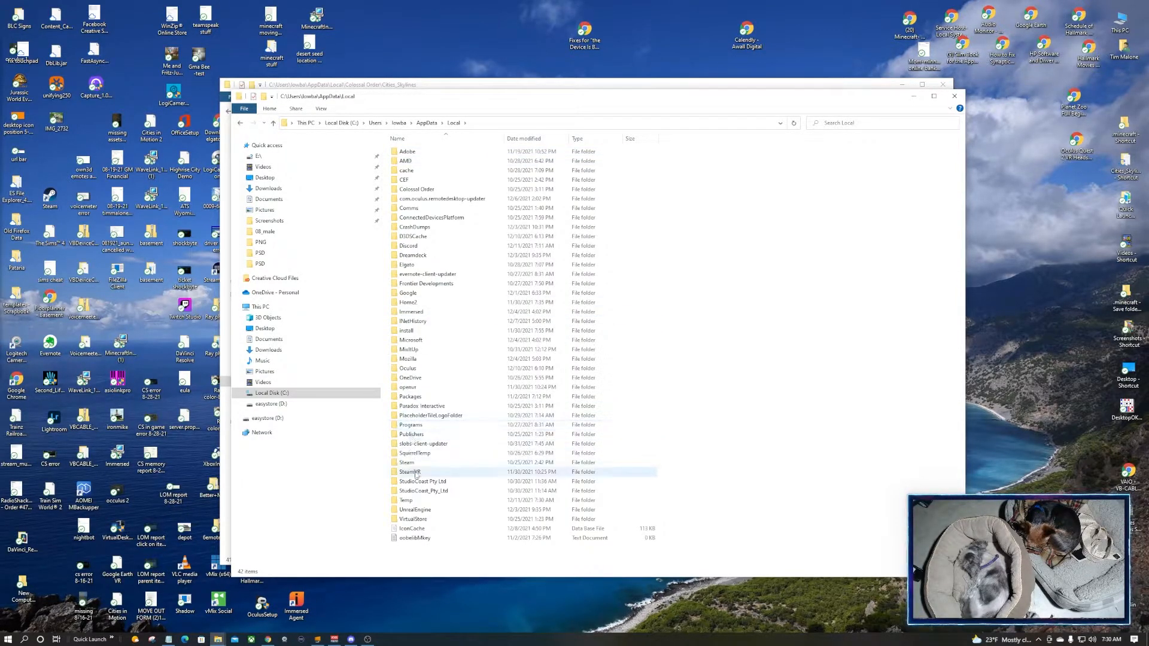
click(406, 462)
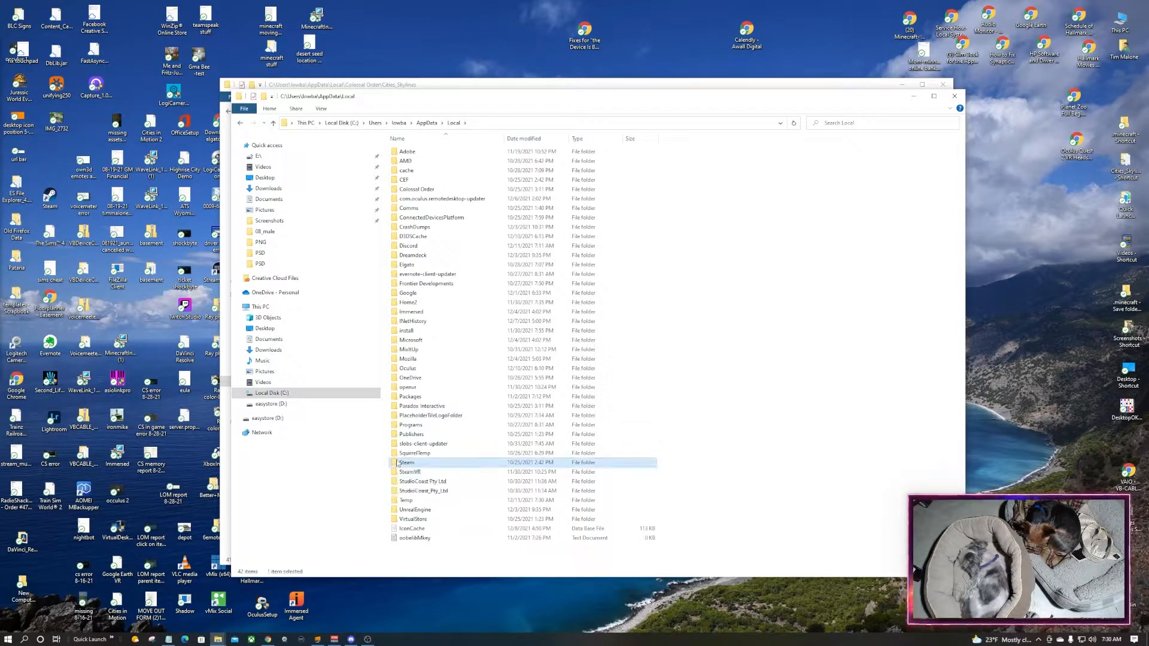
double_click(406, 462)
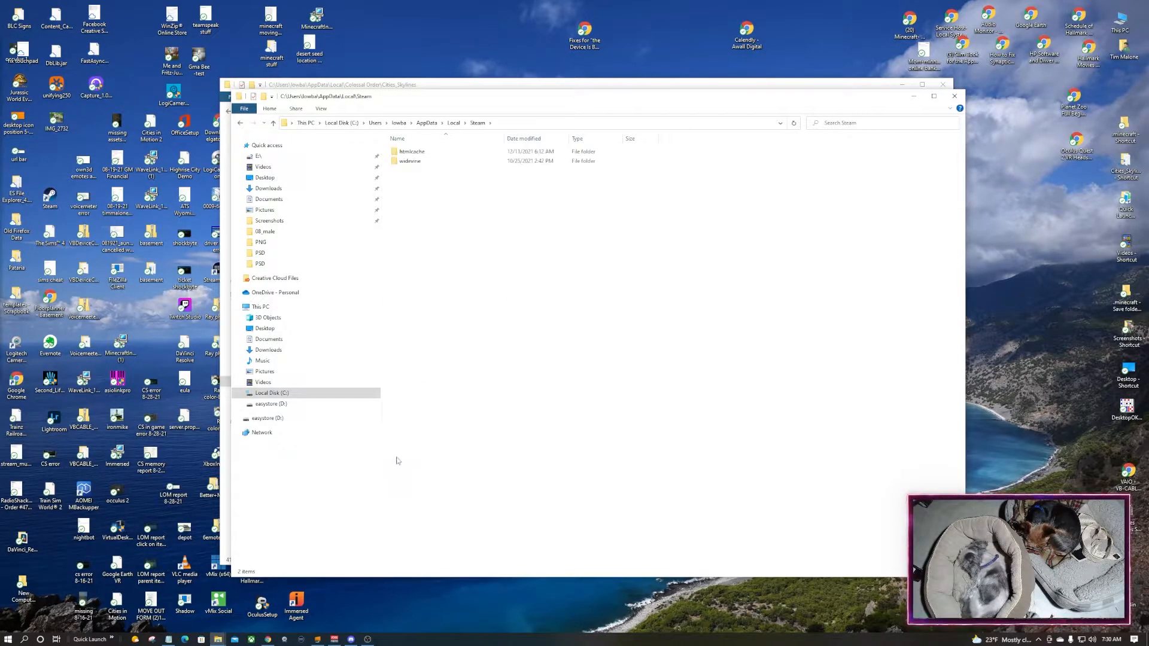
mouse_move(241, 122)
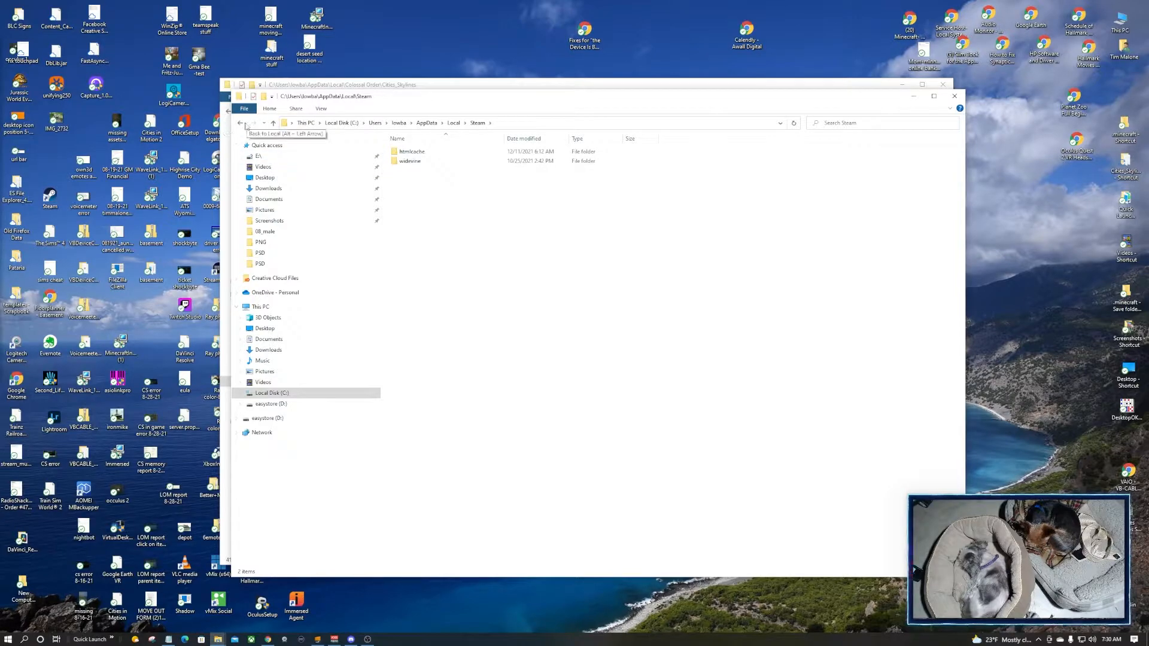
Step back up from Steam through Local and AppData to the user's home folder
click(240, 122)
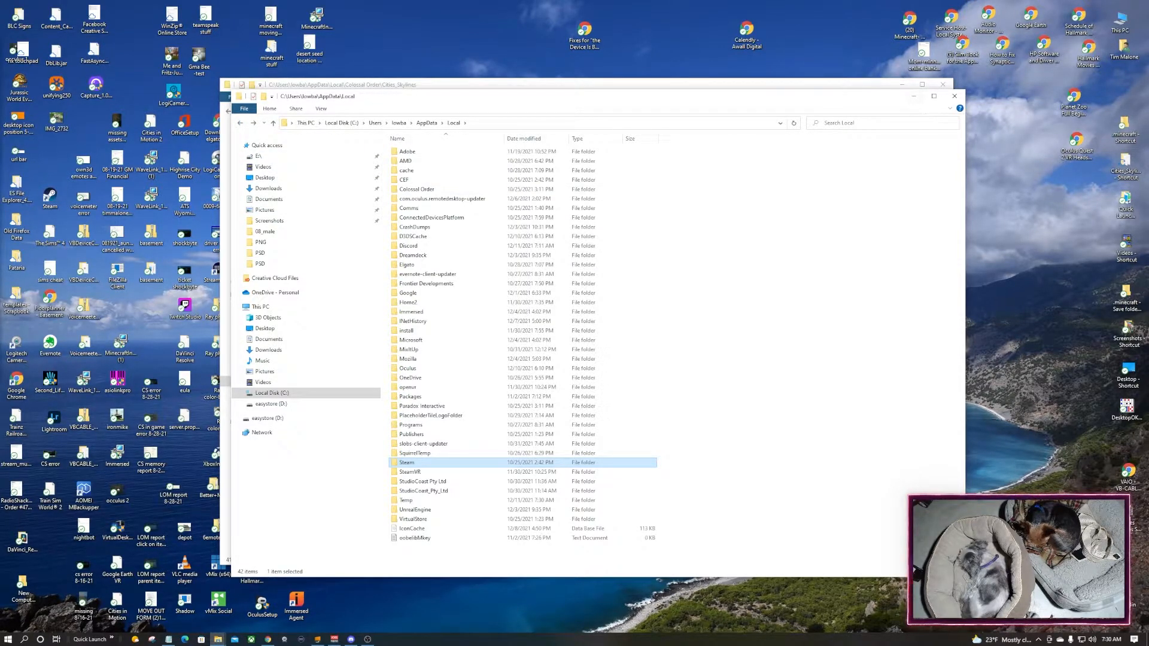
click(241, 122)
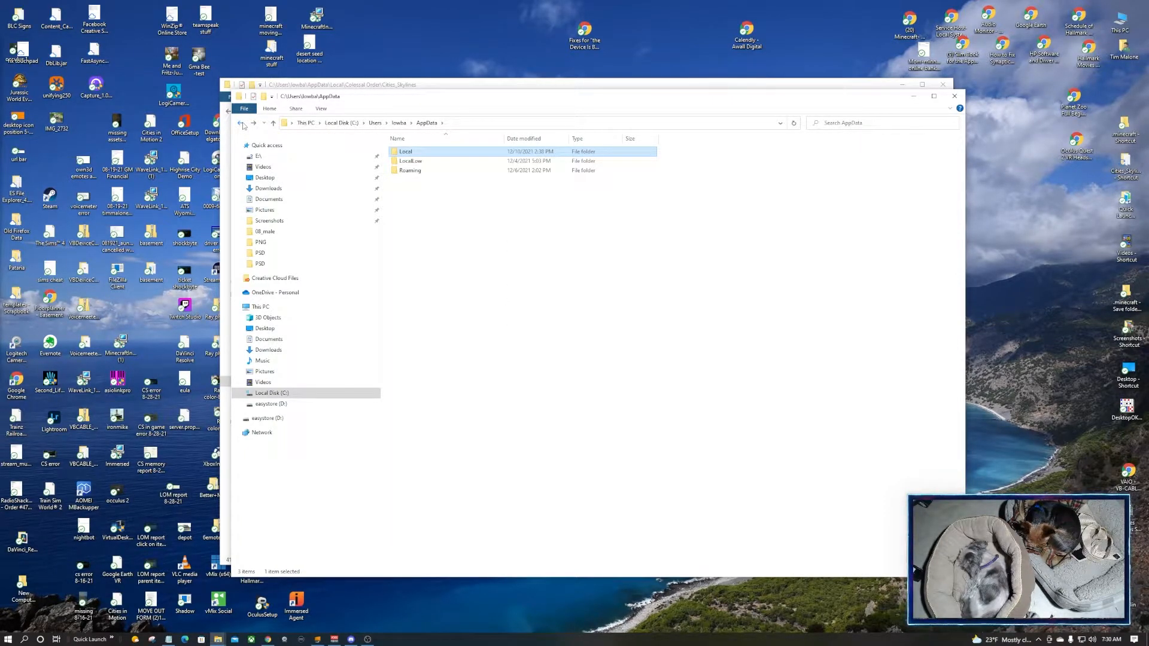
click(241, 122)
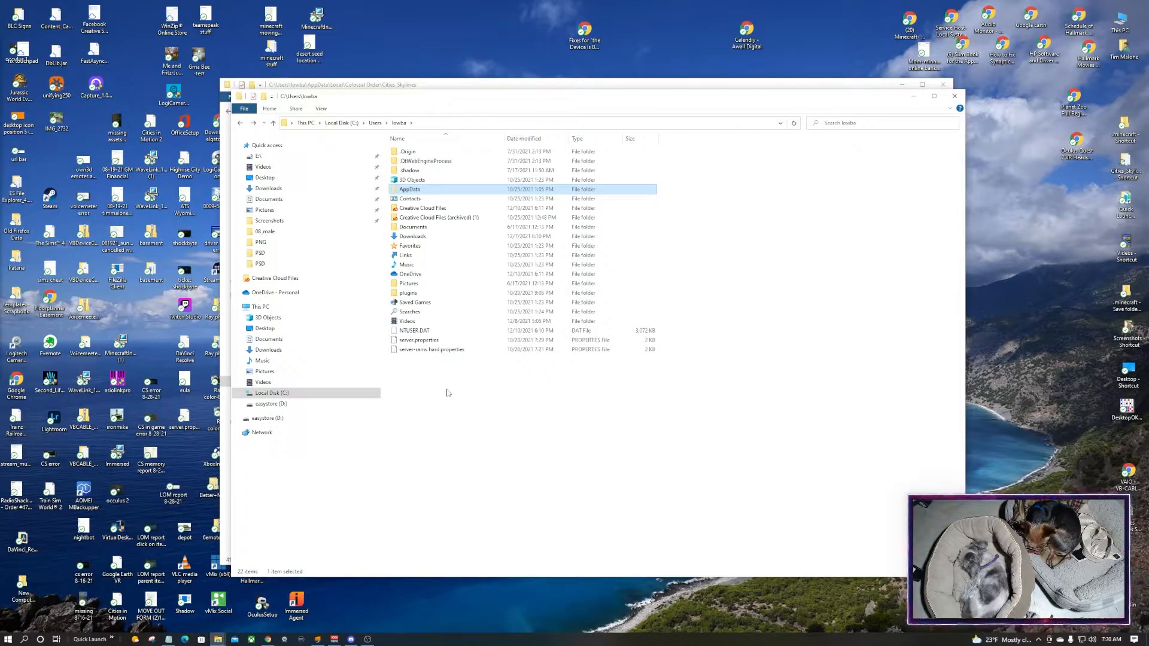
mouse_move(444, 379)
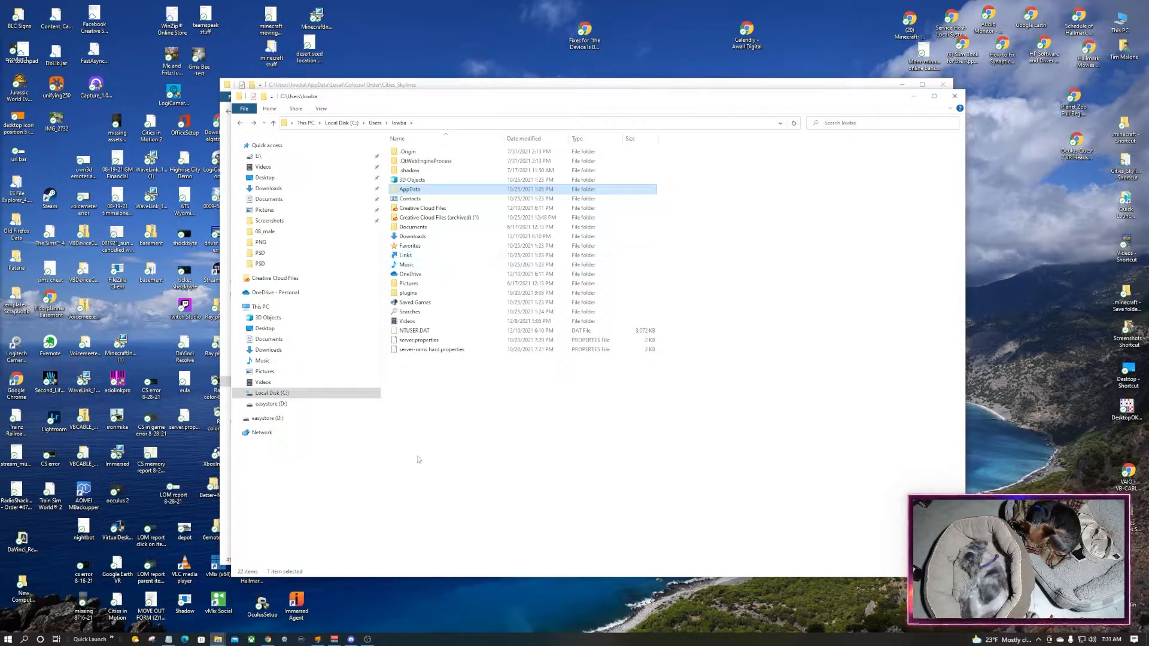
mouse_move(500, 416)
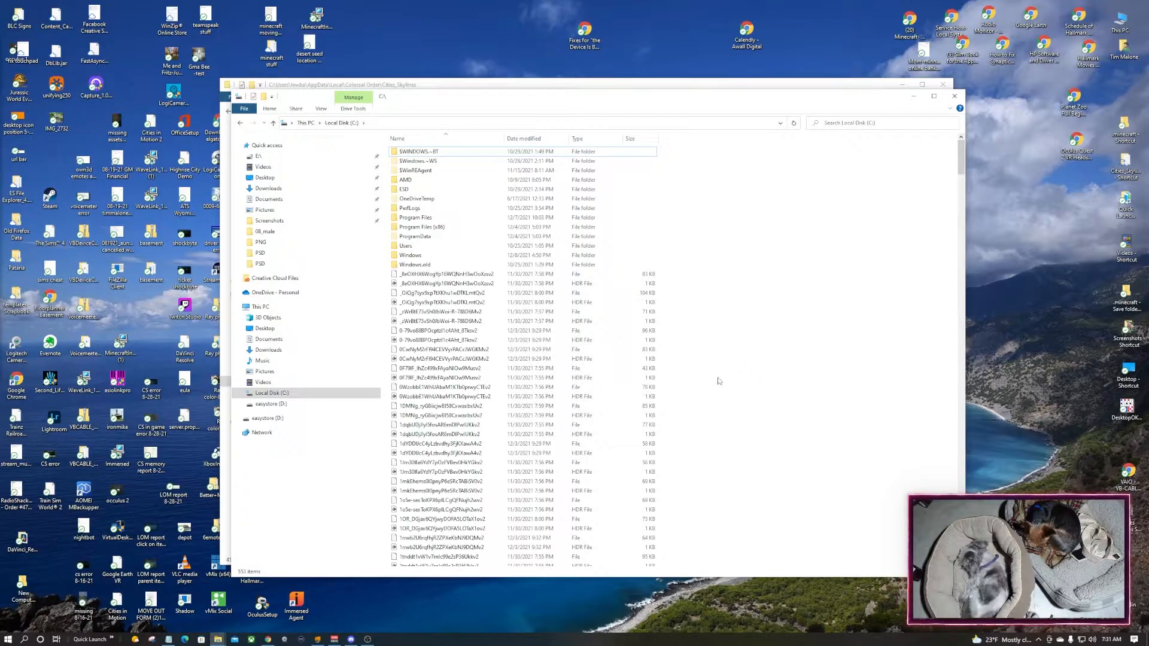
Look inside Program Files, return to the C: root, and enter Program Files (x86)
click(415, 216)
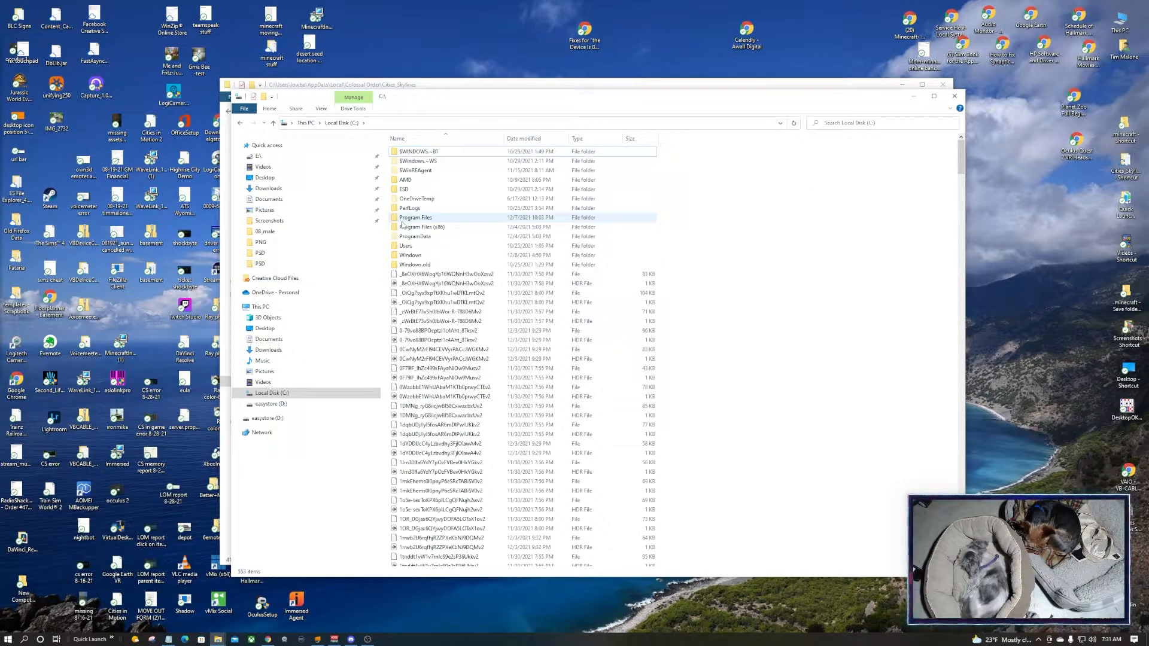
double_click(416, 217)
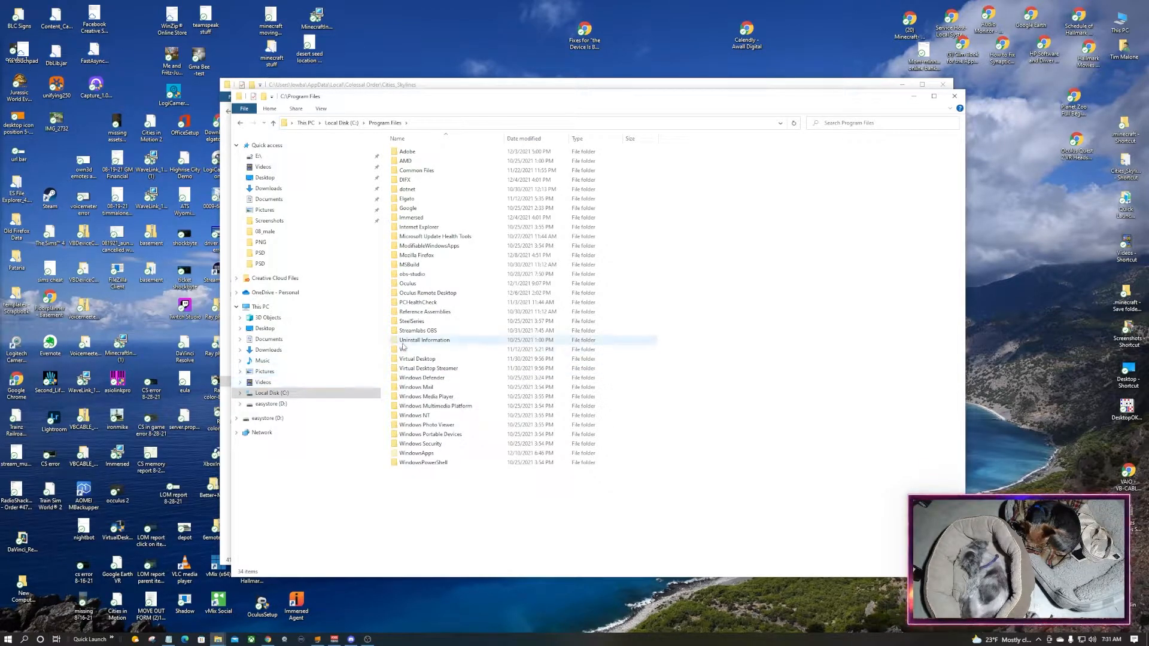
mouse_move(410, 321)
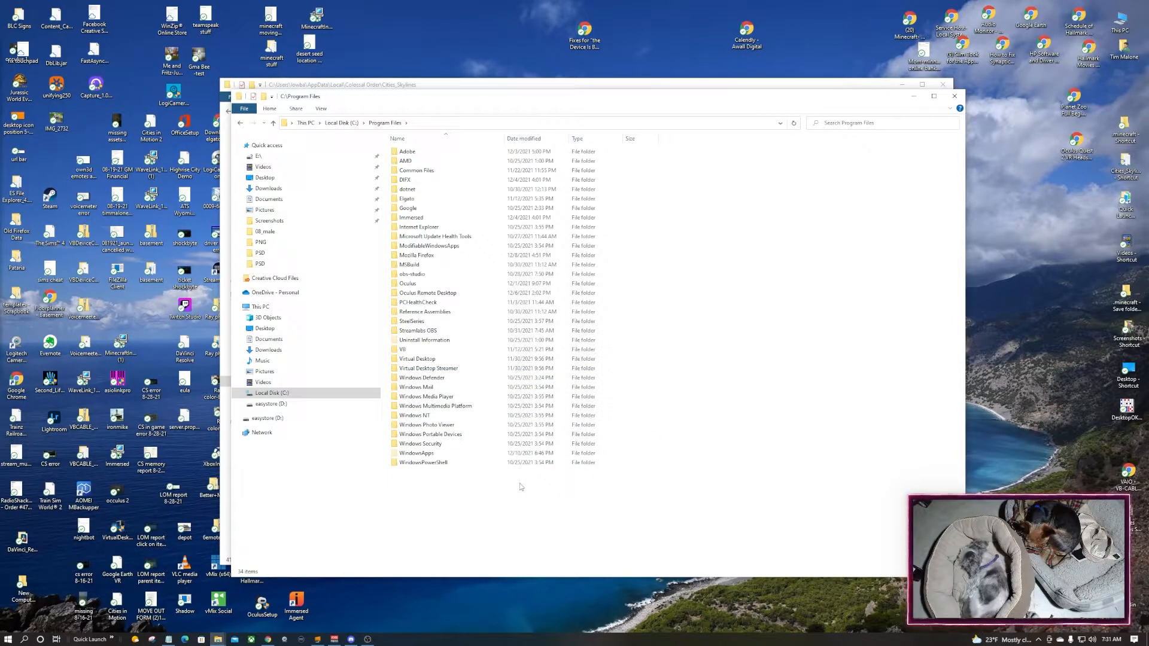
click(342, 122)
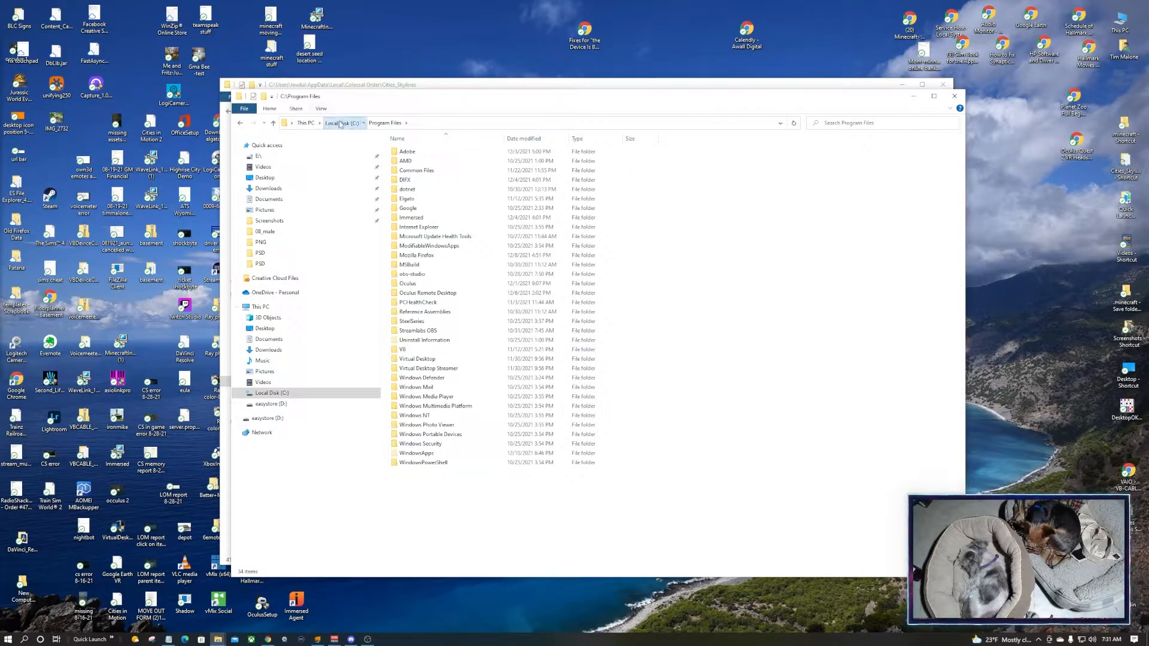
click(341, 122)
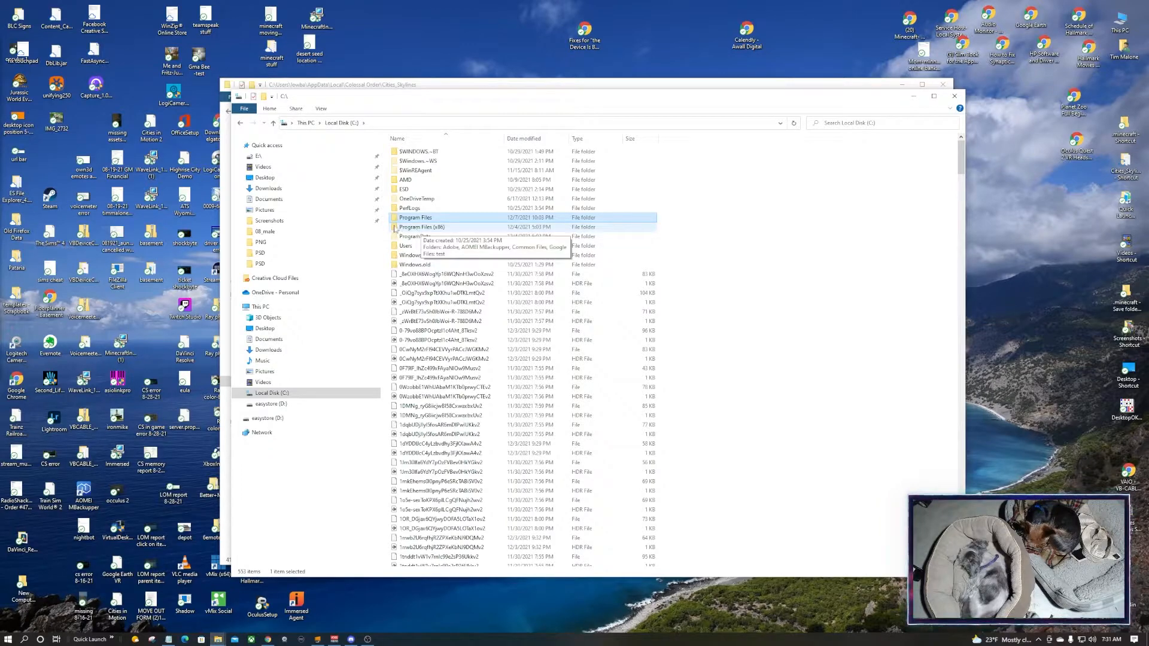
double_click(421, 228)
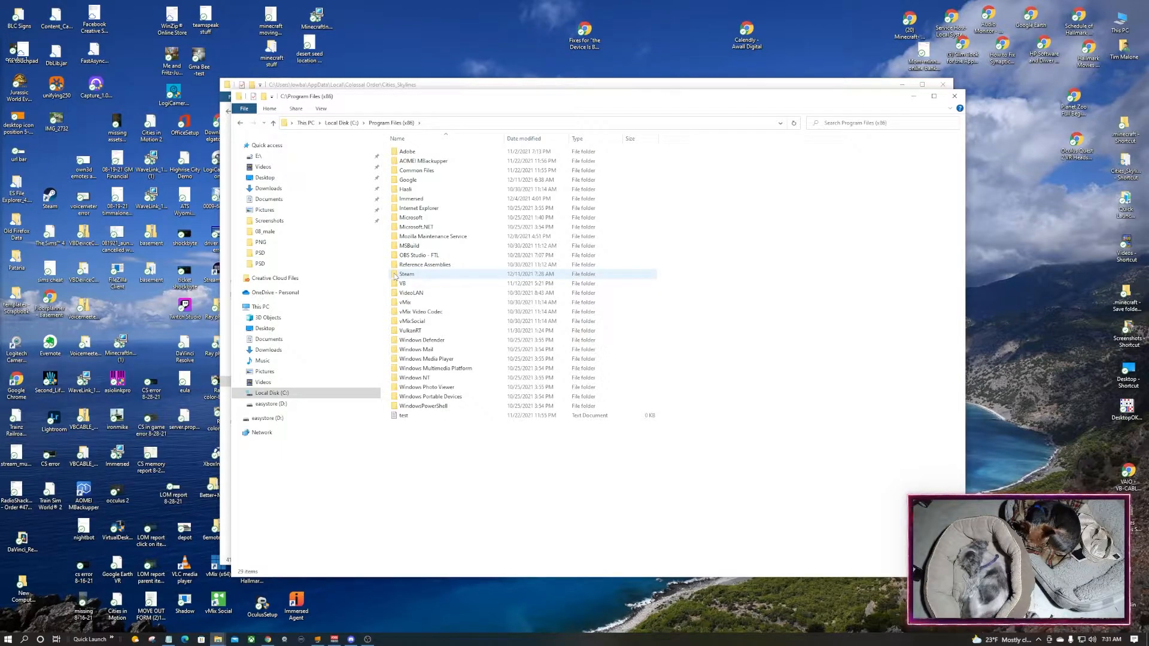
Enter Steam's steamapps folder under Program Files (x86) and select the workshop folder
double_click(407, 273)
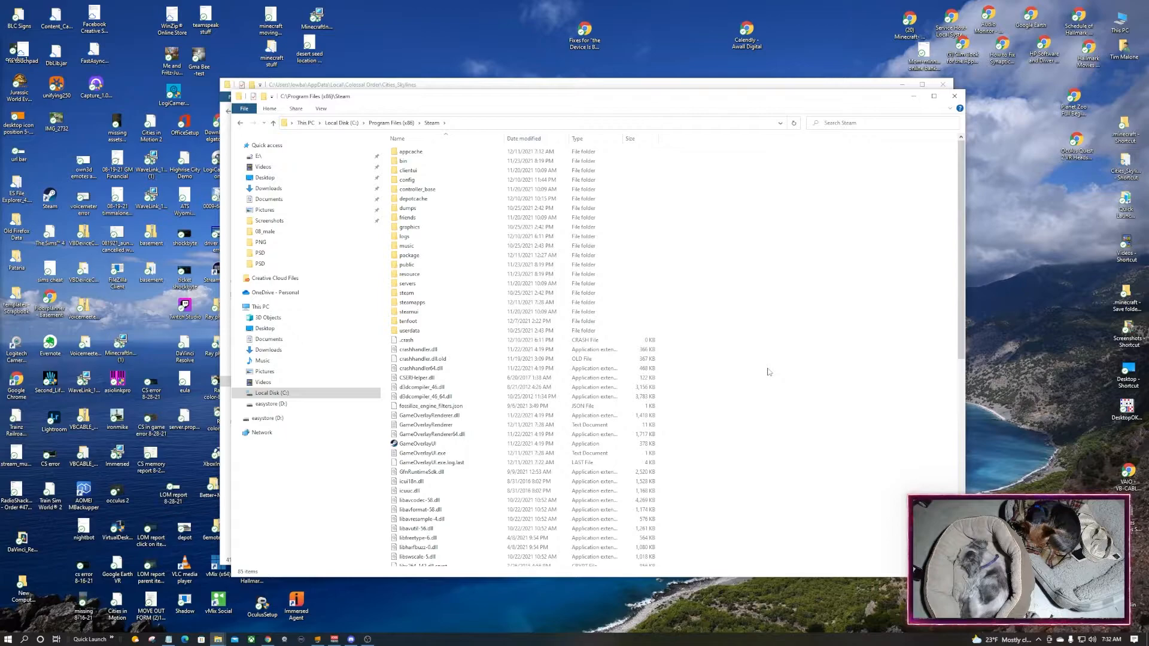
mouse_move(758, 366)
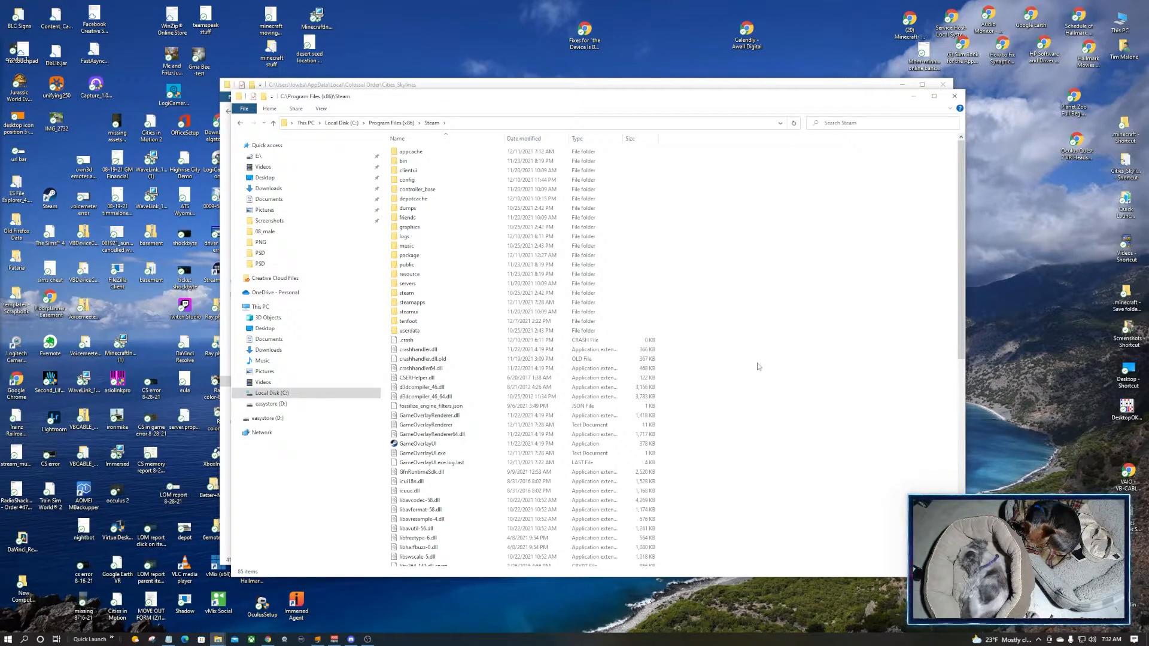
click(412, 301)
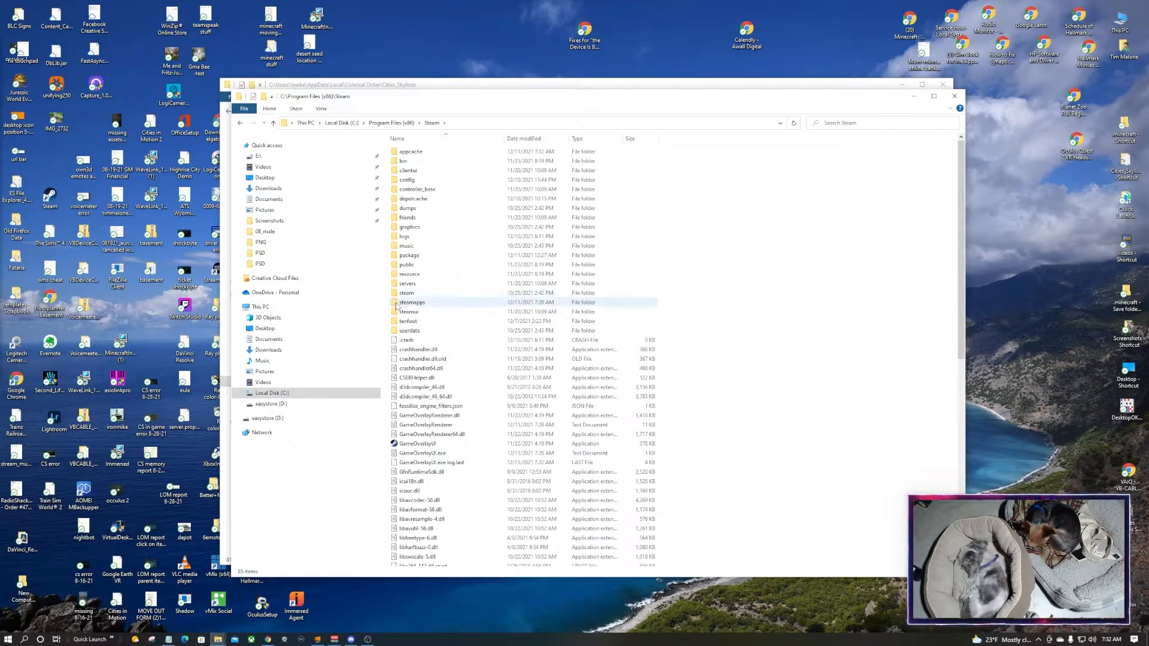
click(412, 302)
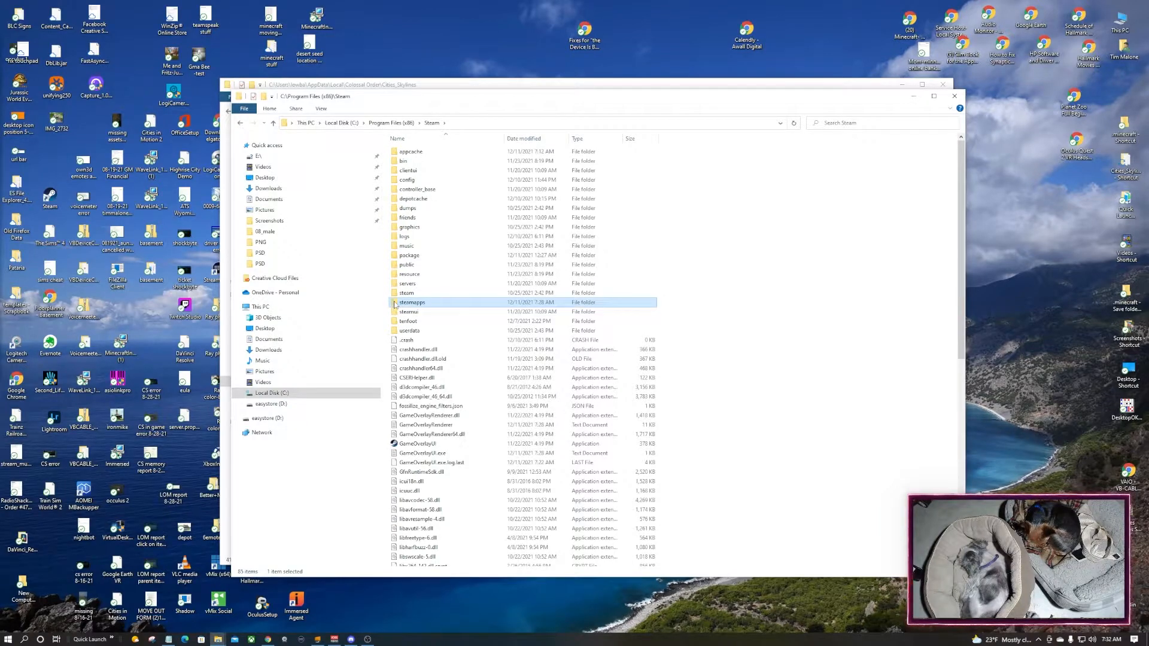
double_click(411, 301)
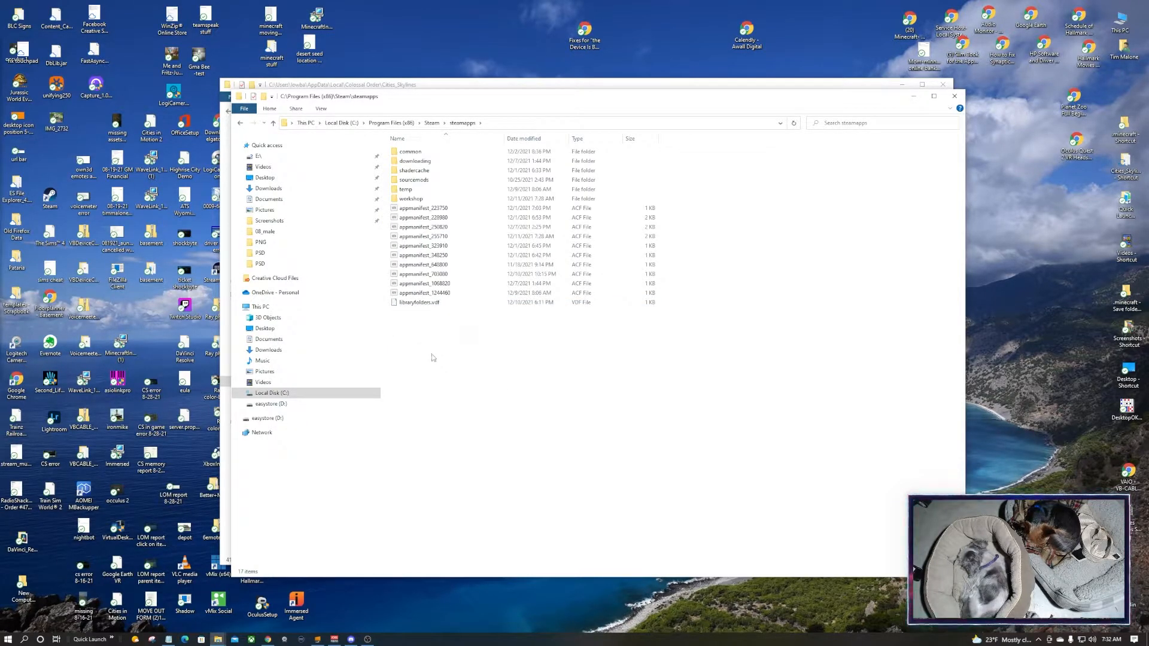
mouse_move(424, 337)
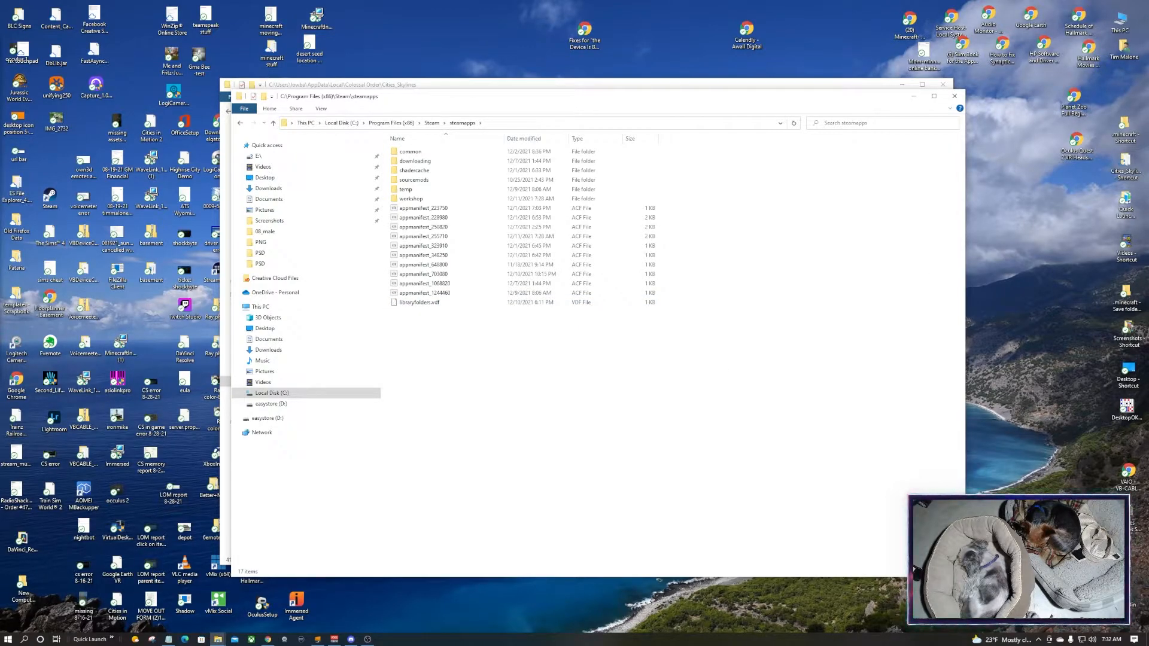
click(410, 199)
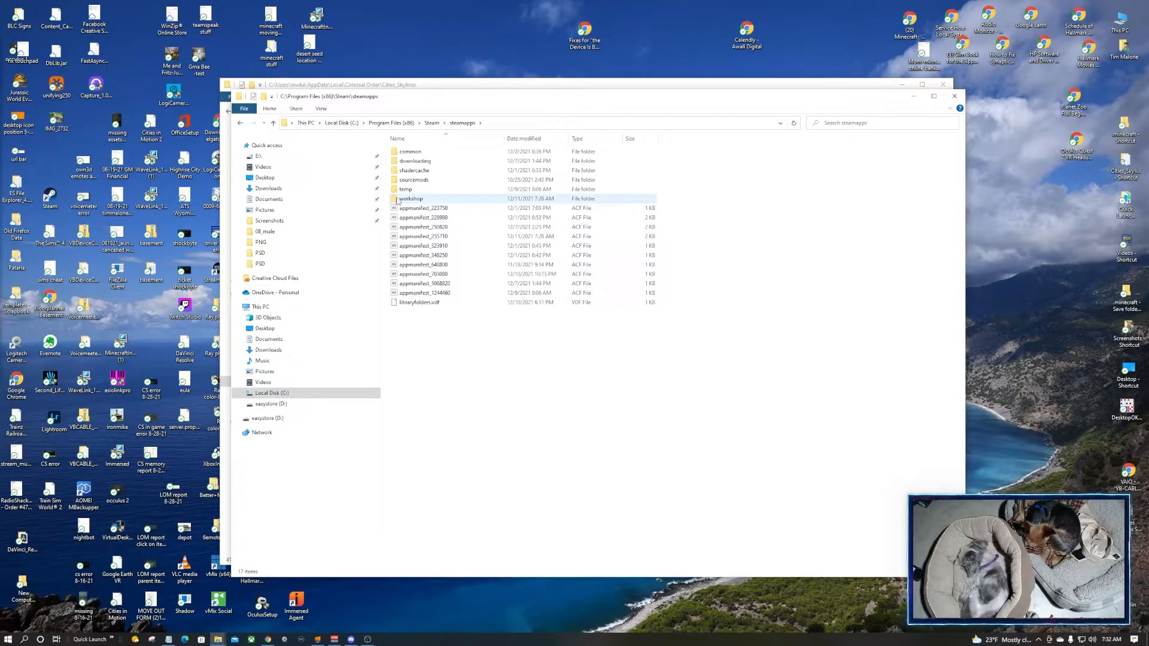
Go through workshop > content into folder 255710 holding the Cities: Skylines mods
double_click(411, 198)
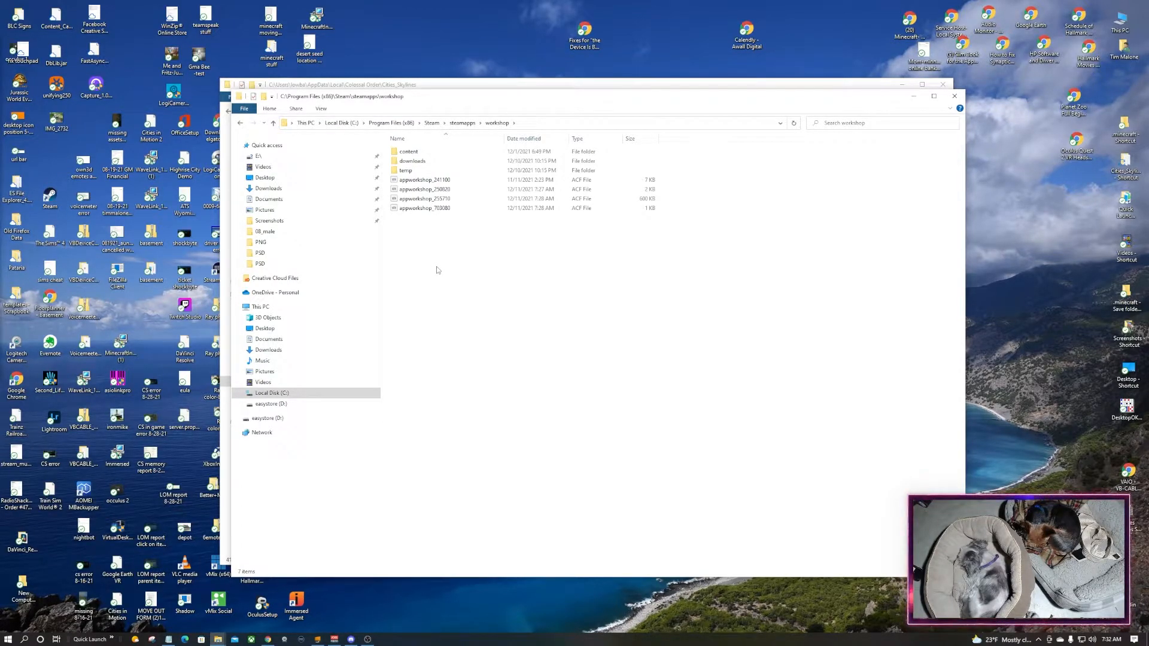
click(409, 151)
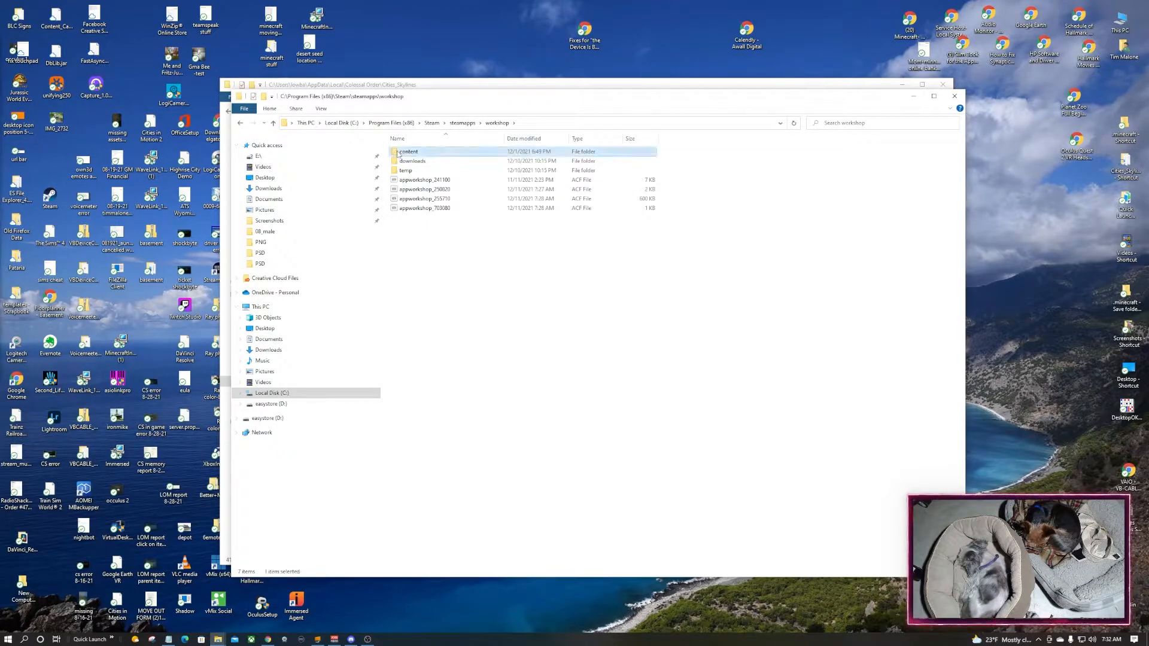
double_click(406, 152)
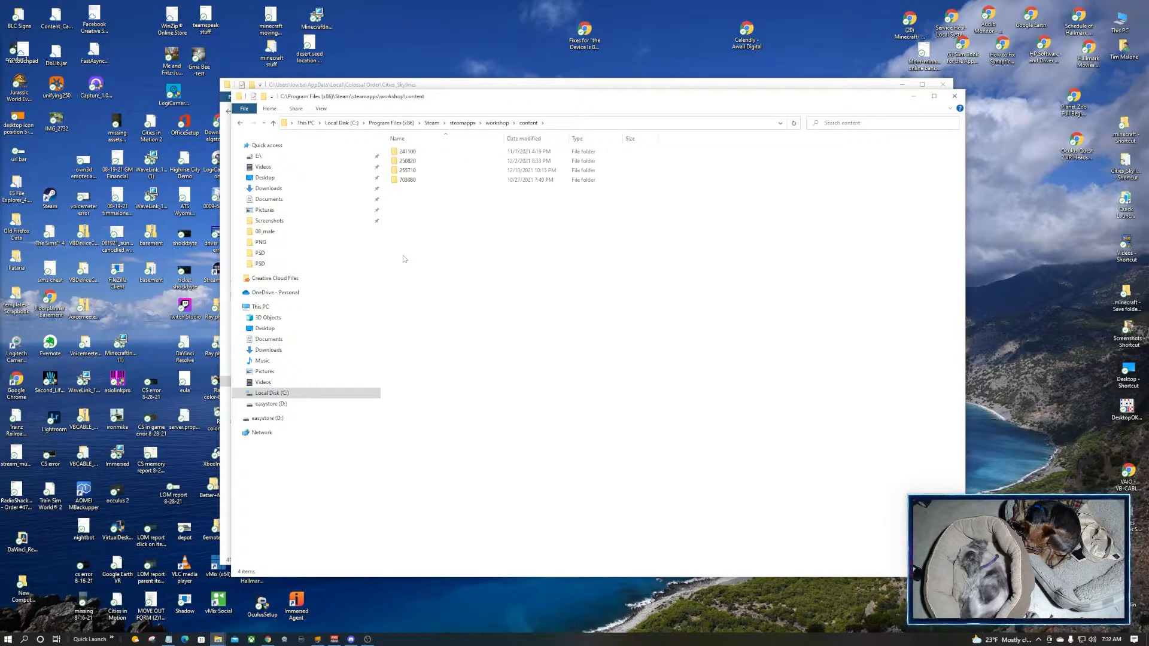
click(407, 151)
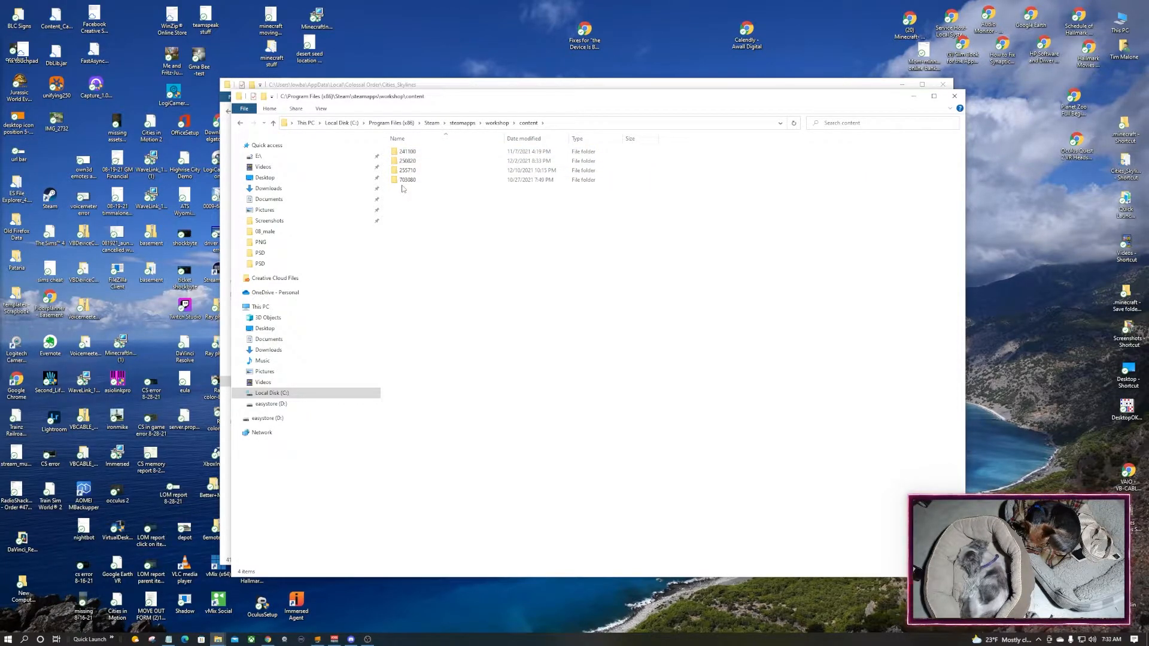
click(407, 161)
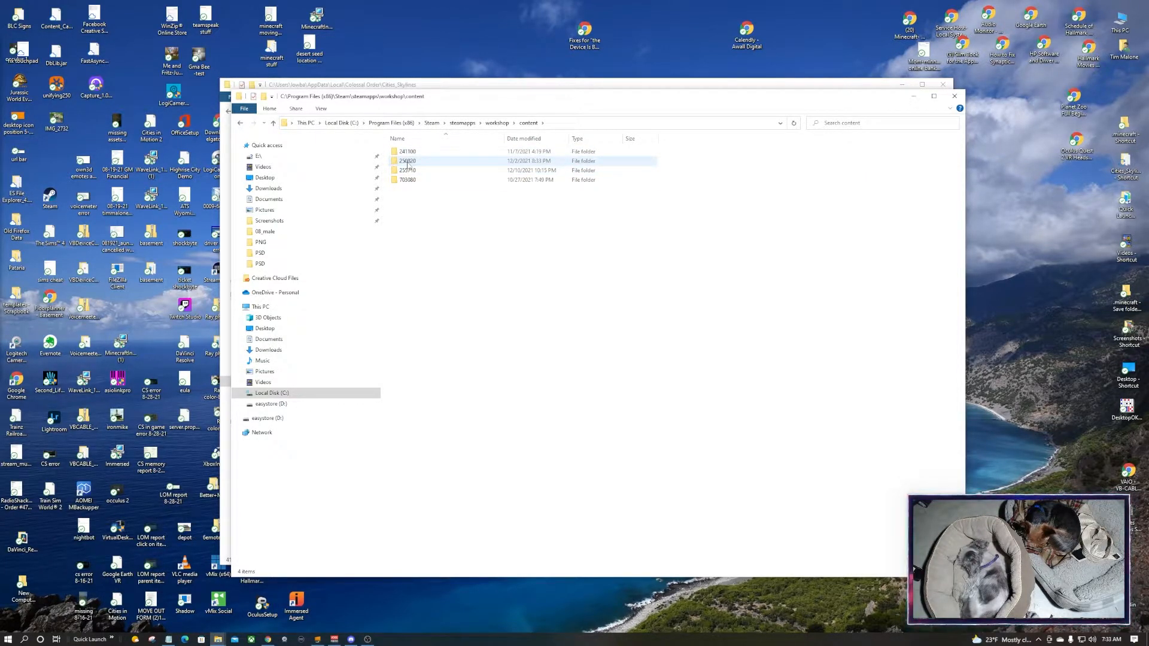
mouse_move(407, 170)
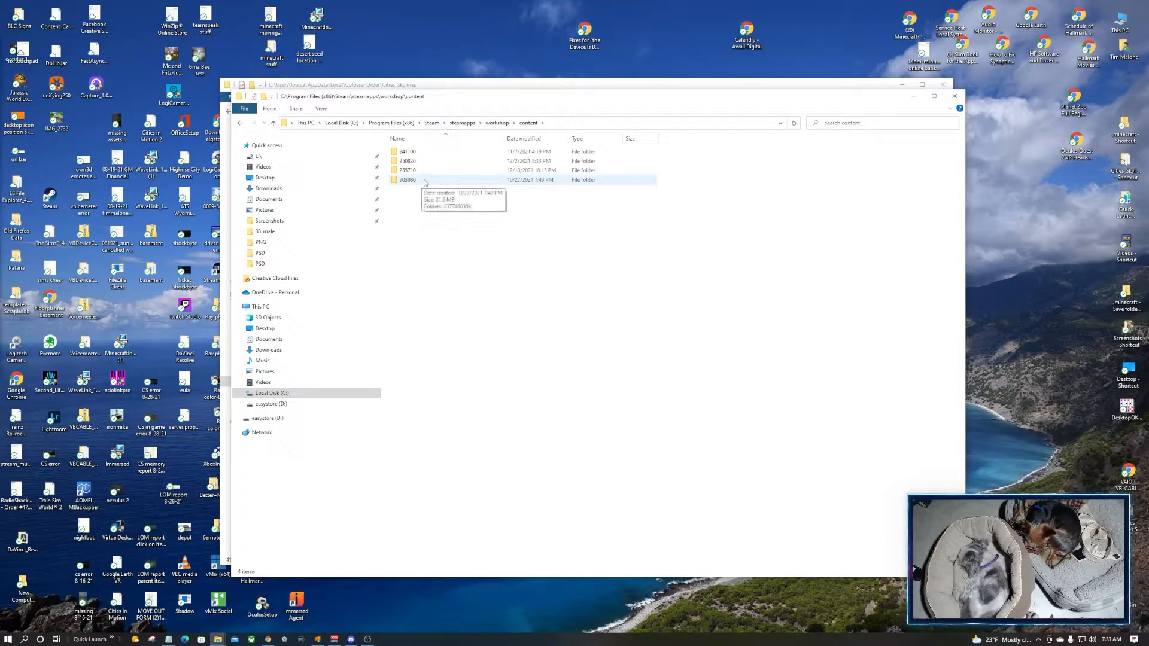
click(439, 170)
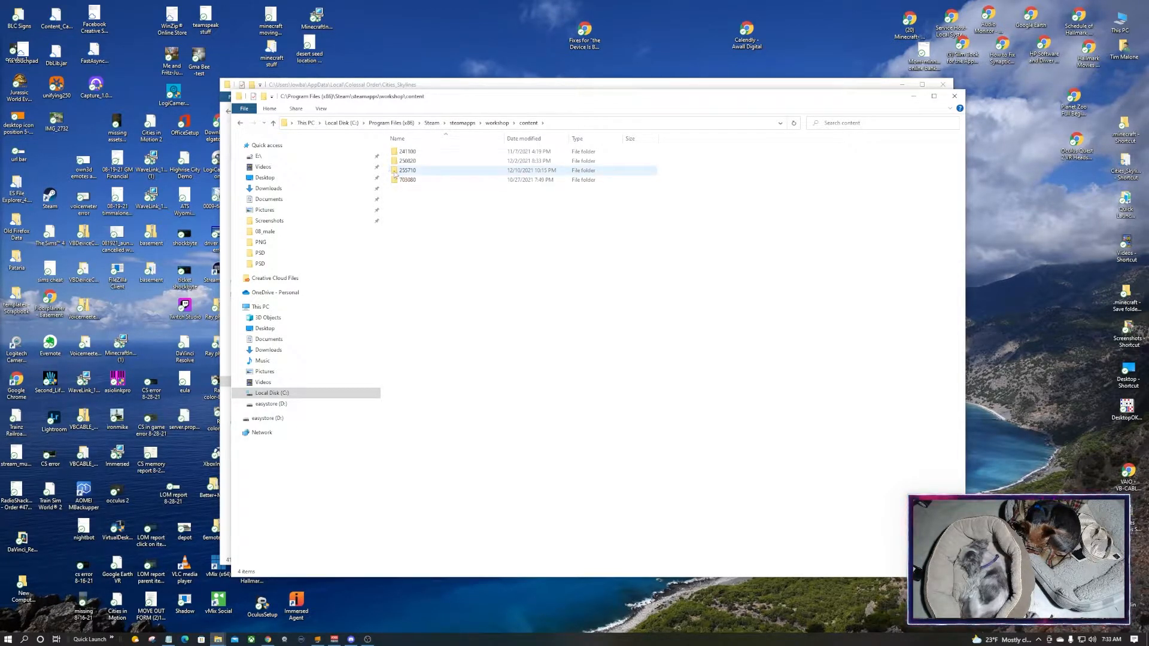
double_click(407, 170)
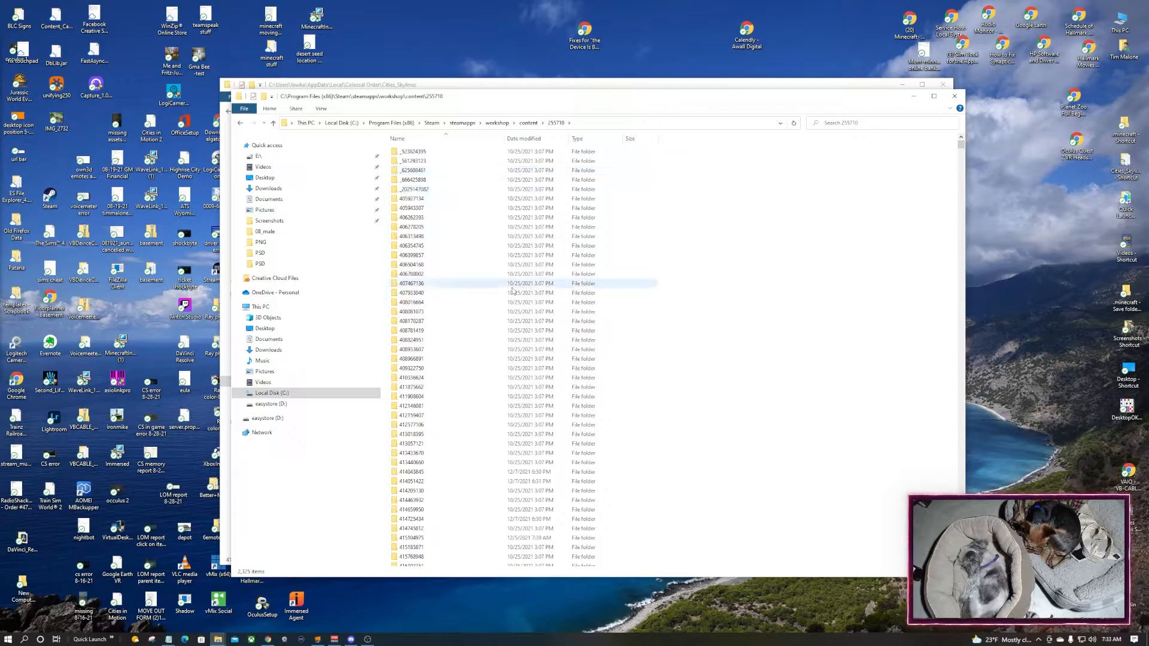
Scroll down through the numbered mod folders in 255710
scroll(down, 3)
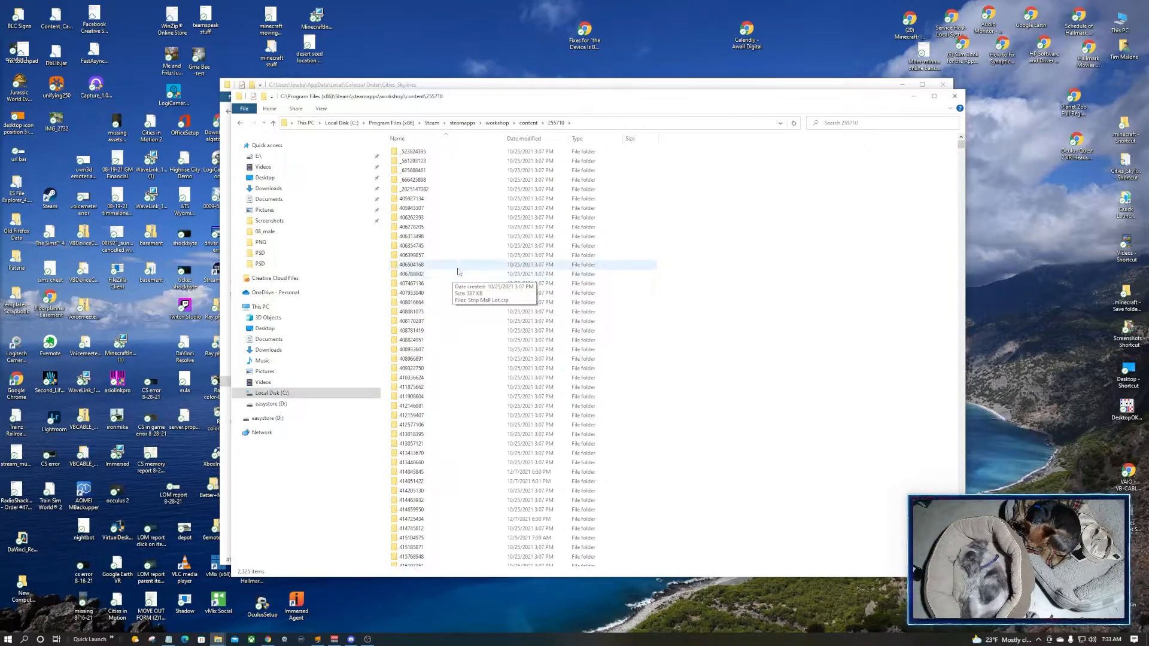
mouse_move(645, 289)
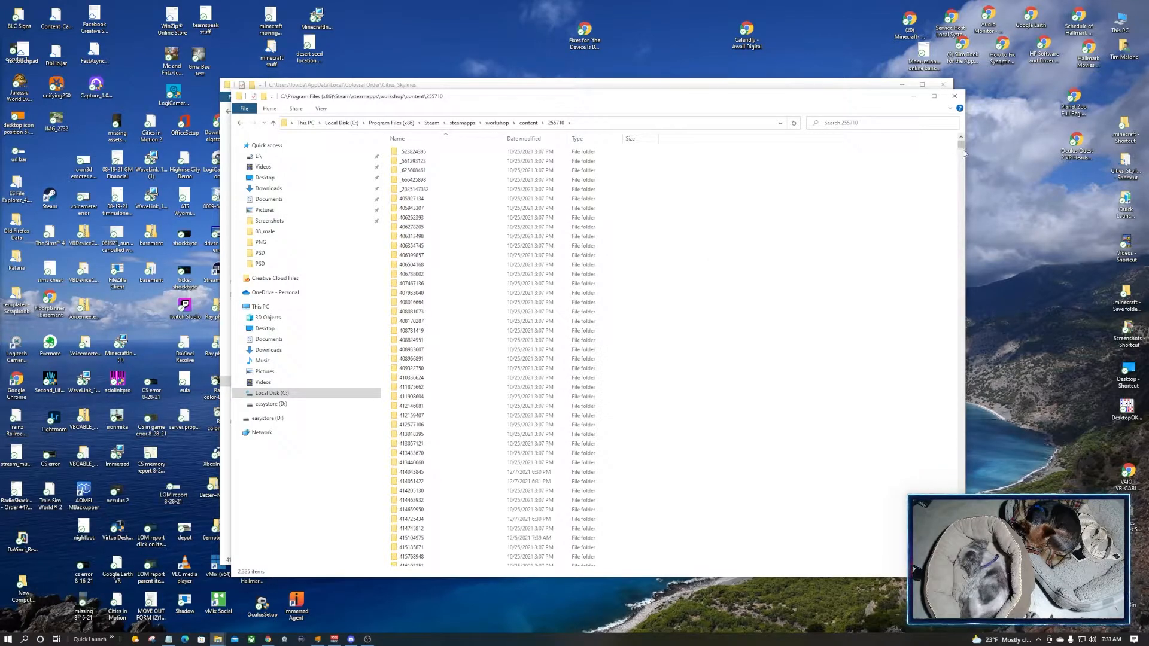
scroll(down, 3)
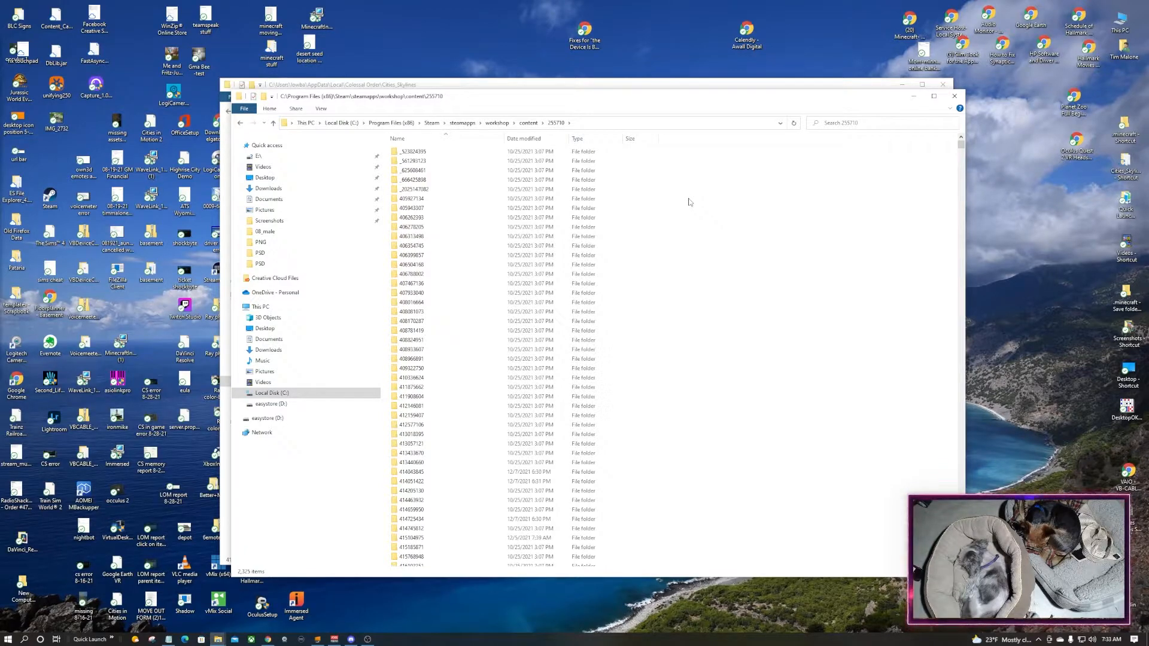
mouse_move(694, 197)
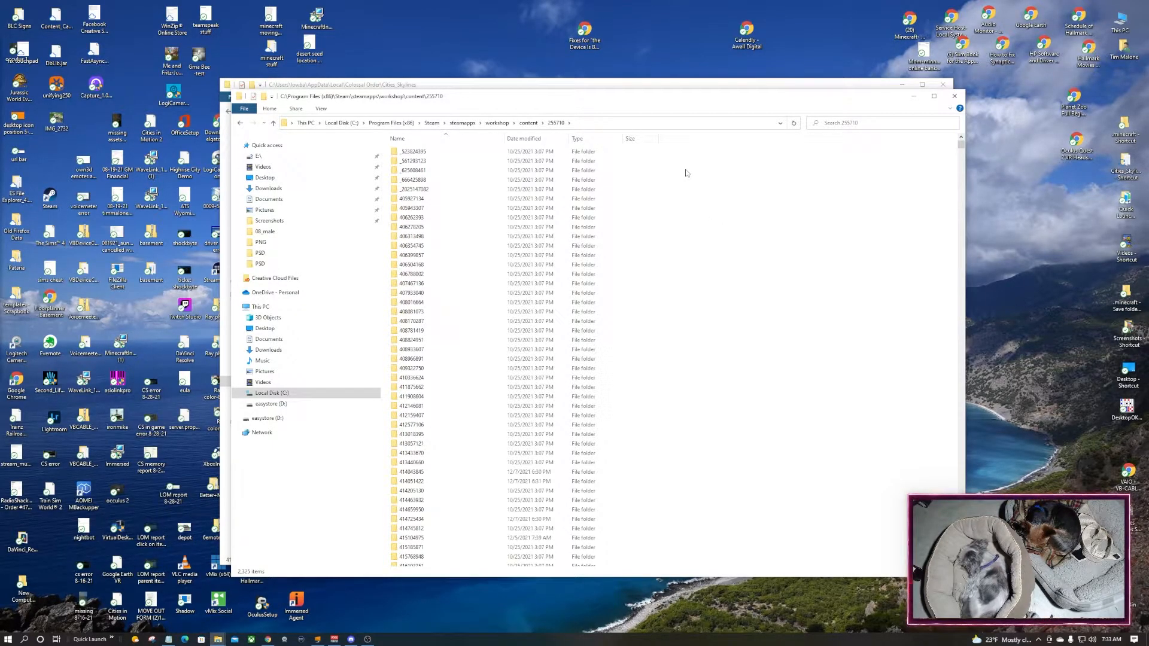
scroll(down, 3)
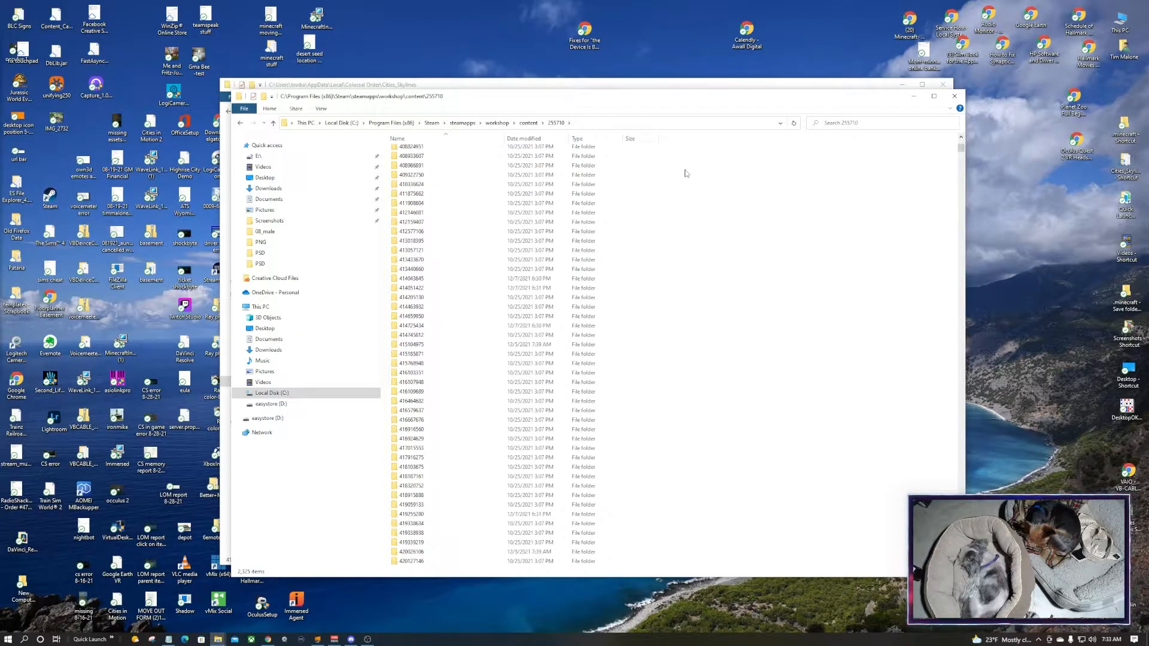
scroll(down, 3)
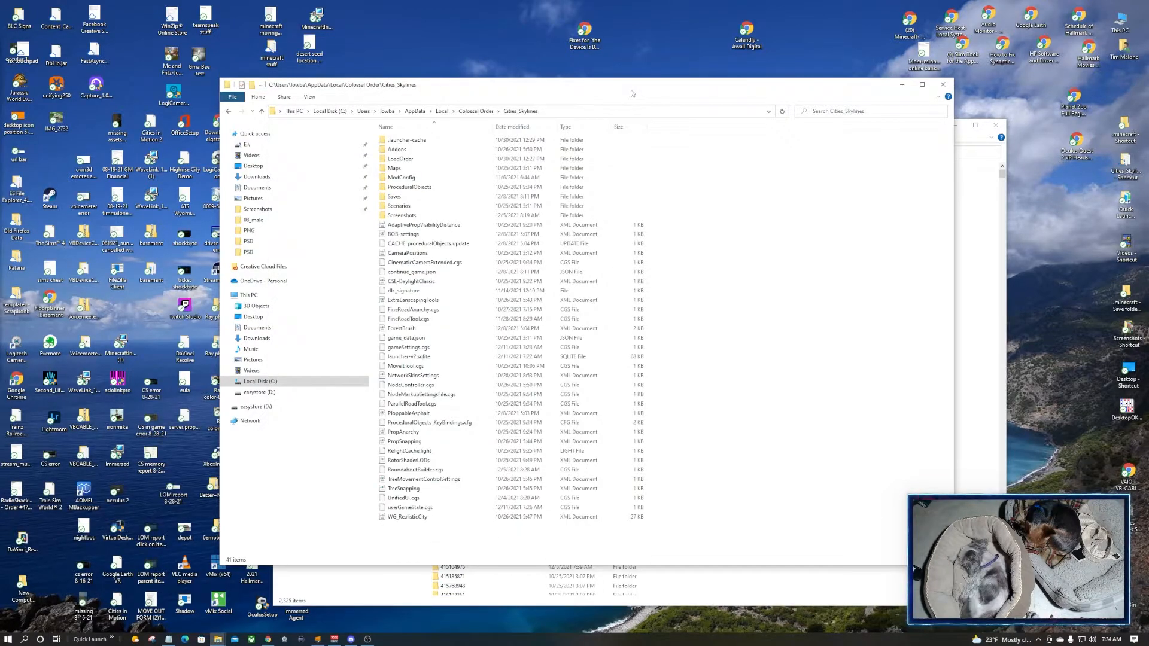
Enter the LoadOrder folder in Cities_Skylines local data and scroll further down the 255710 mod folders
click(400, 168)
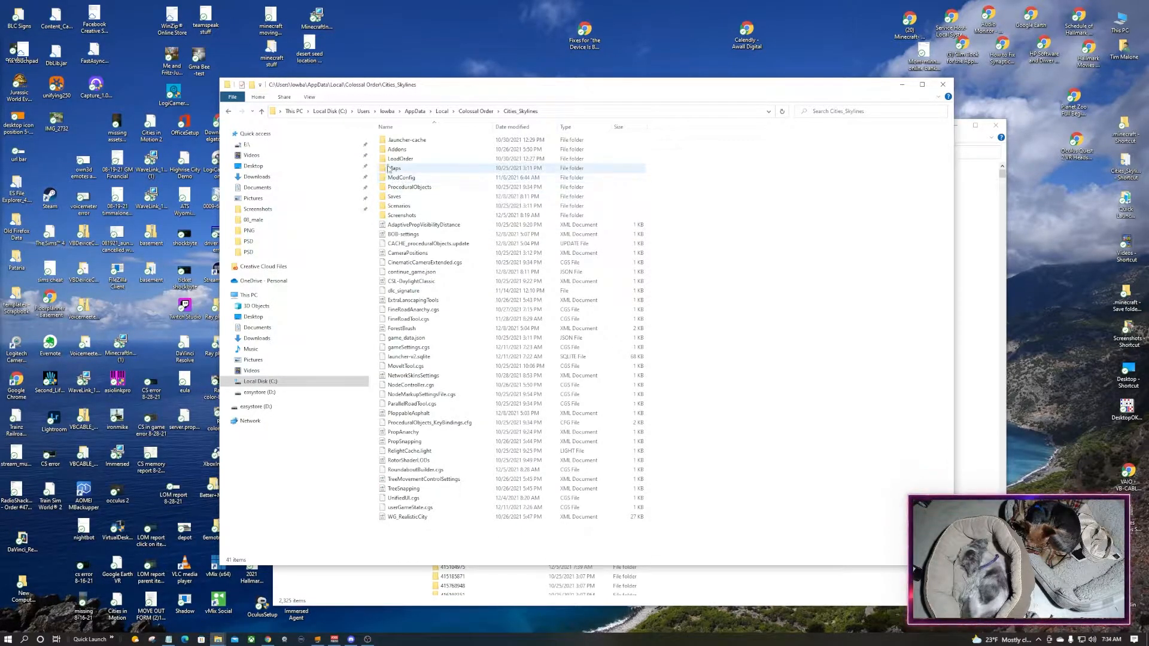
double_click(401, 159)
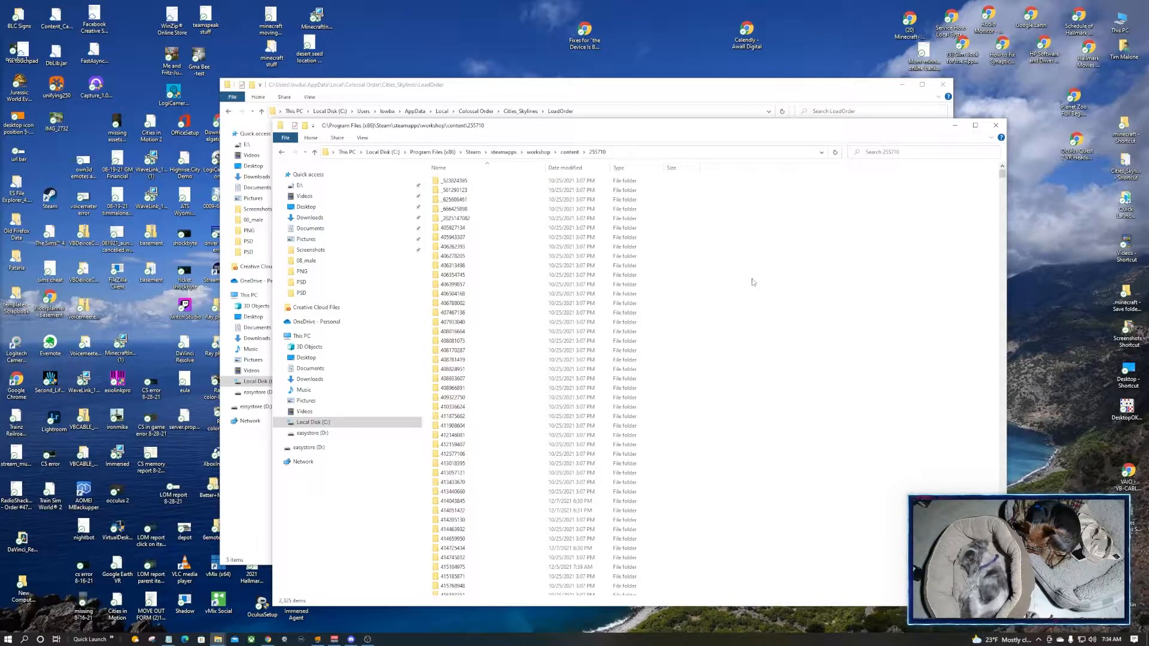
mouse_move(462, 227)
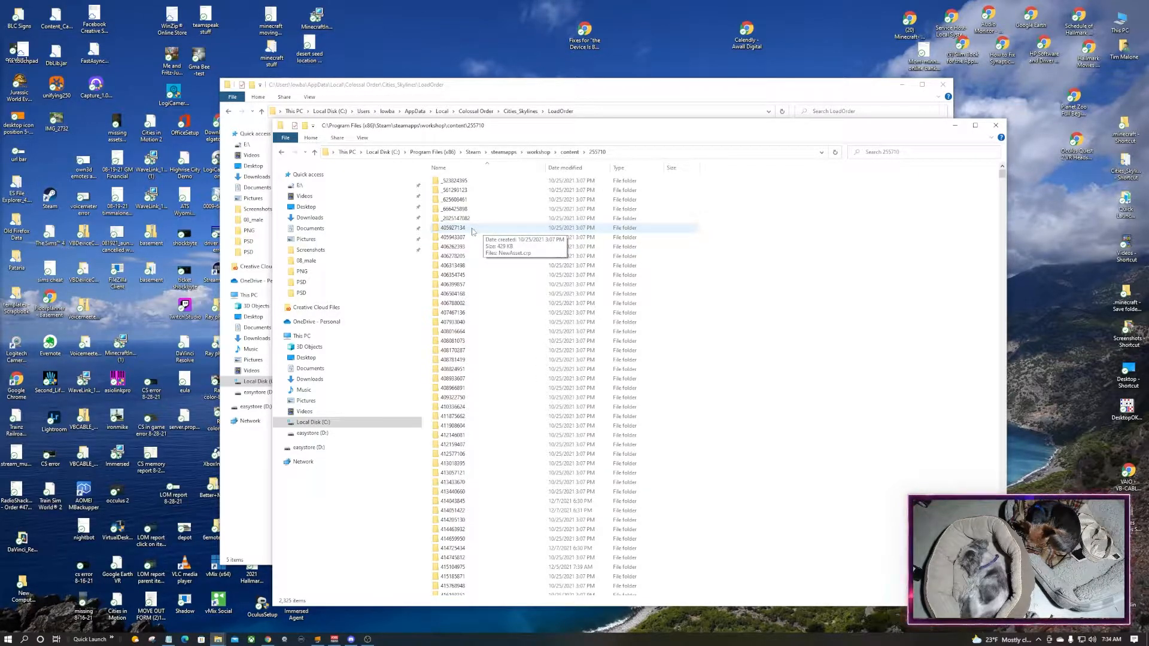
mouse_move(475, 237)
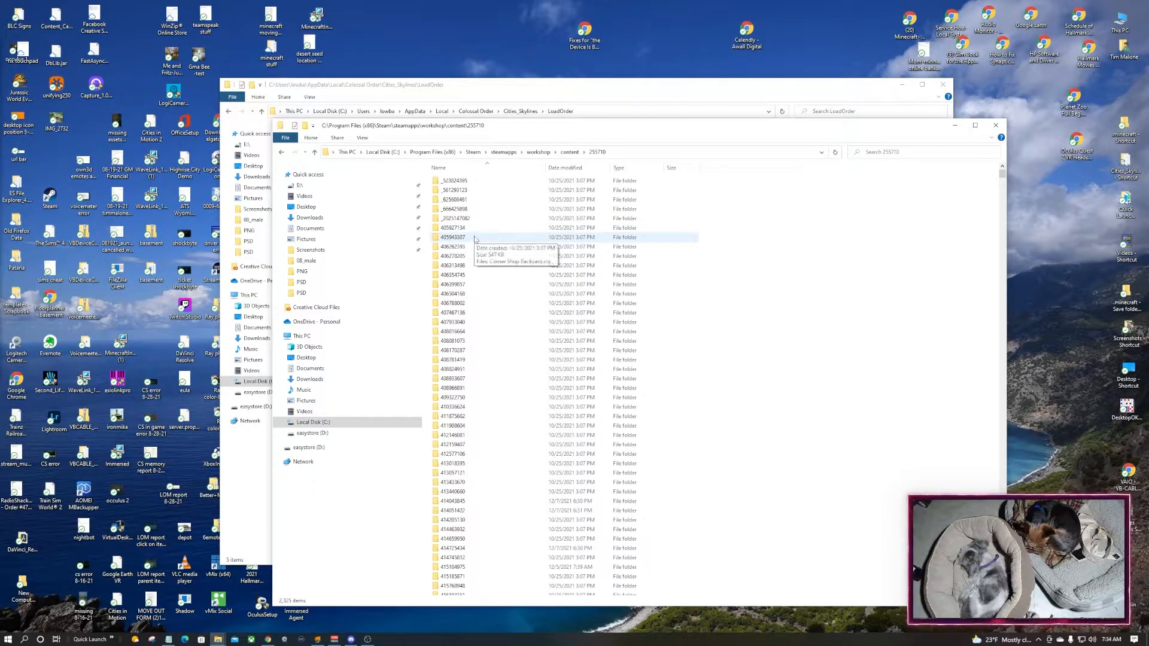
scroll(down, 3)
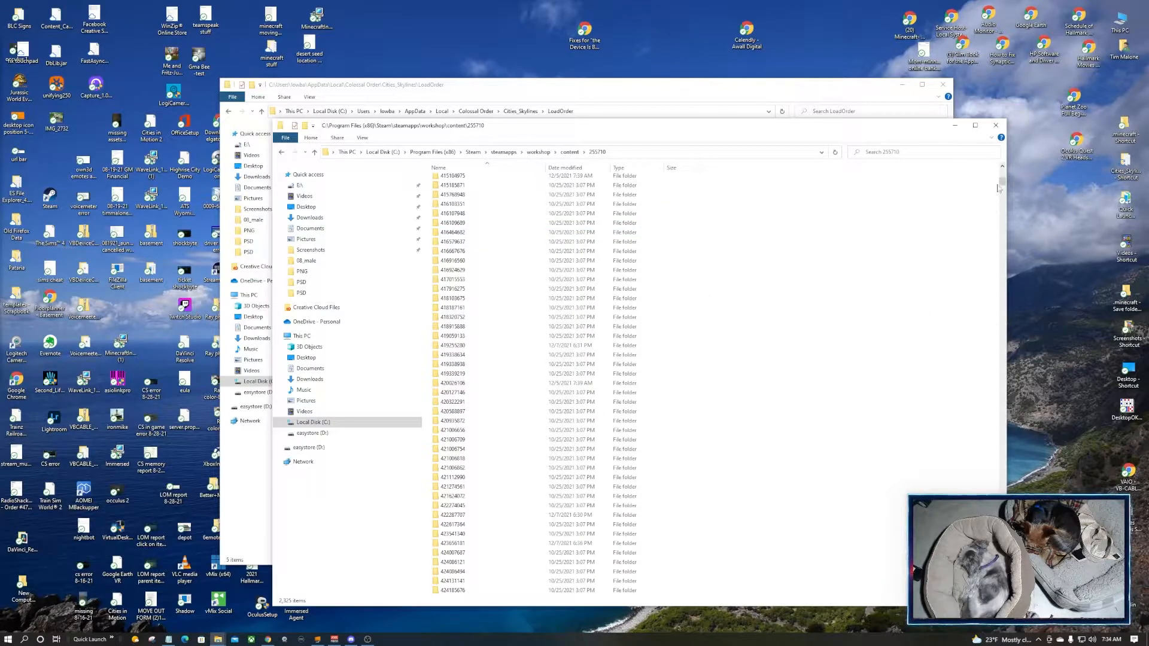
scroll(down, 3)
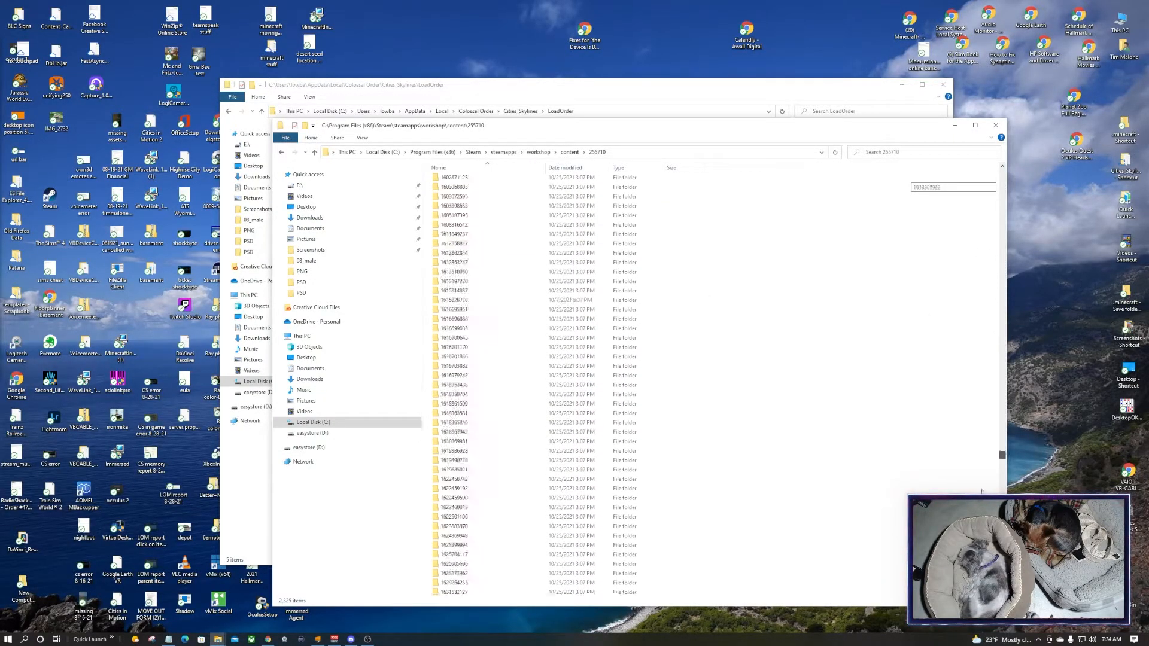
scroll(down, 3)
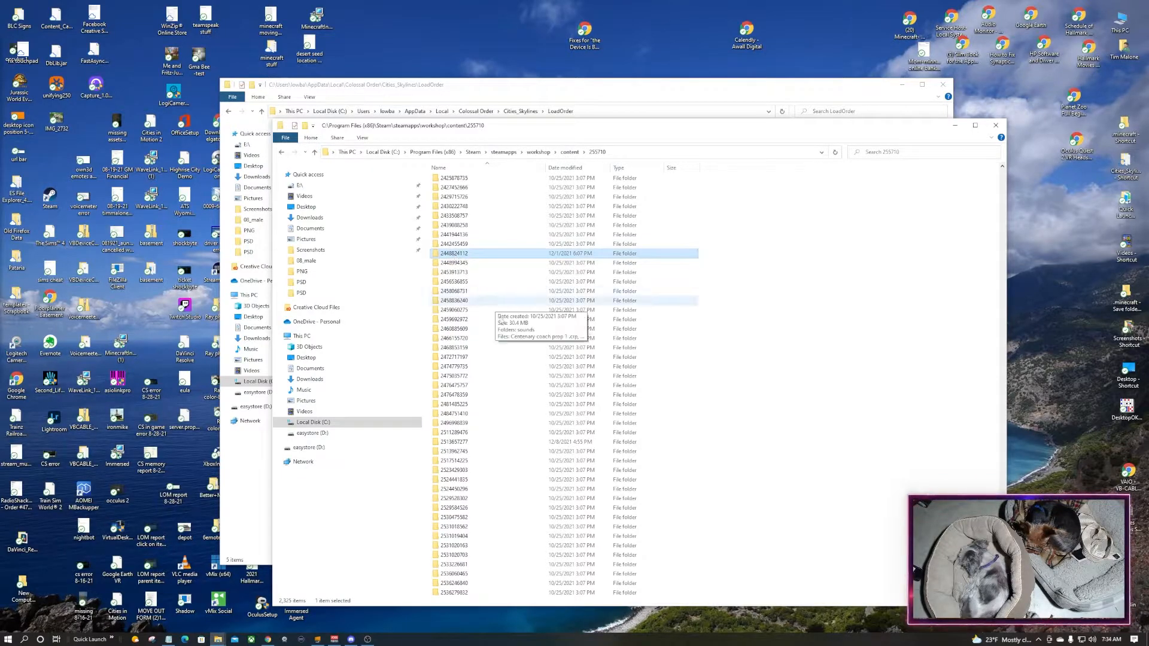
mouse_move(814, 302)
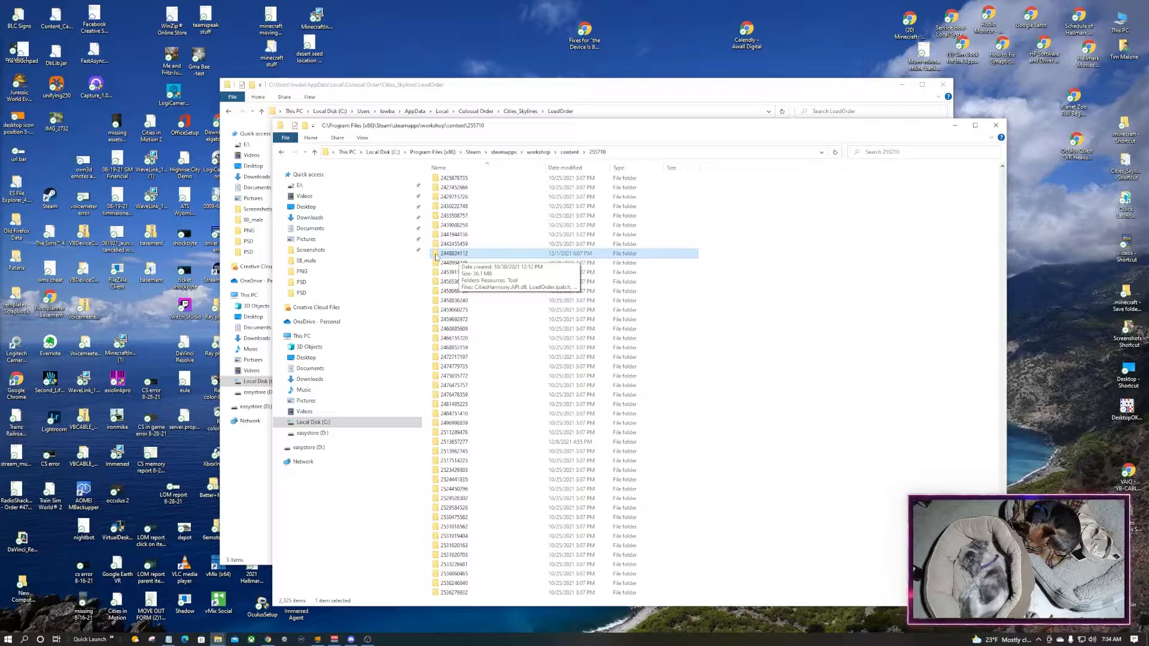
double_click(455, 253)
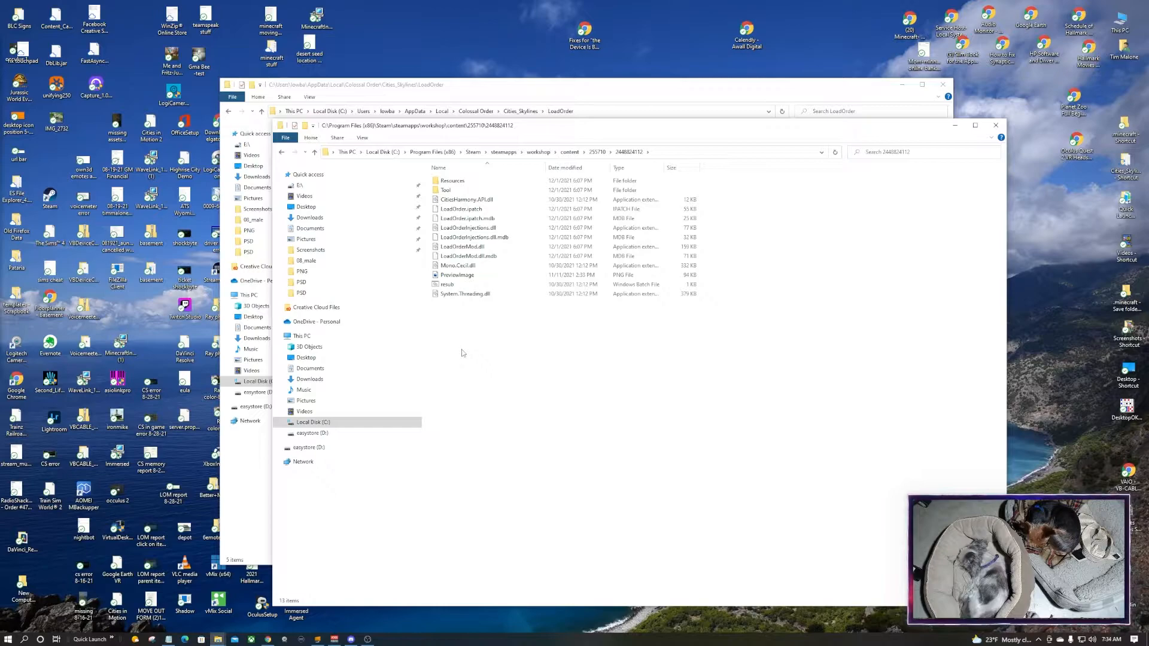
click(463, 246)
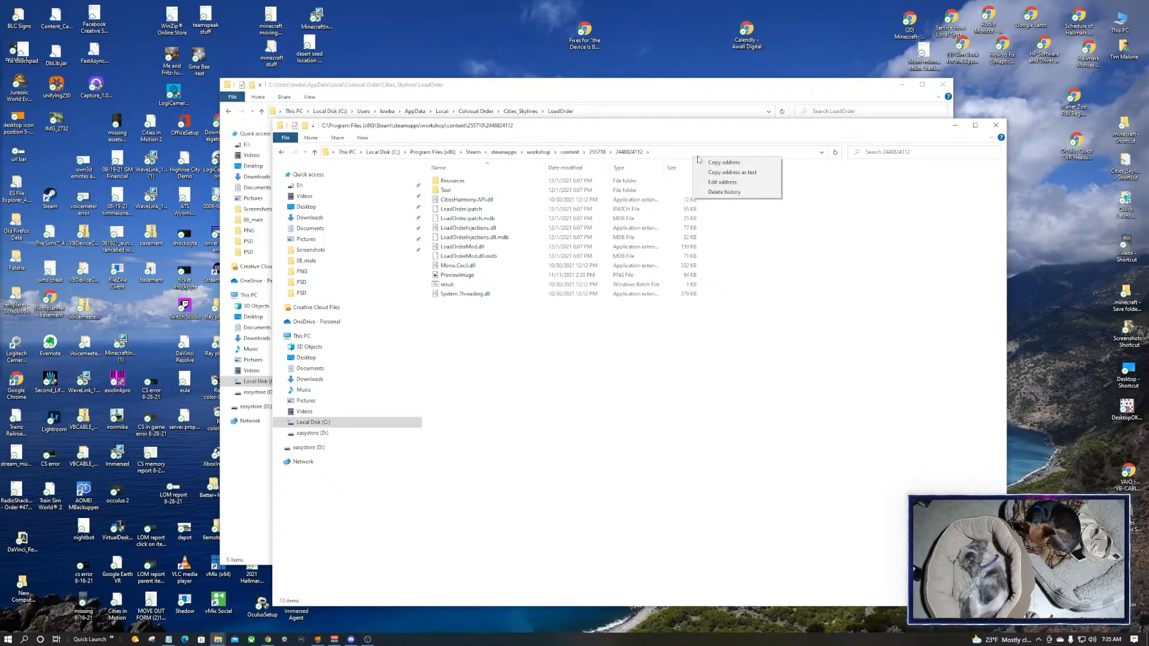
click(518, 382)
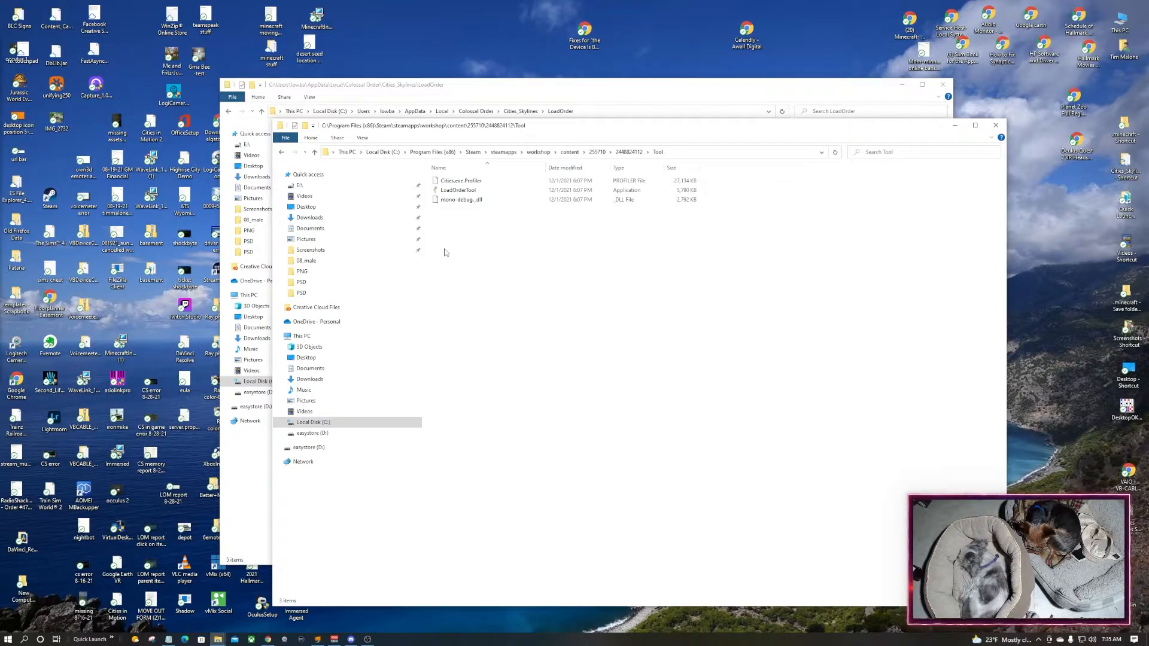
click(458, 200)
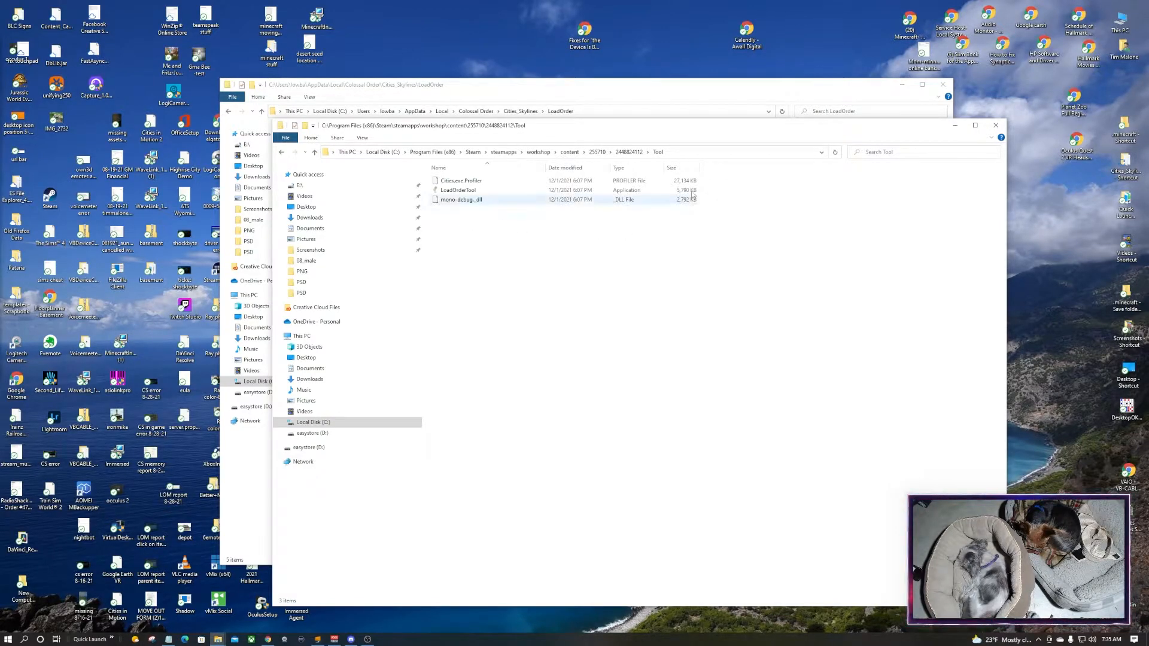
click(797, 268)
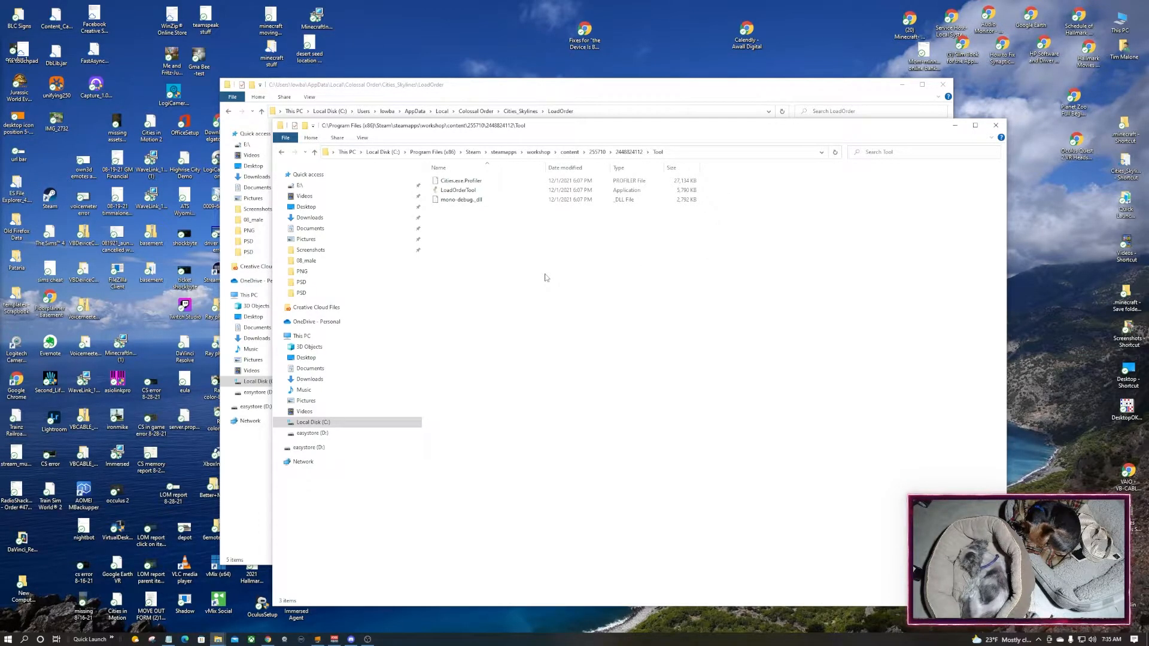
right_click(546, 278)
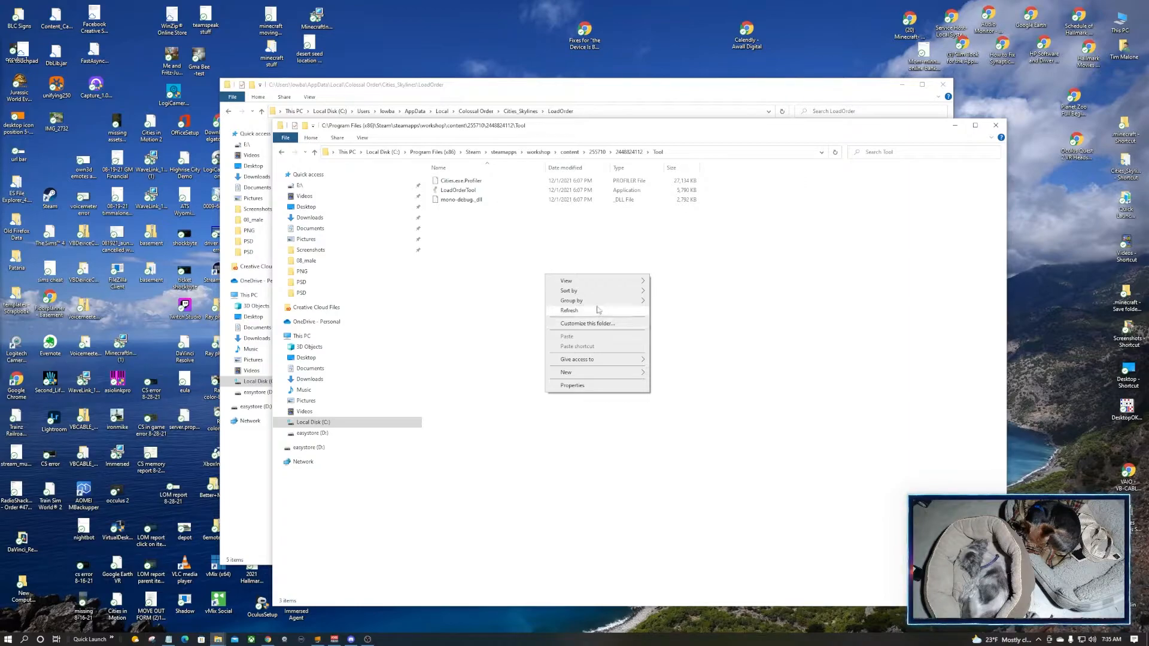
mouse_move(577, 359)
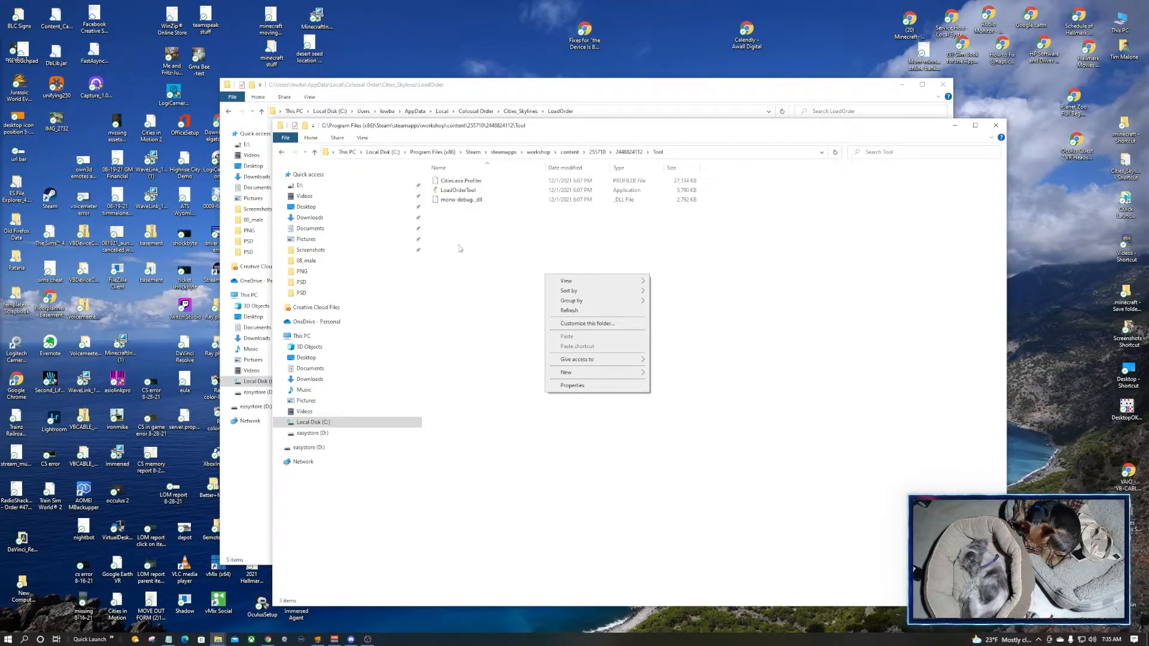
click(457, 190)
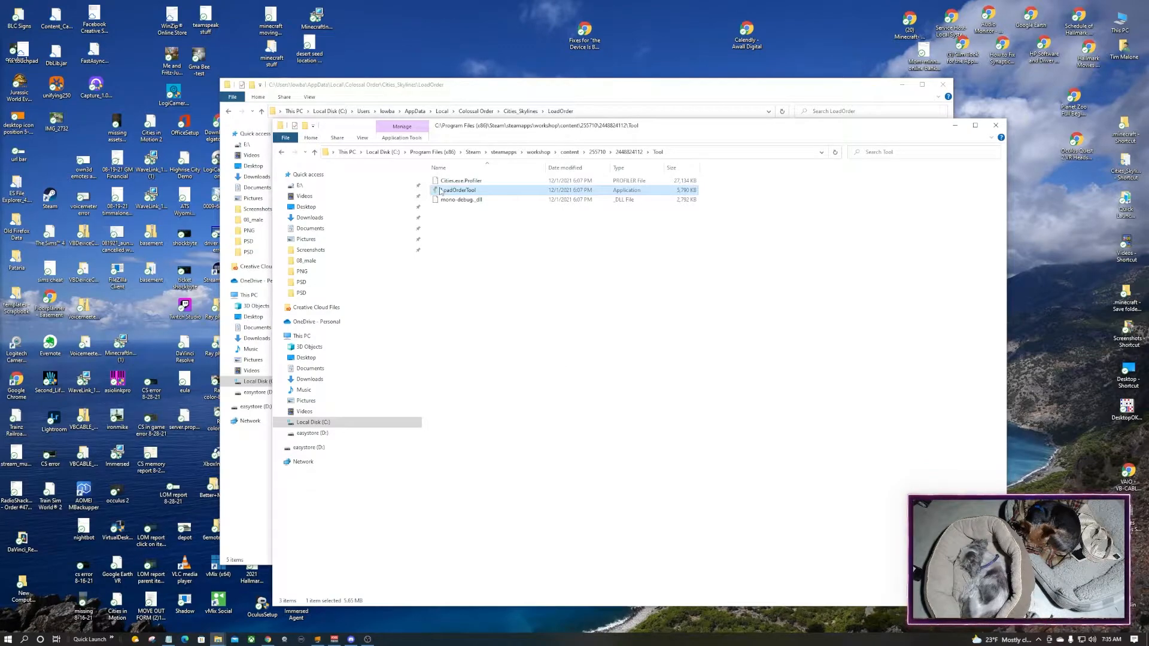
right_click(457, 191)
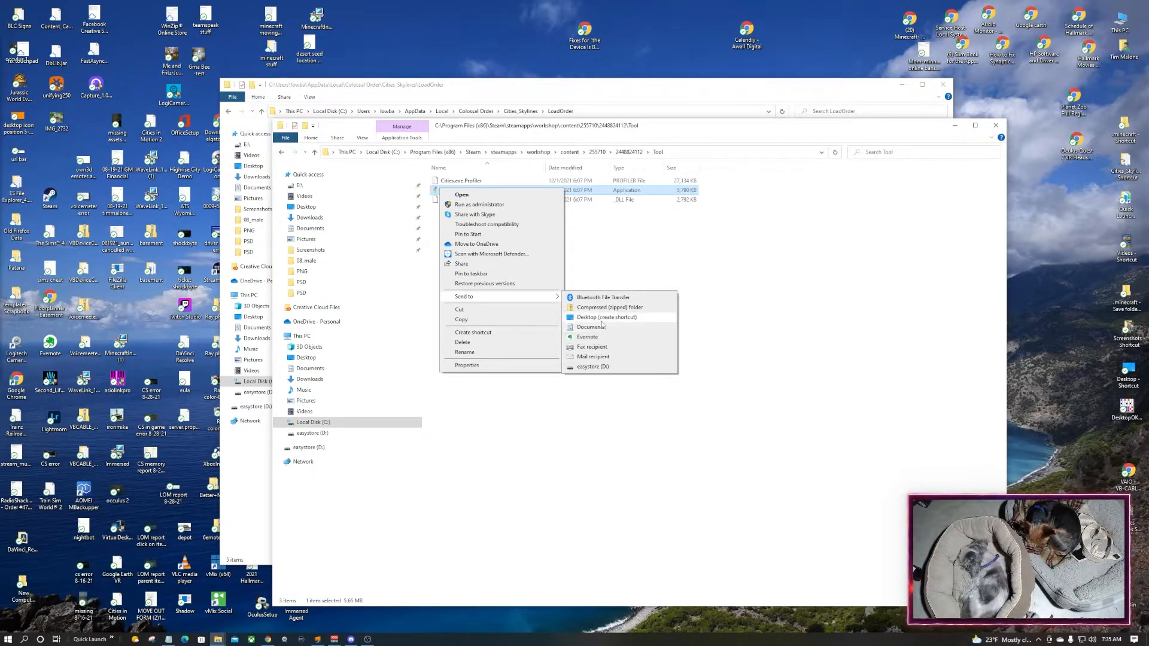
click(839, 247)
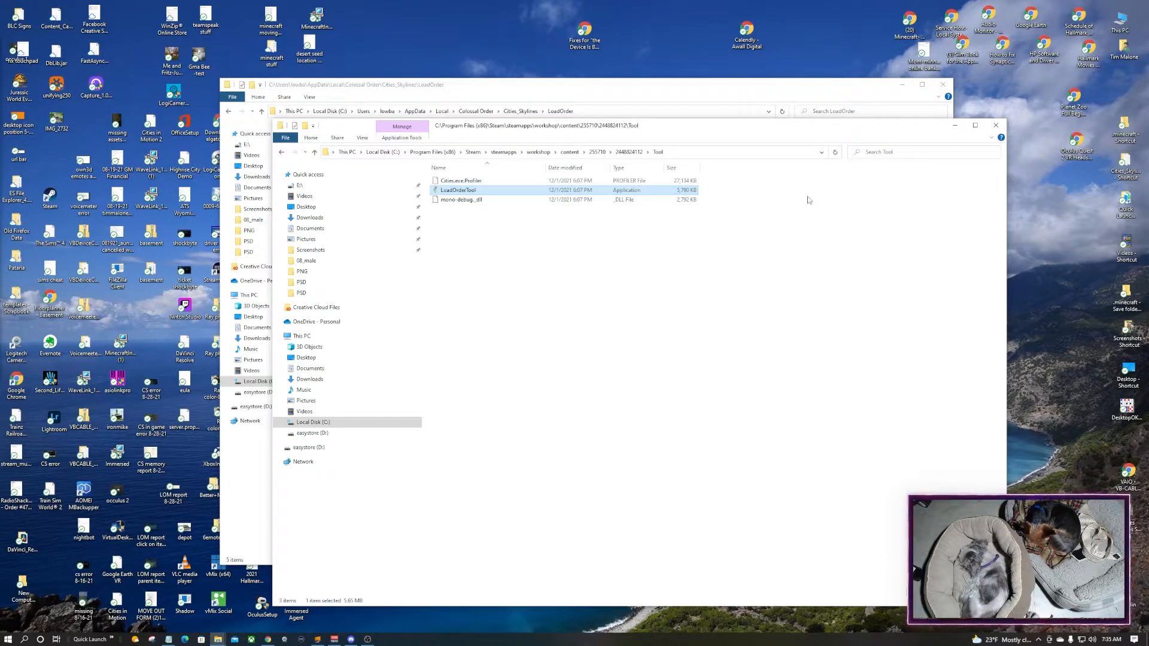
mouse_move(459, 326)
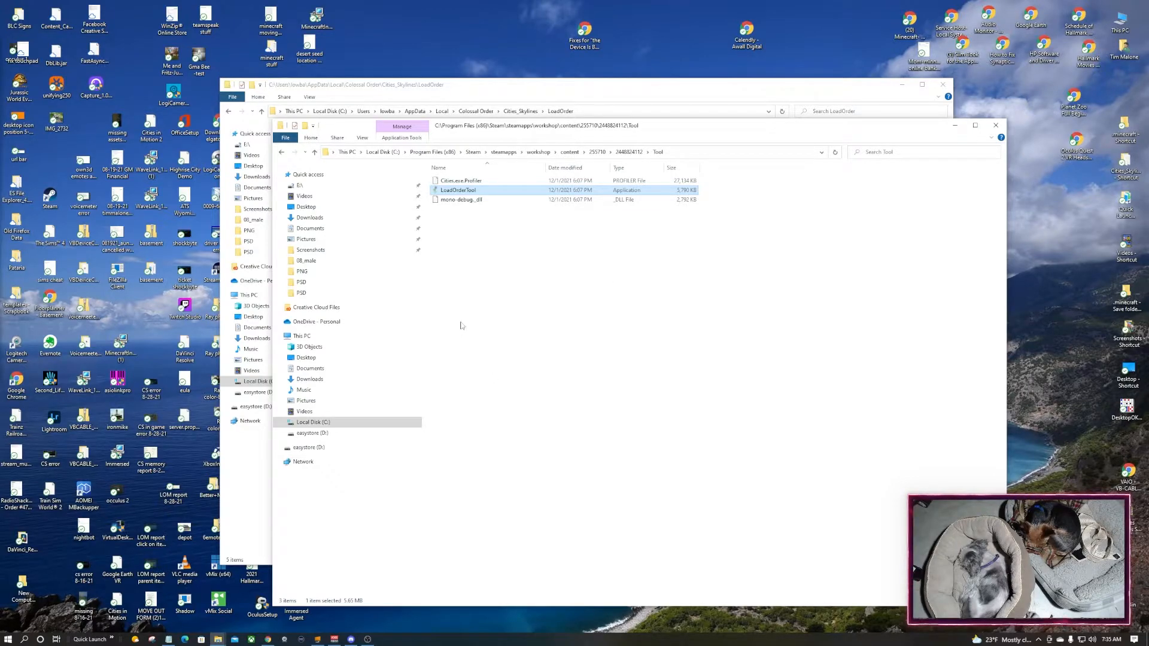
mouse_move(458, 190)
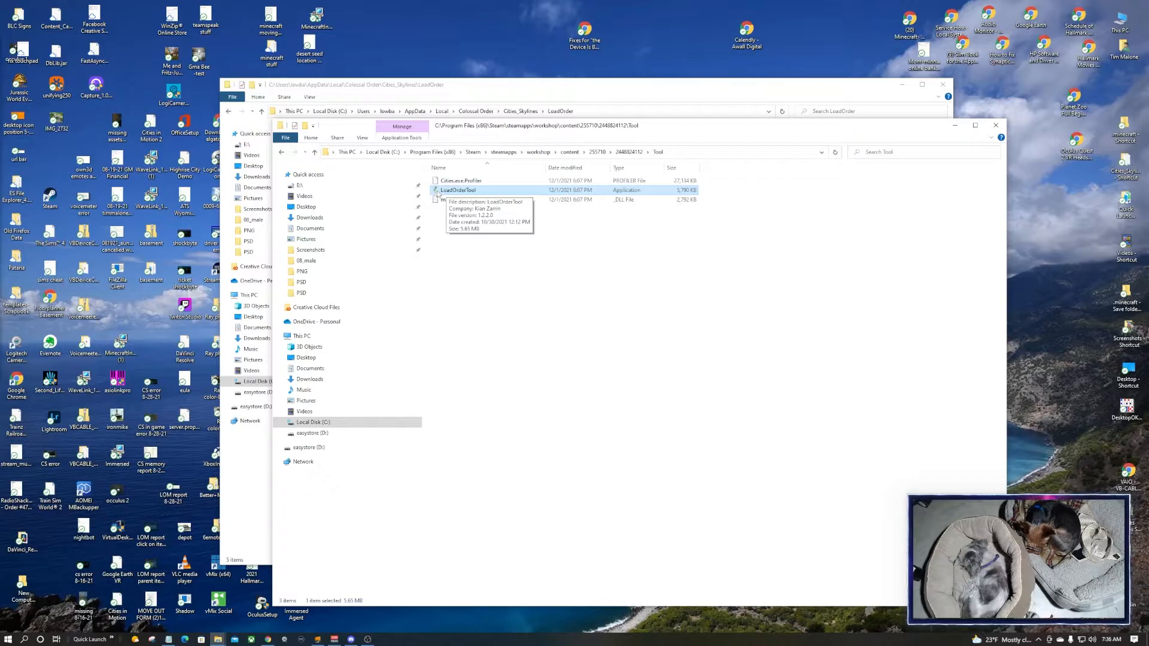
Launch LoadOrderTool.exe, continue past the unhandled-exception error, and Enable All mods
double_click(457, 190)
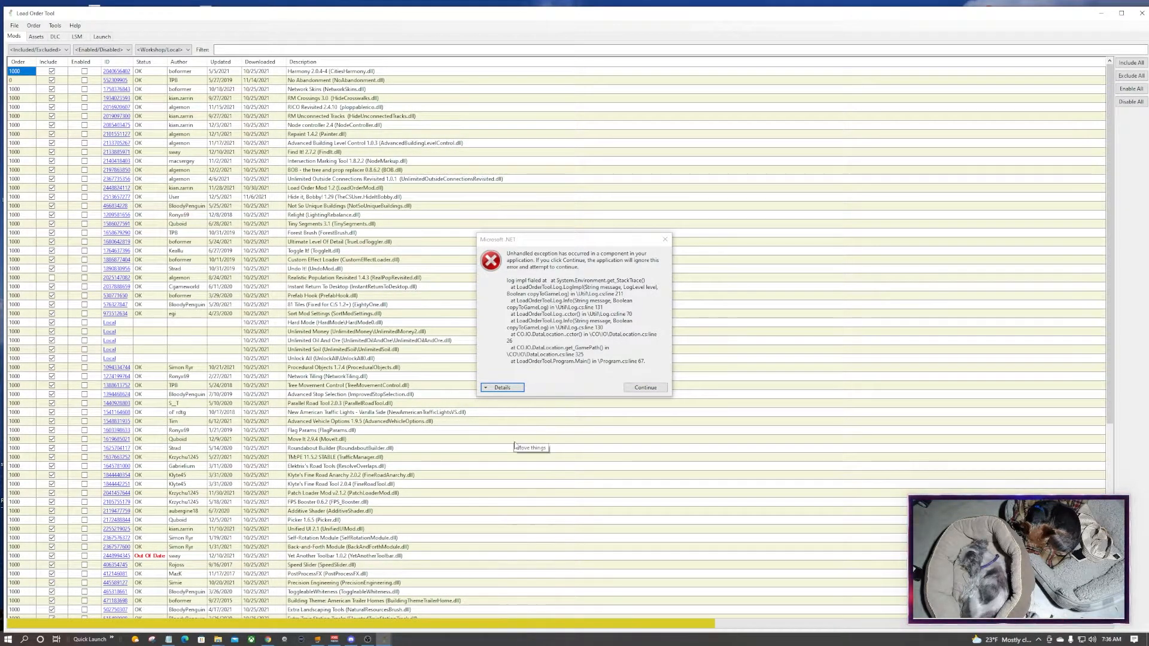
click(644, 386)
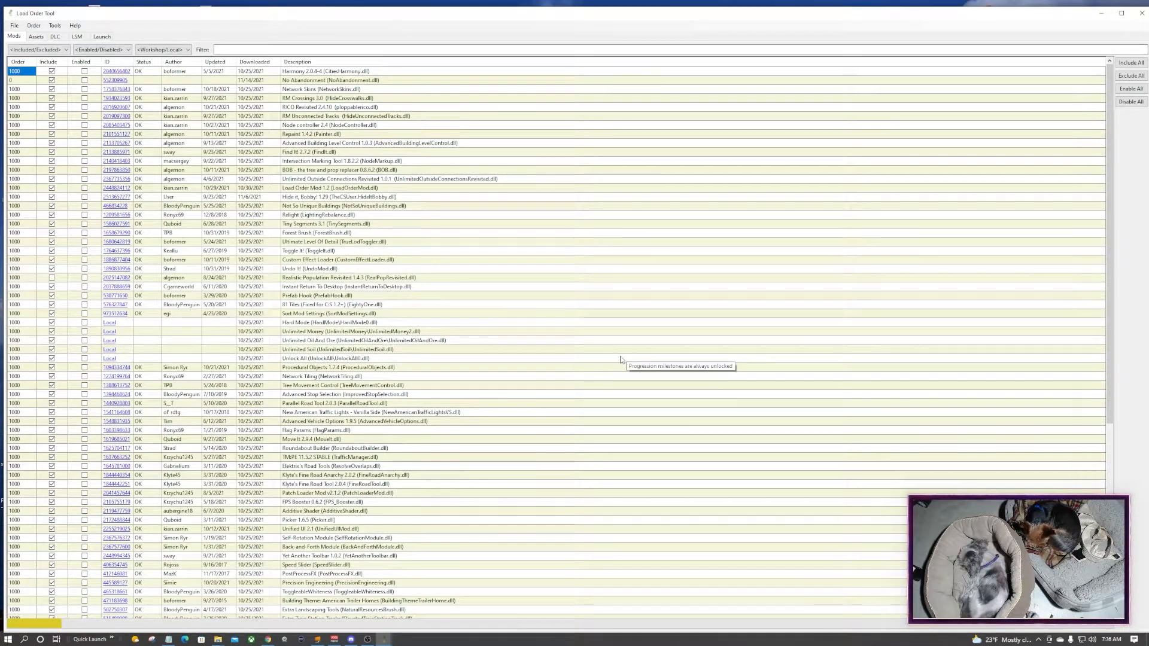
mouse_move(639, 342)
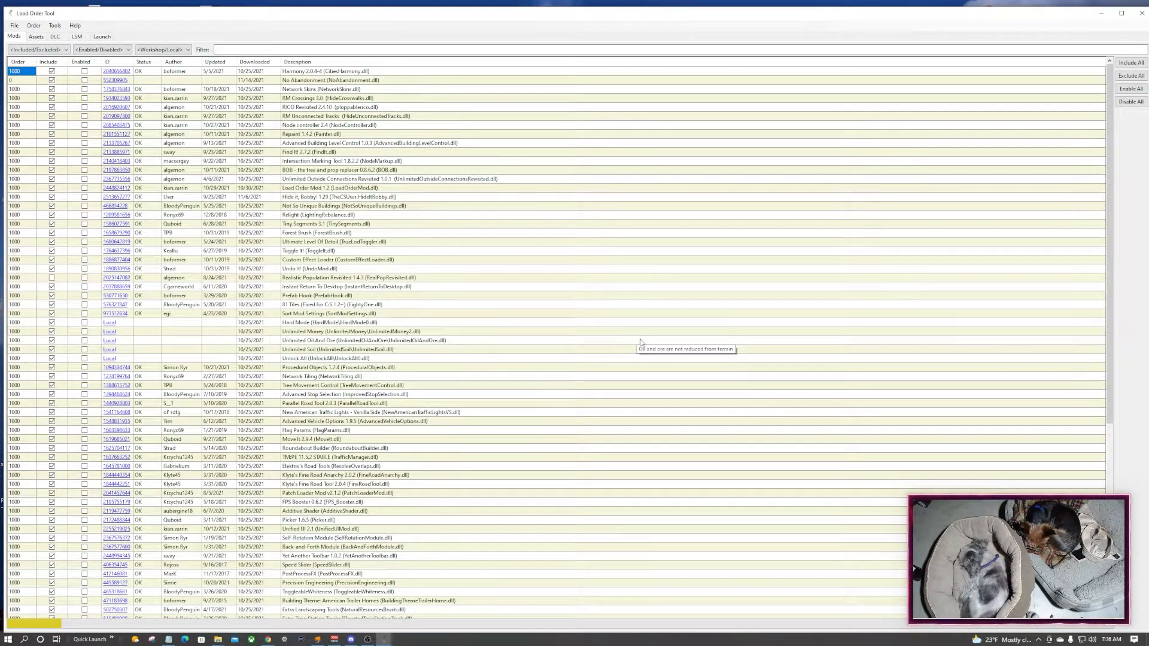
mouse_move(707, 207)
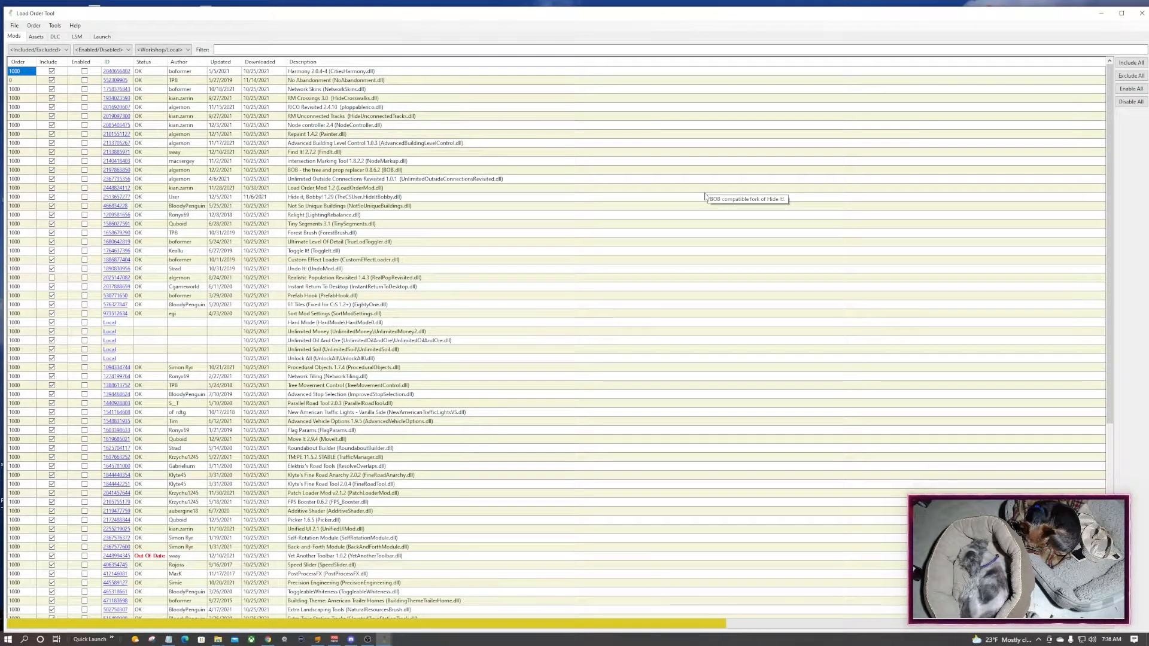
mouse_move(668, 259)
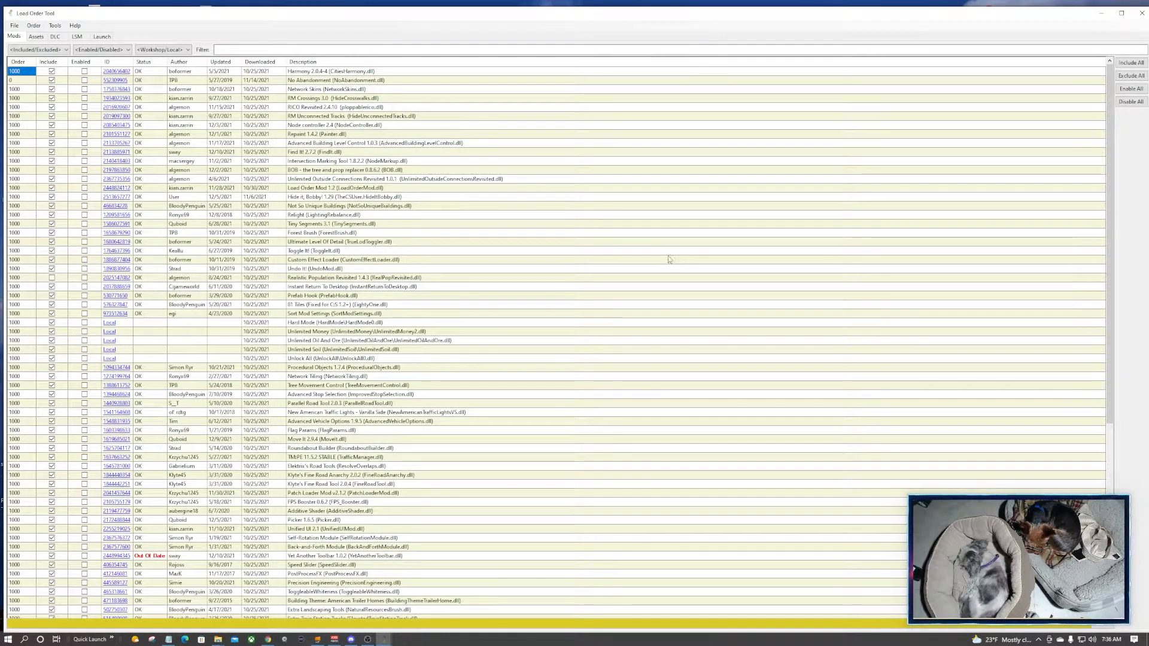
mouse_move(651, 256)
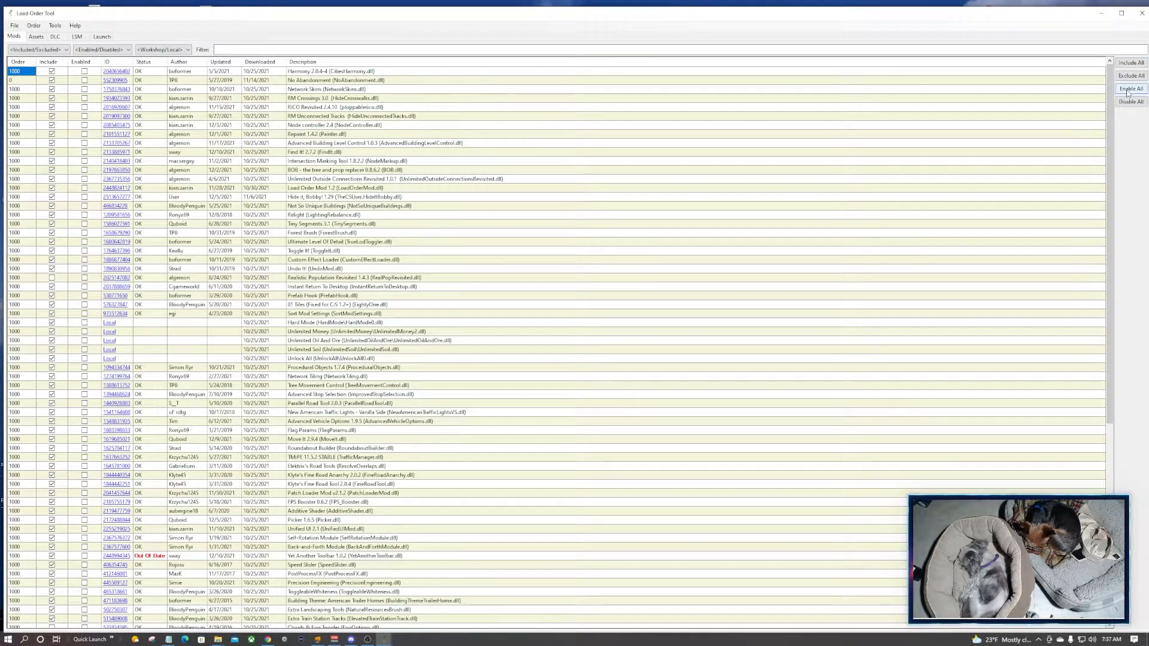
click(1129, 87)
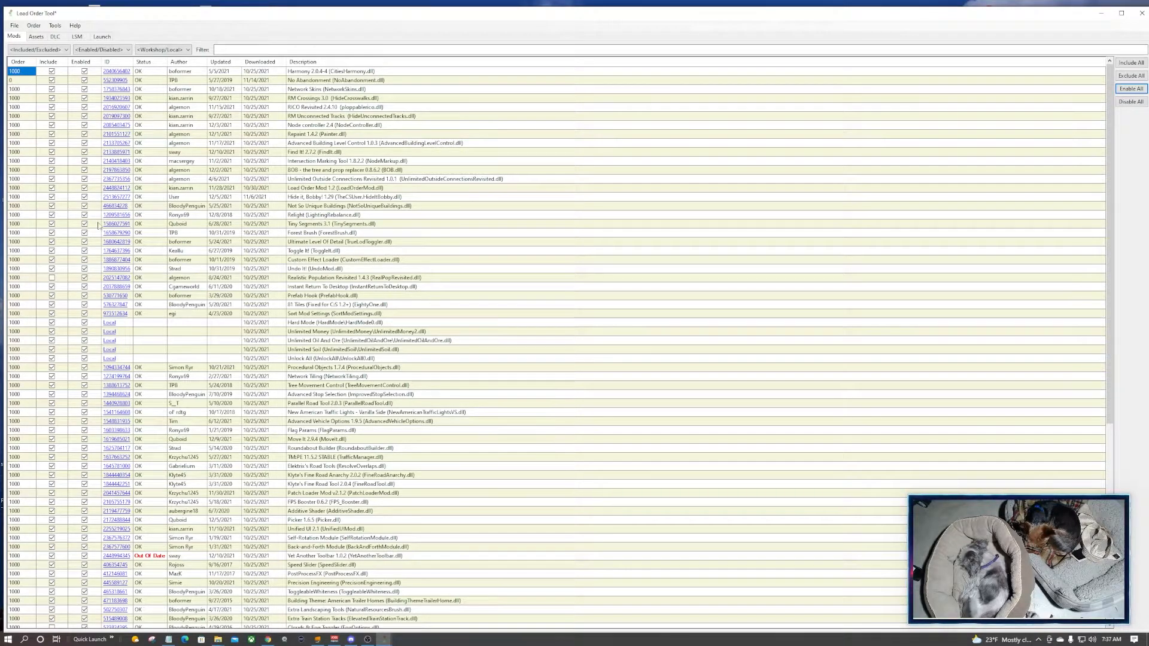
Scroll the Mods list to reach Realistic Population Revised, Hide Problems and other mods to disable
scroll(down, 3)
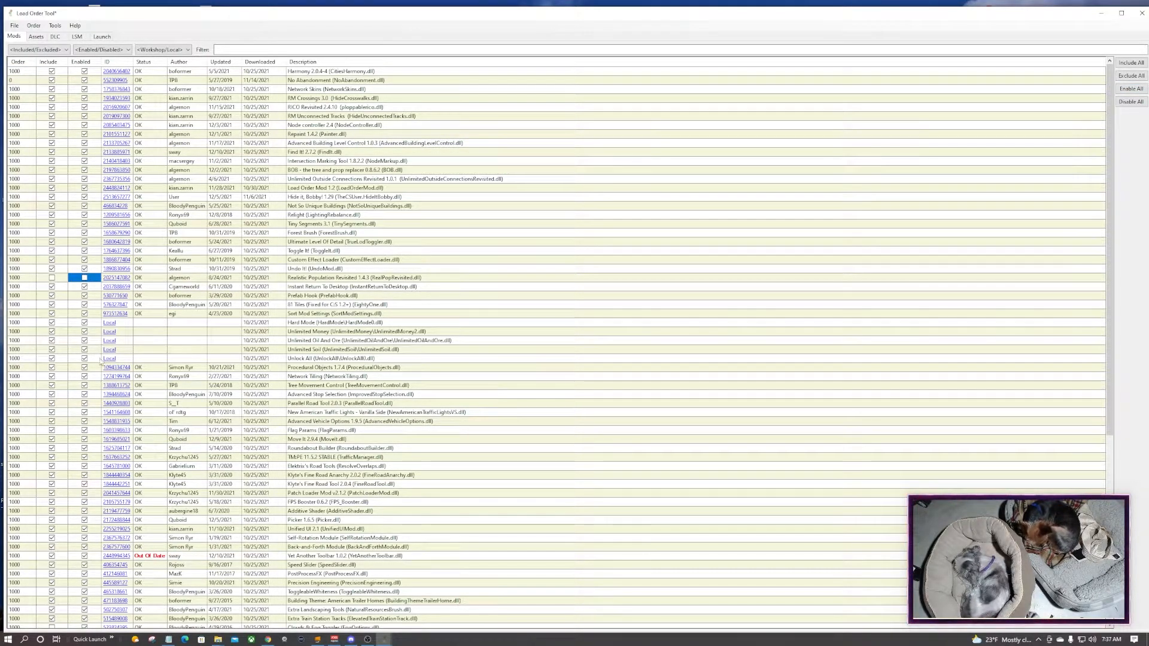
scroll(down, 3)
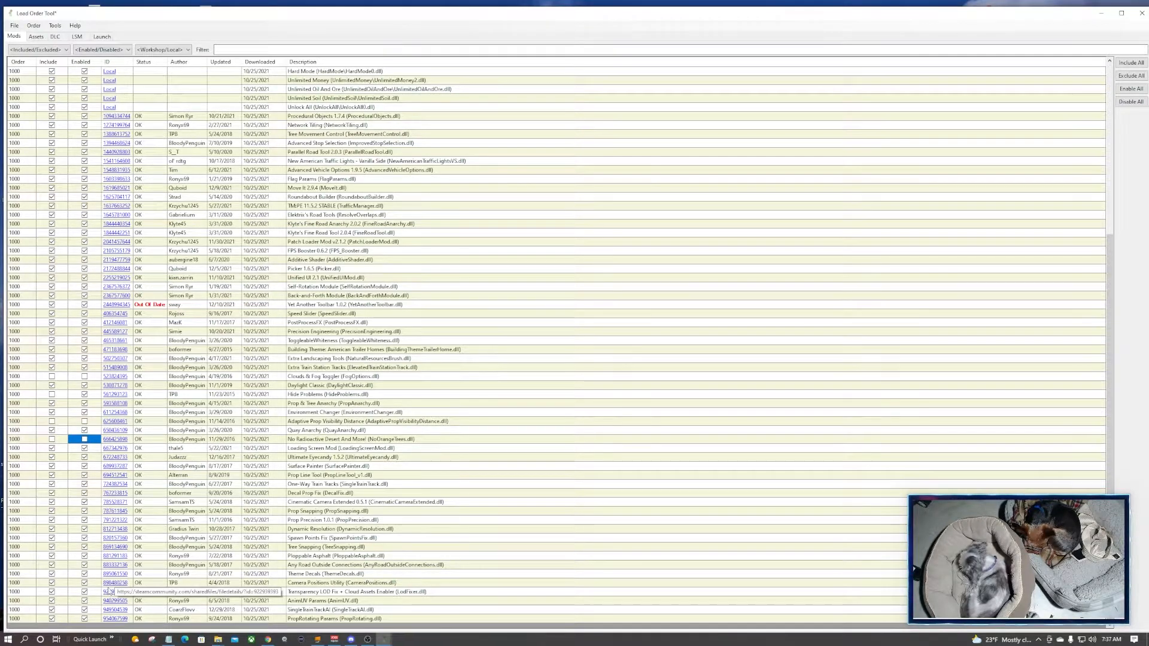
scroll(up, 3)
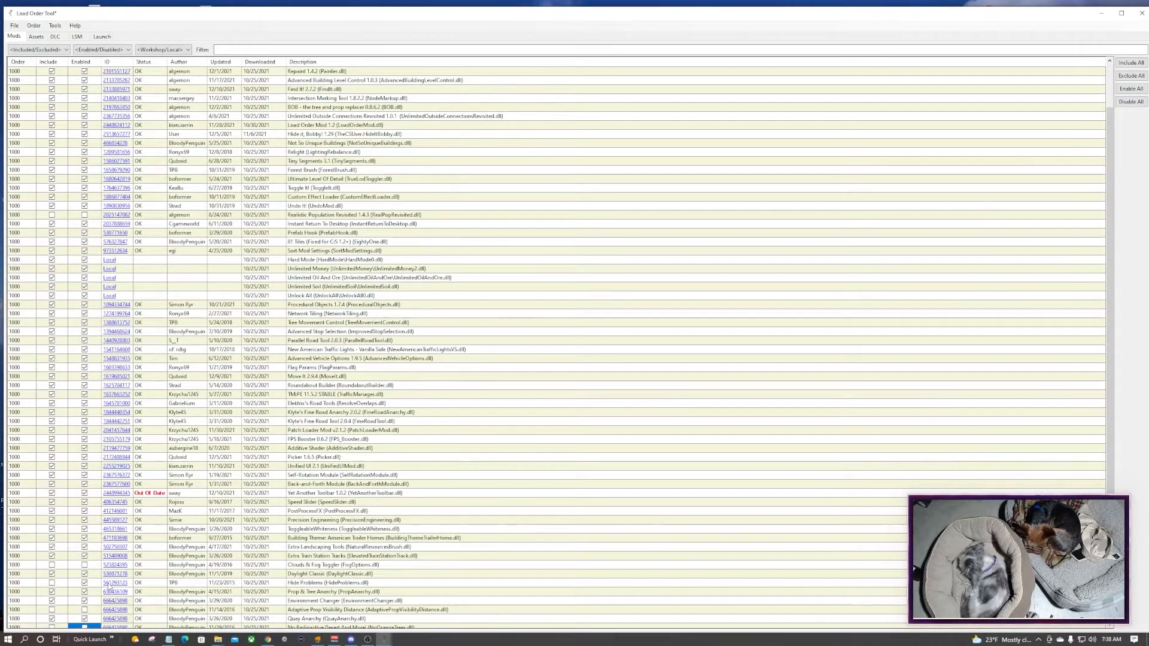
scroll(down, 3)
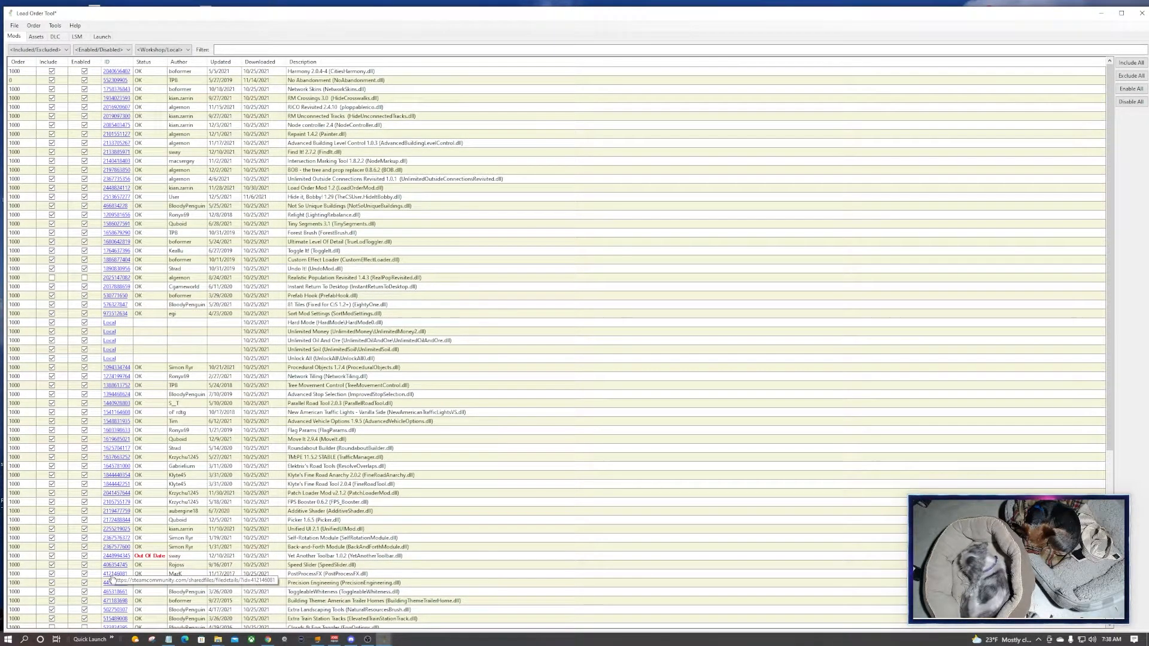
scroll(down, 3)
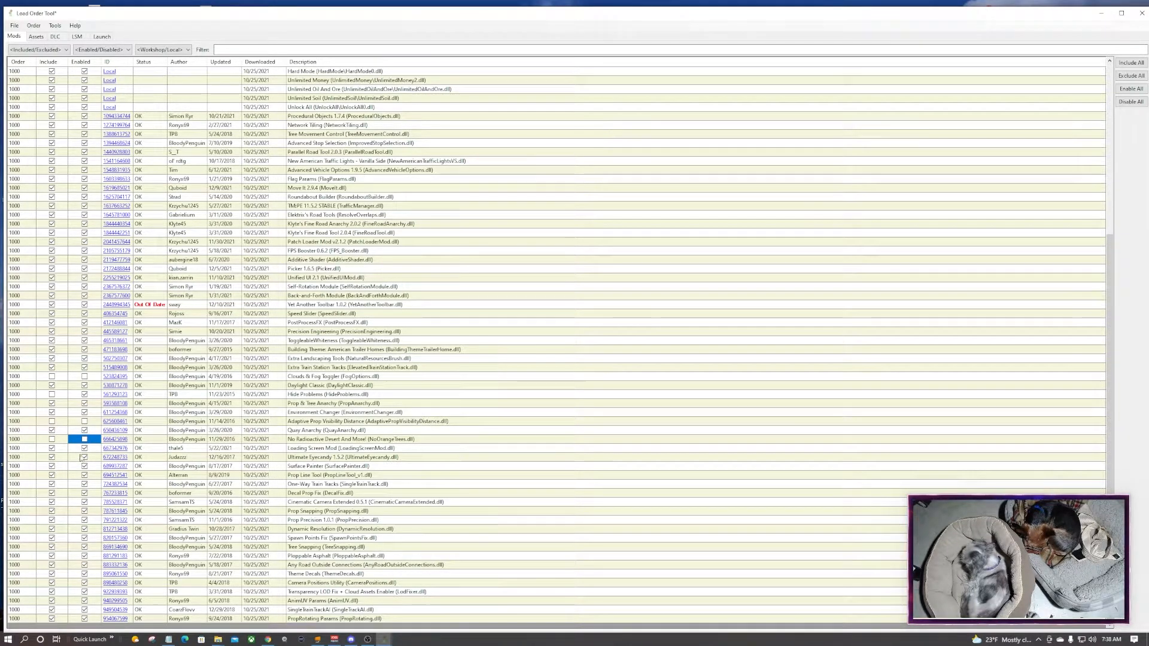
mouse_move(113, 403)
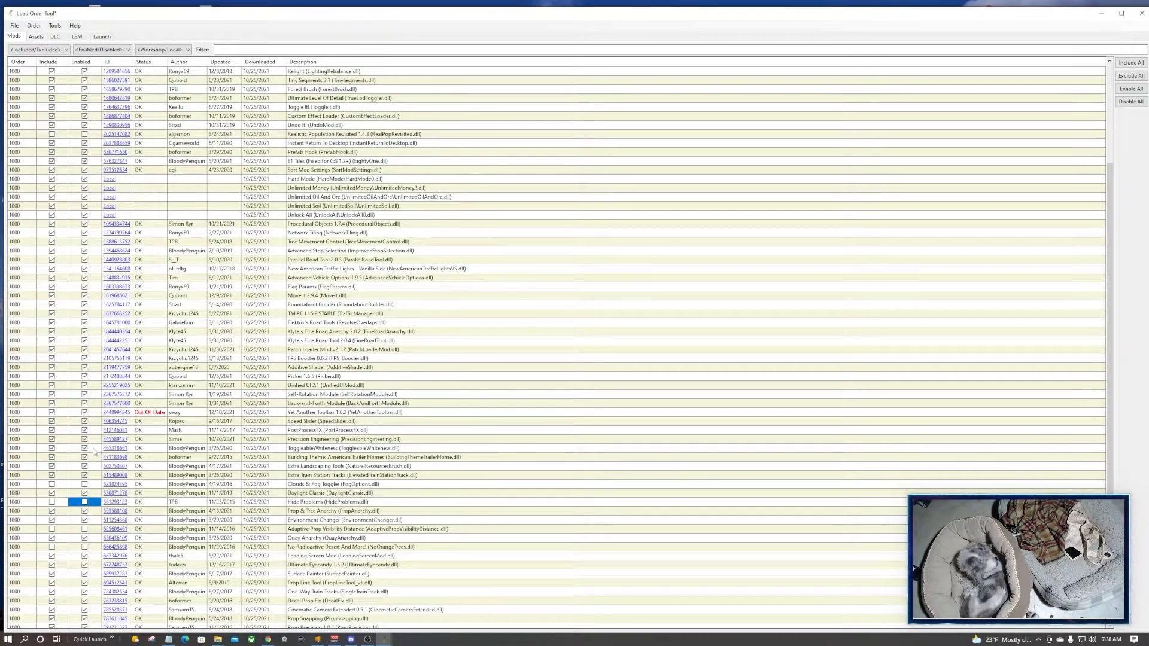
mouse_move(115, 456)
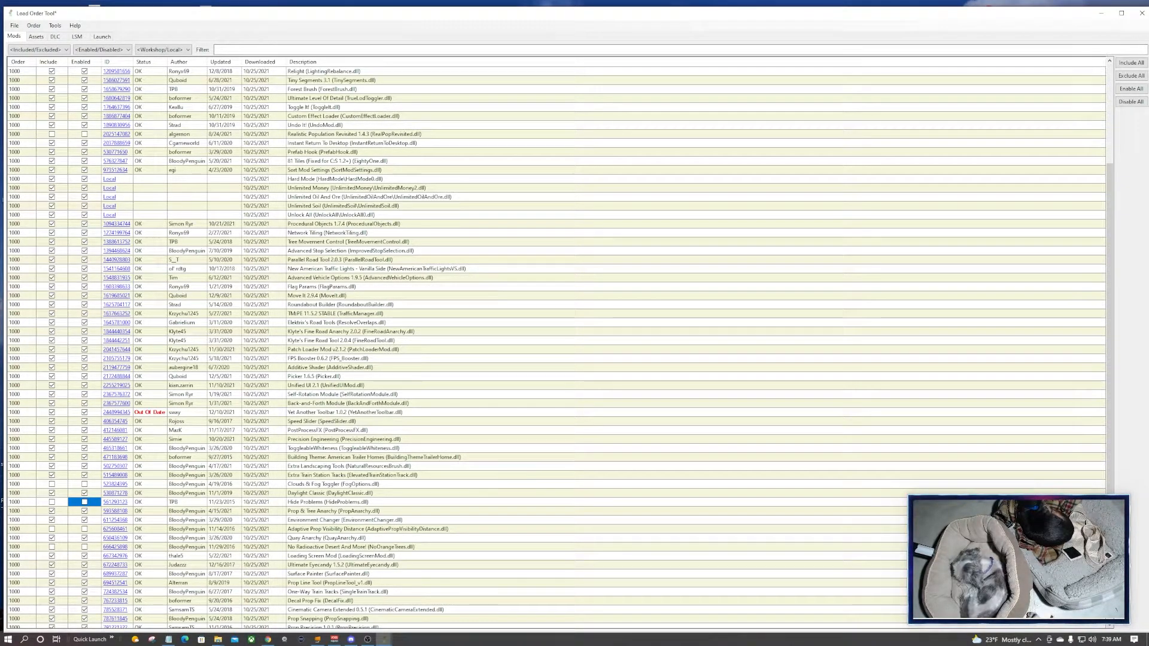
mouse_move(96, 48)
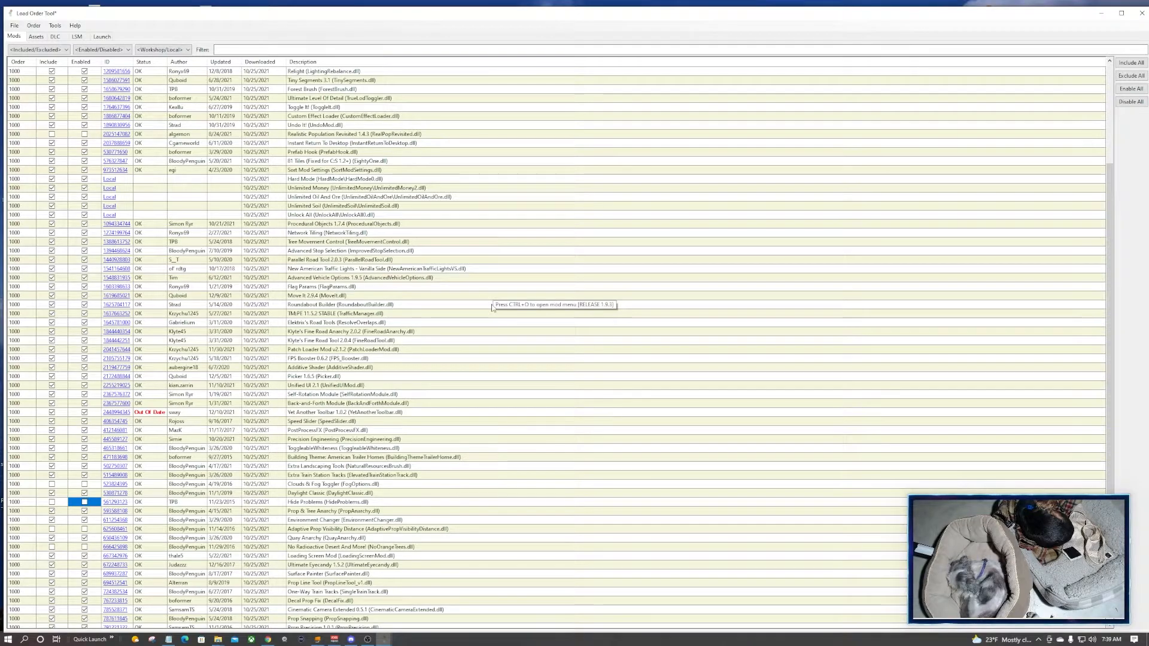
Apply ResetOrder (recommended) from the Order menu, putting Harmony first, and review the re-sorted list
click(34, 26)
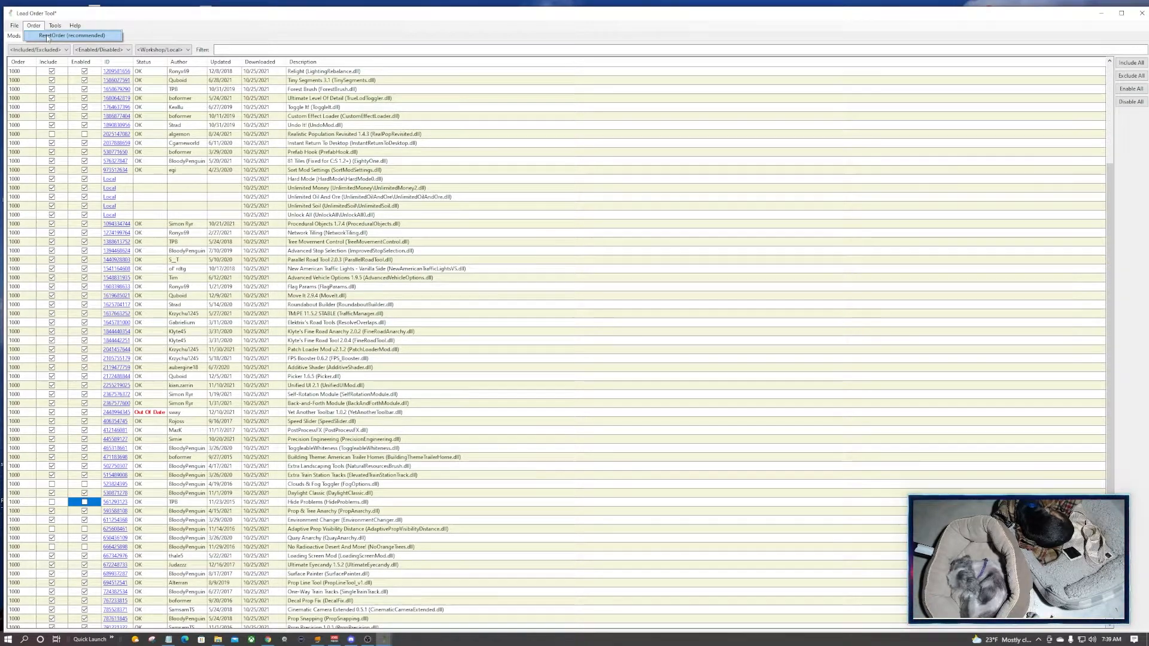
click(70, 34)
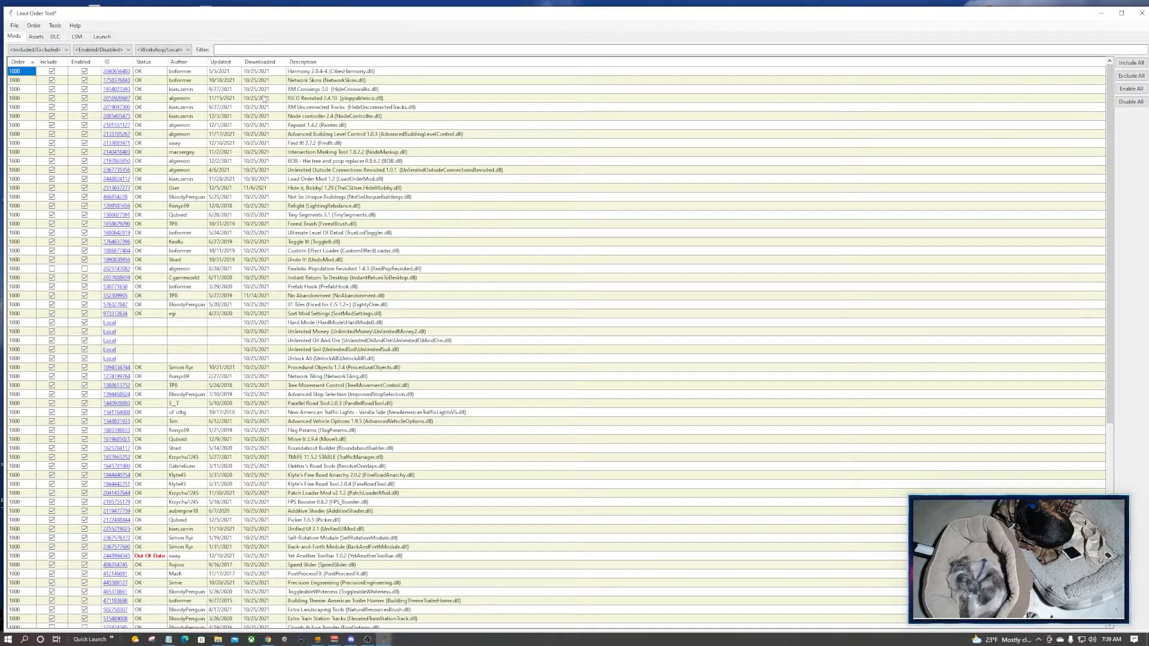
mouse_move(674, 238)
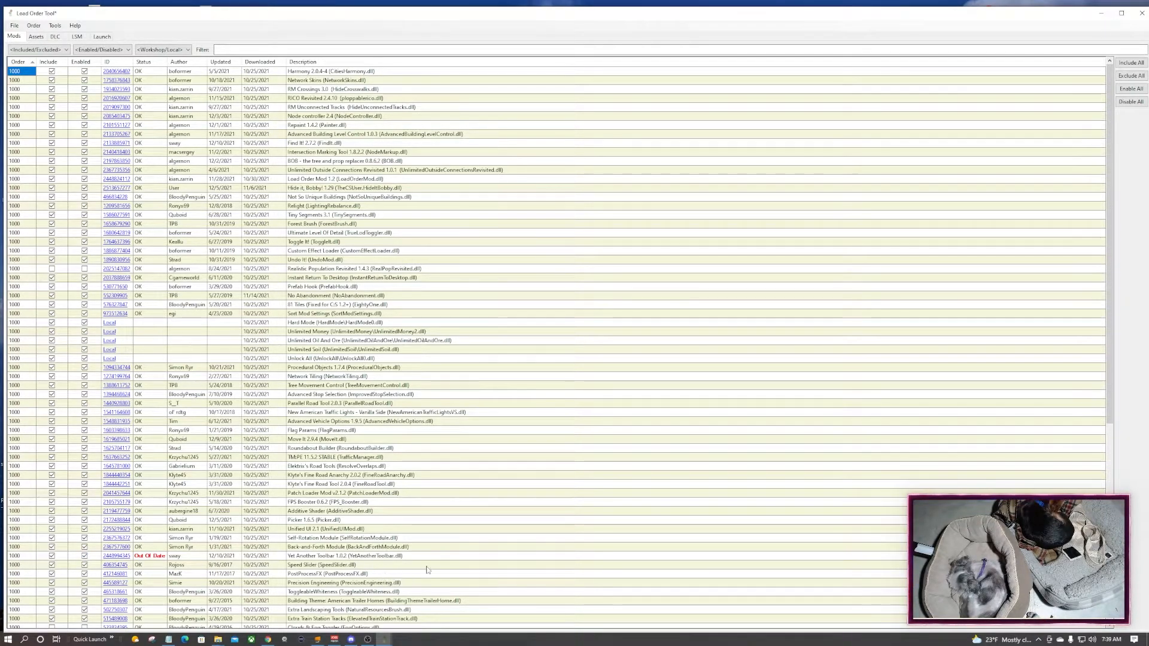
scroll(down, 3)
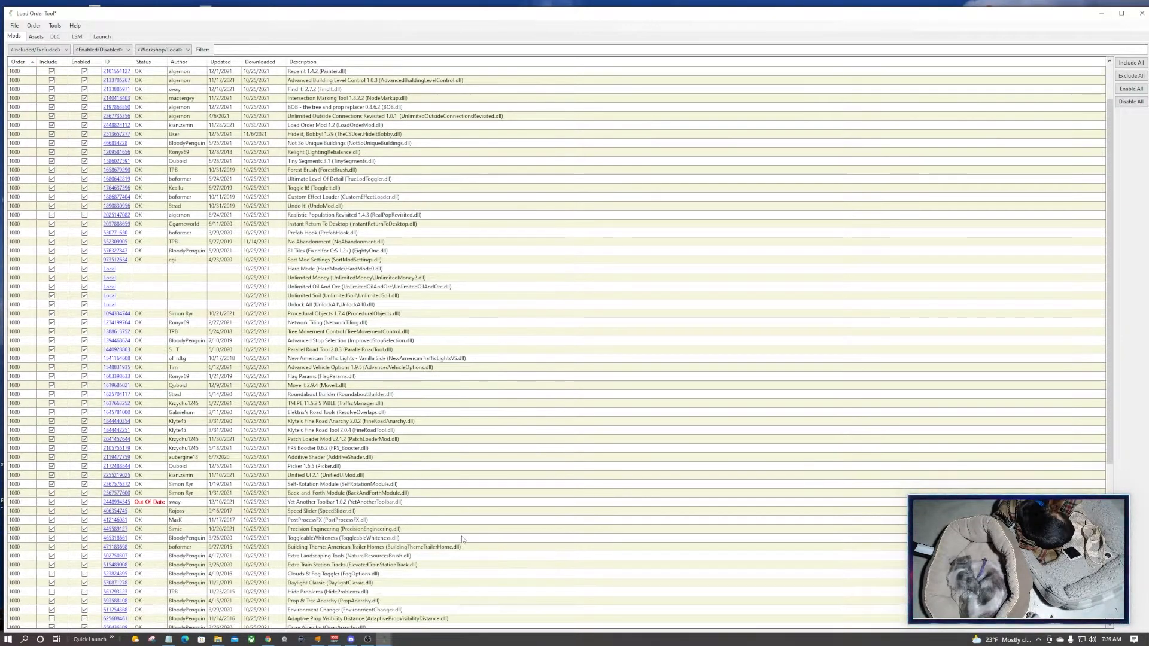
scroll(down, 3)
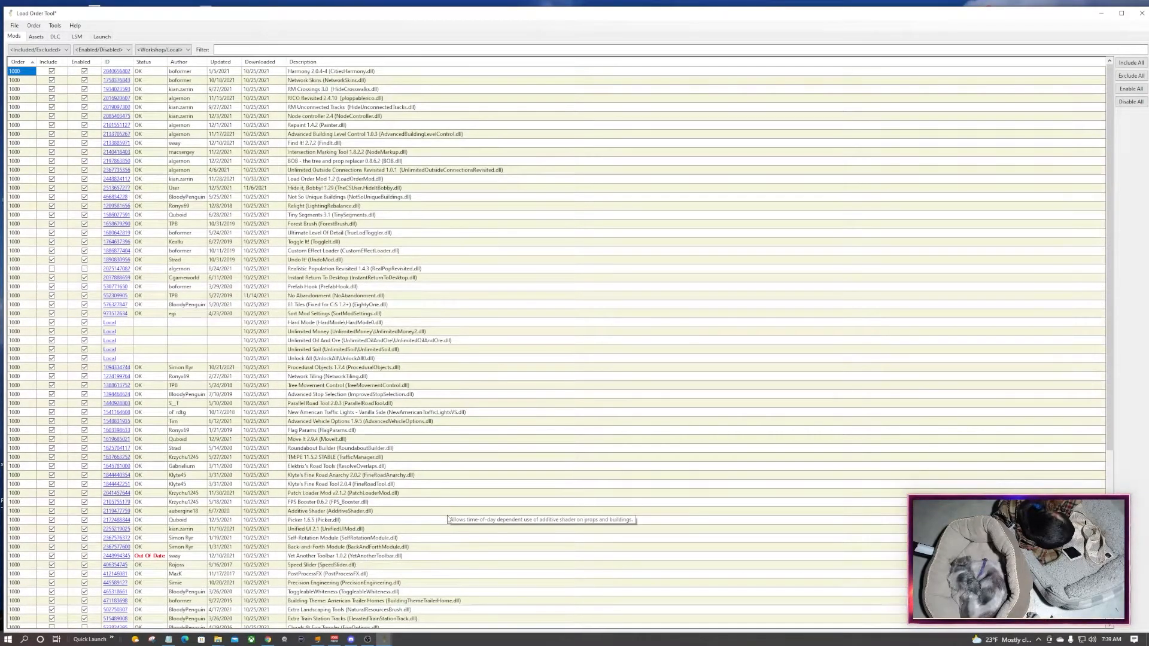
mouse_move(438, 514)
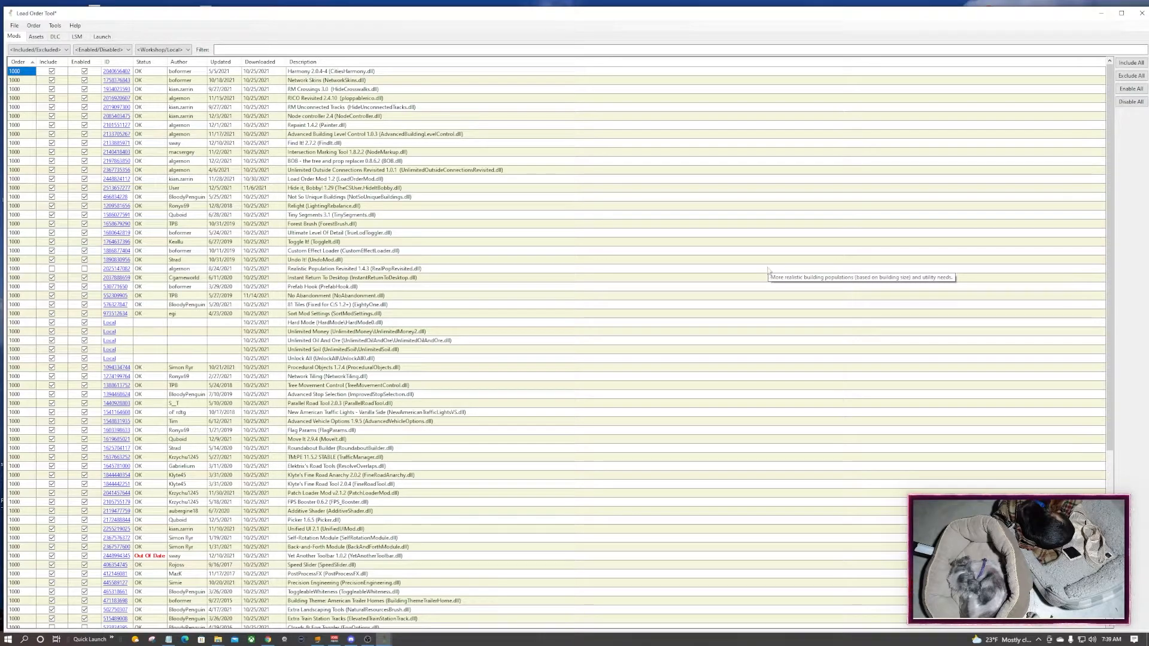
click(13, 25)
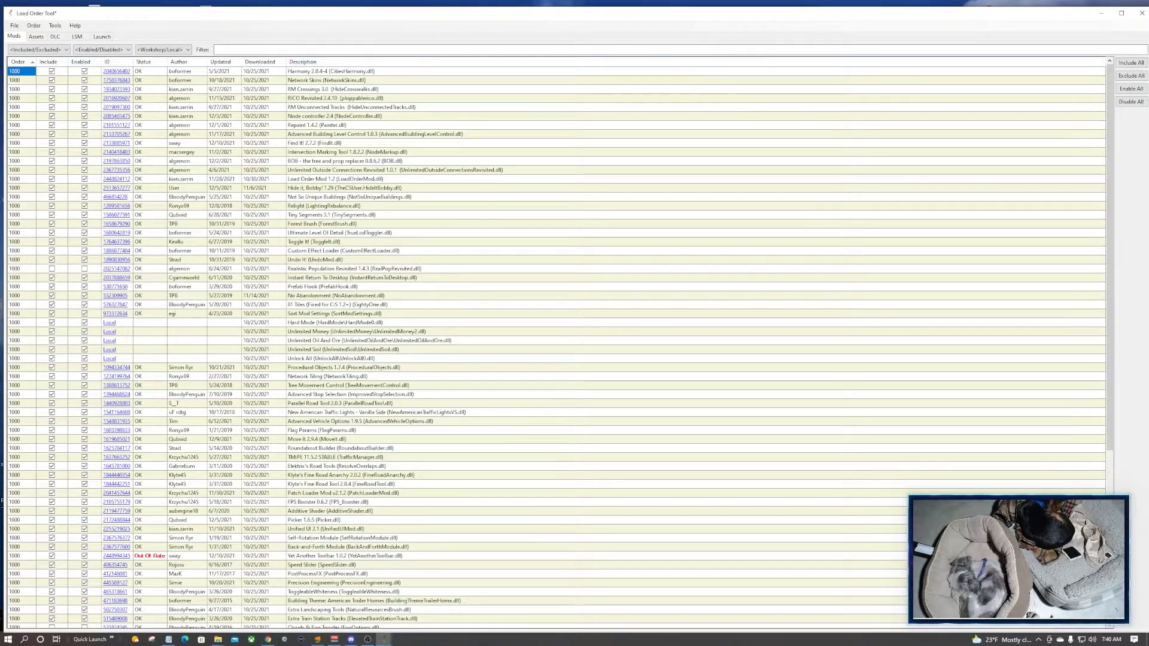
Turn on Auto-save from the File menu so mod settings save automatically
click(14, 25)
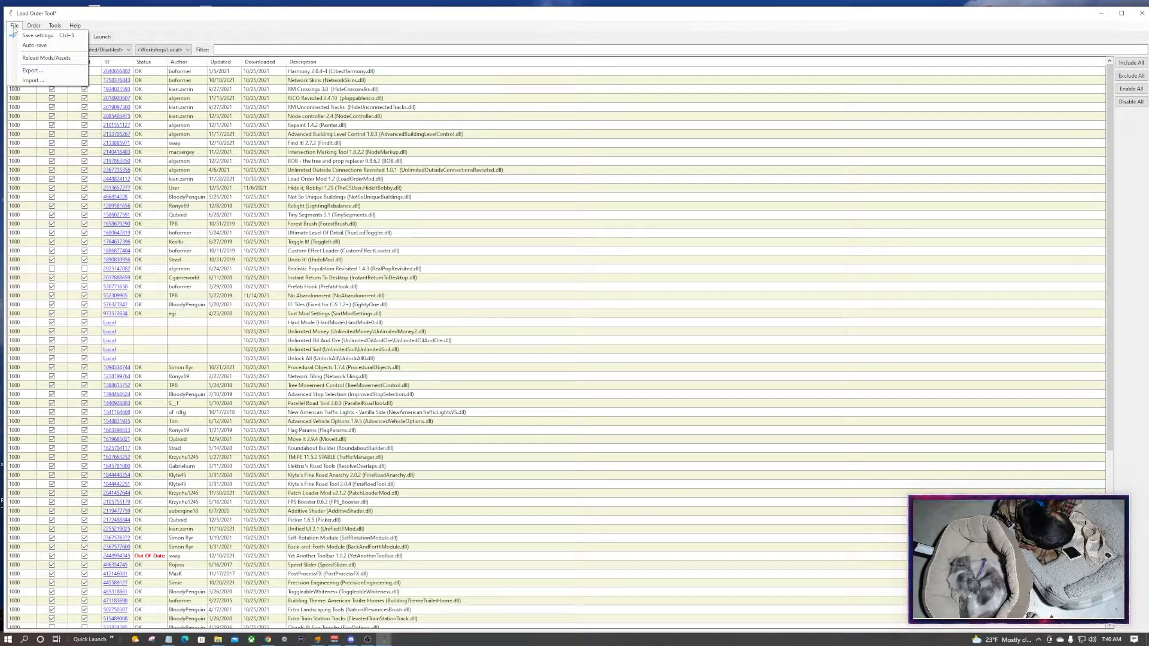
mouse_move(35, 44)
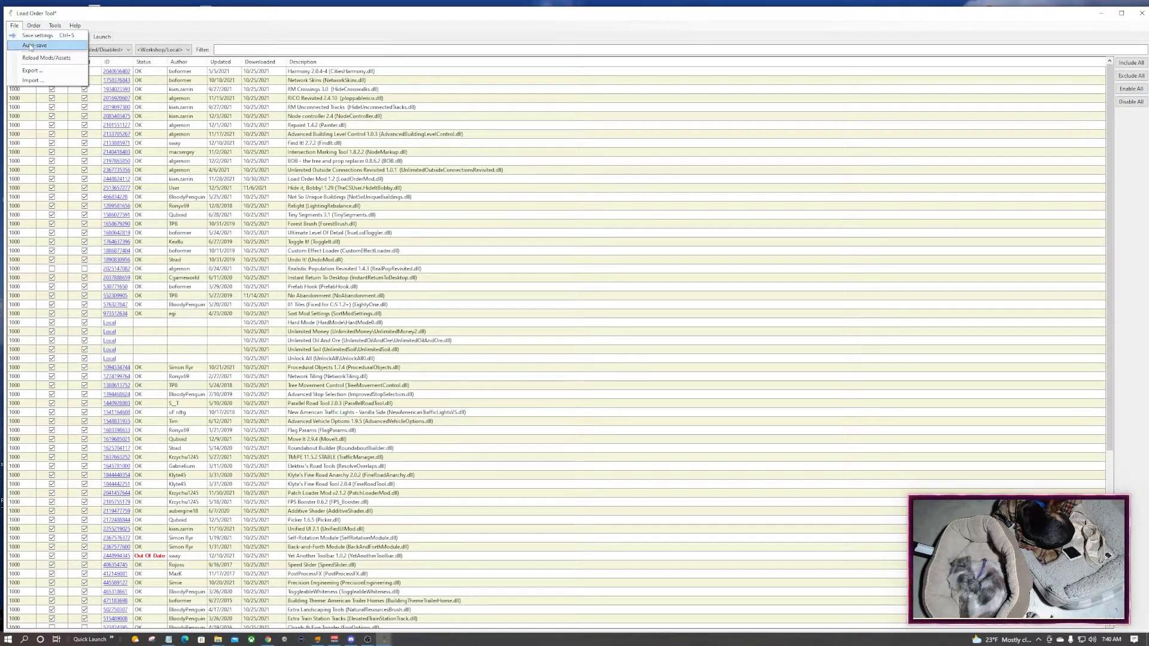
click(34, 44)
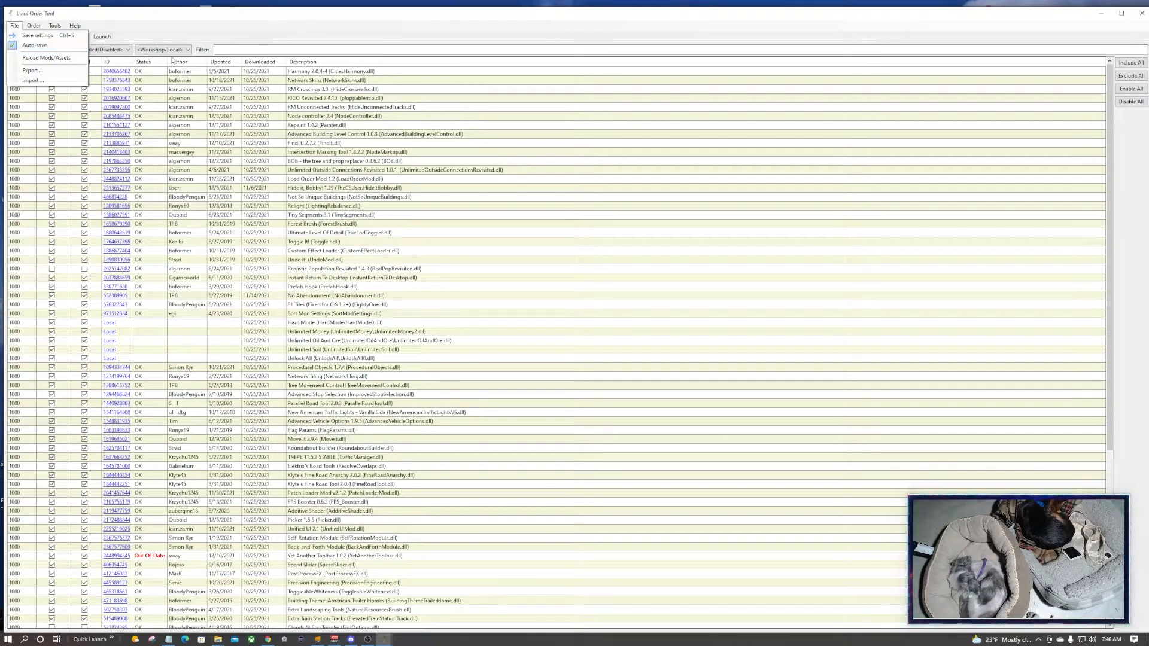
click(74, 25)
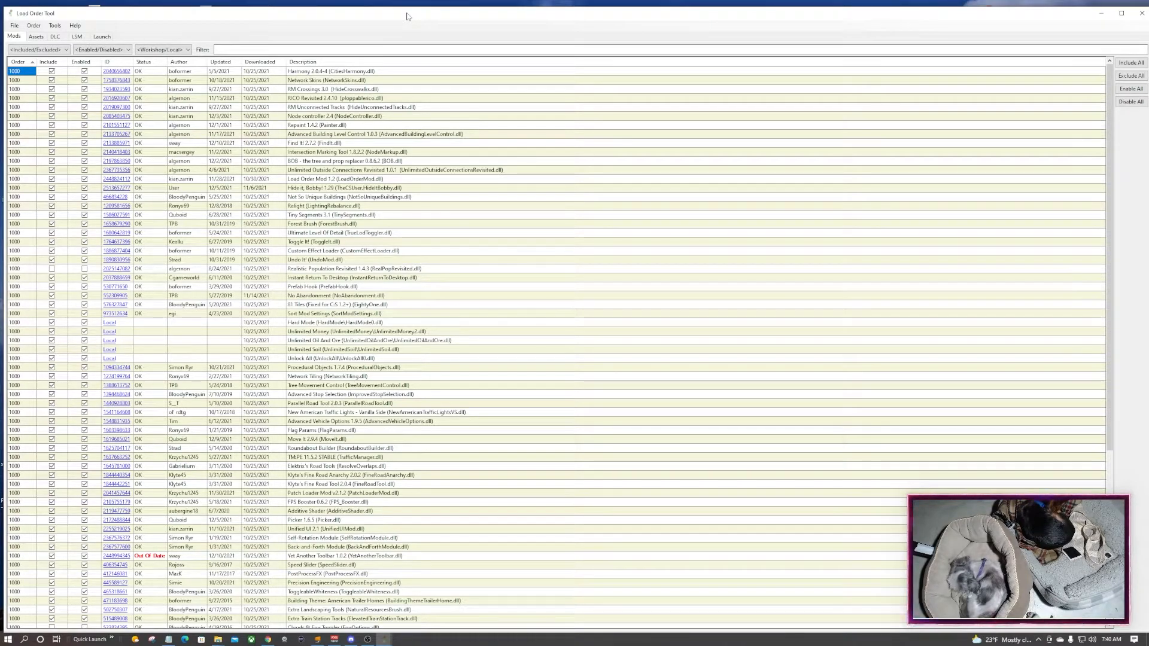
click(15, 25)
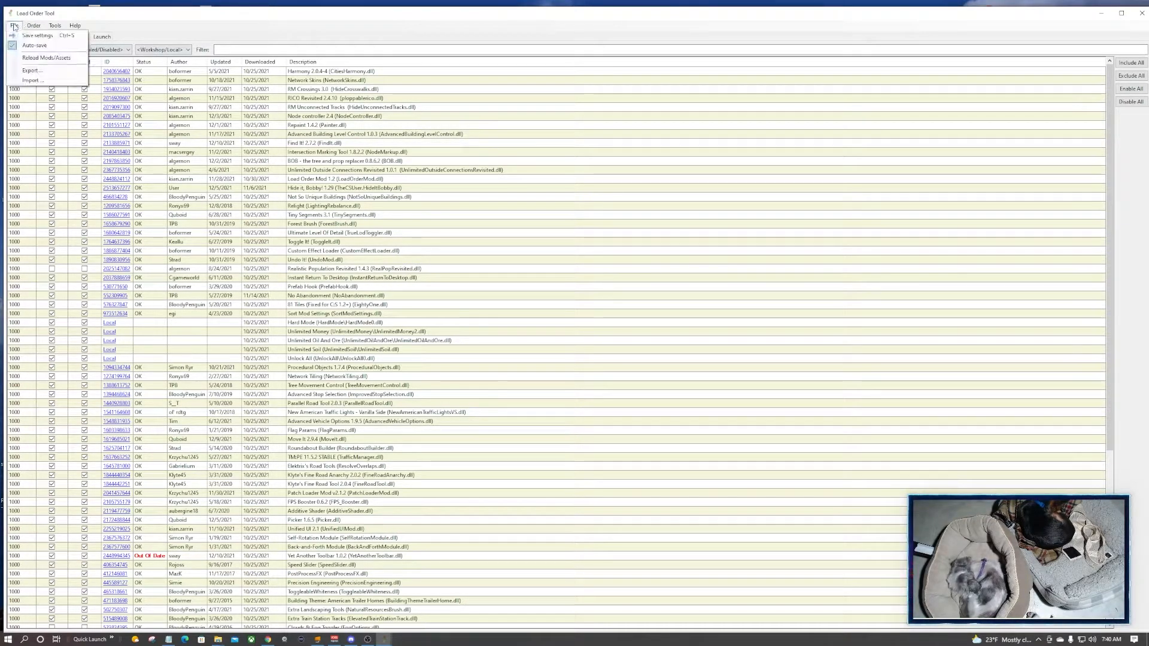
Export the mod settings as 'Loading order Mod Settings 12-13-21' on the Desktop
click(32, 70)
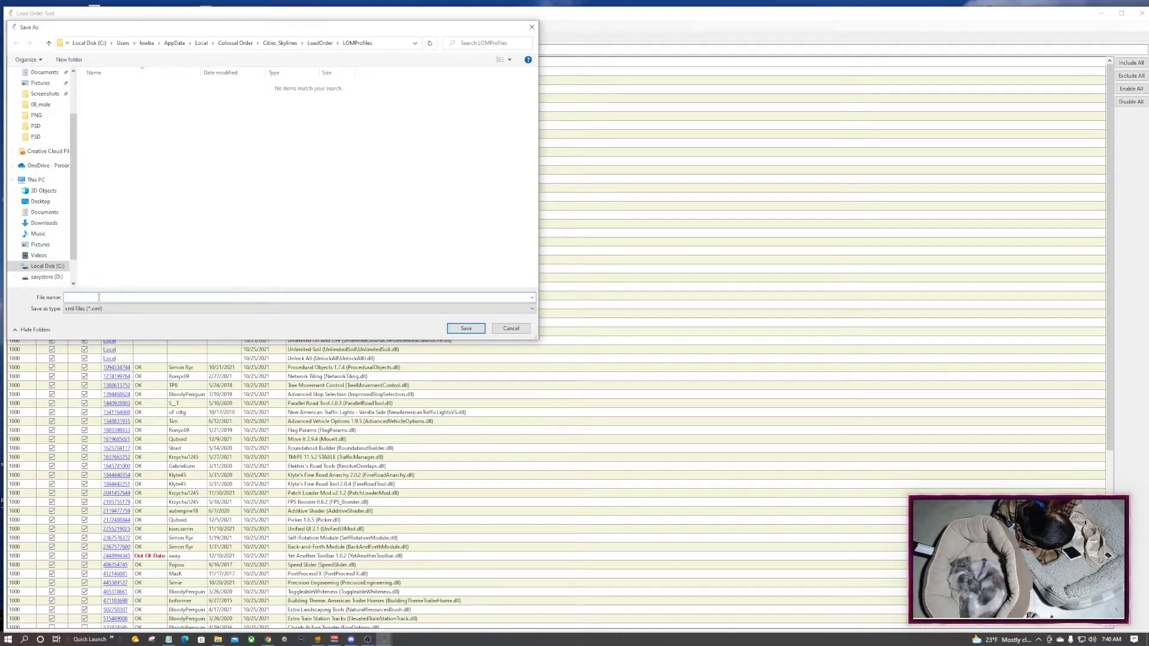
text(Load)
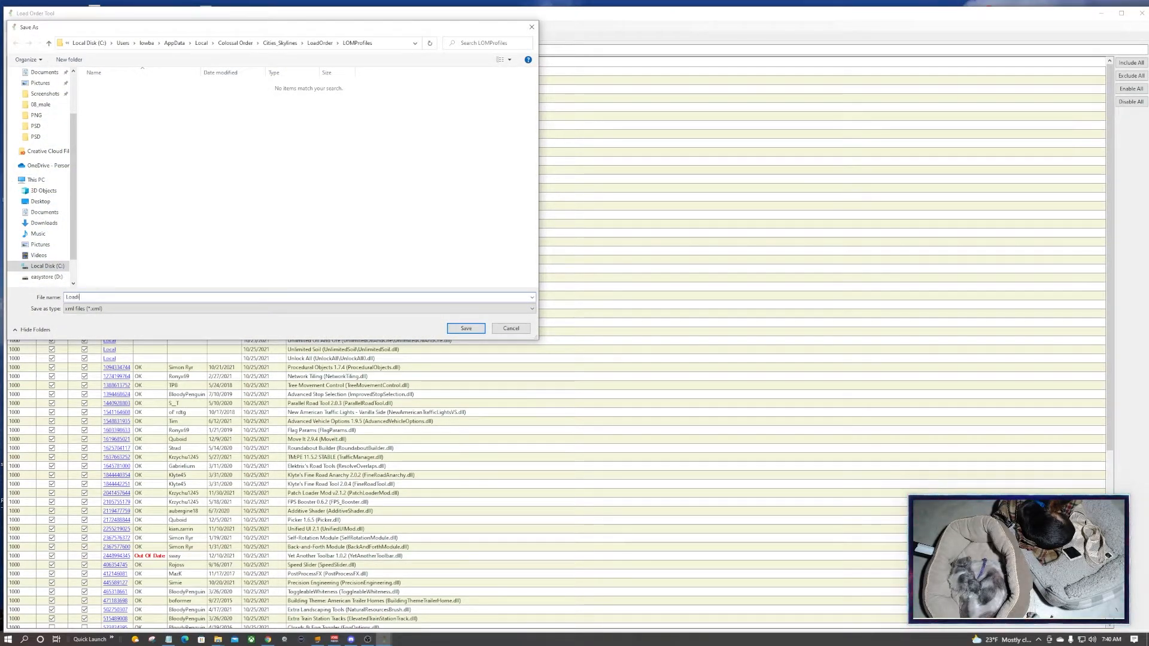
text(Loading order)
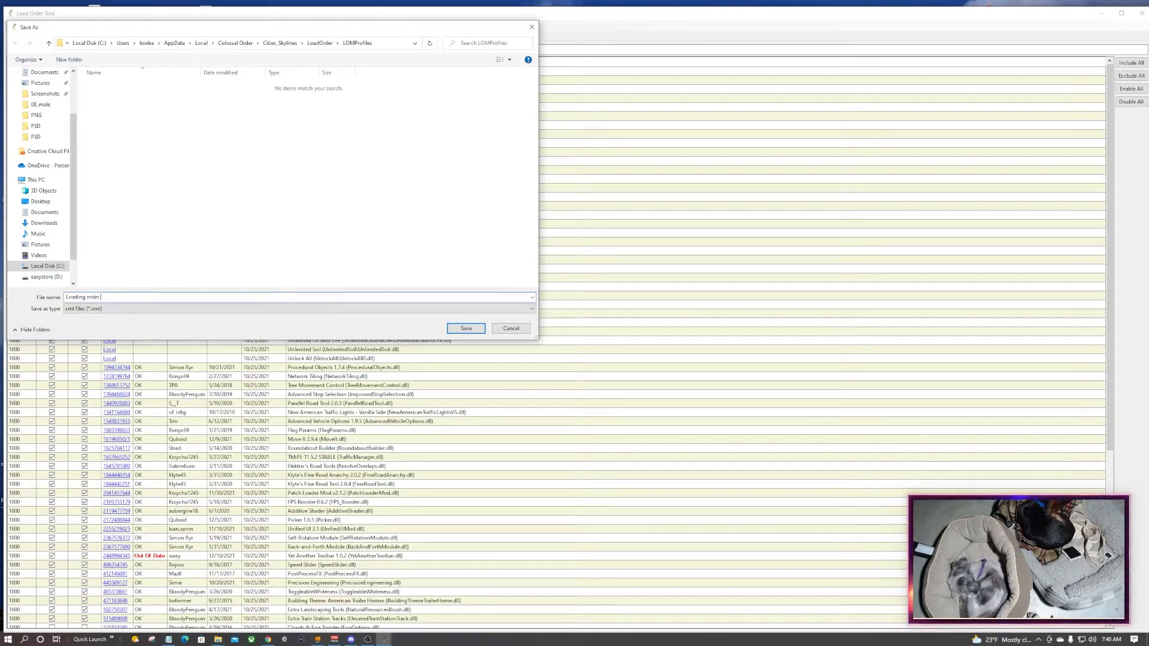
text(Mod Settings)
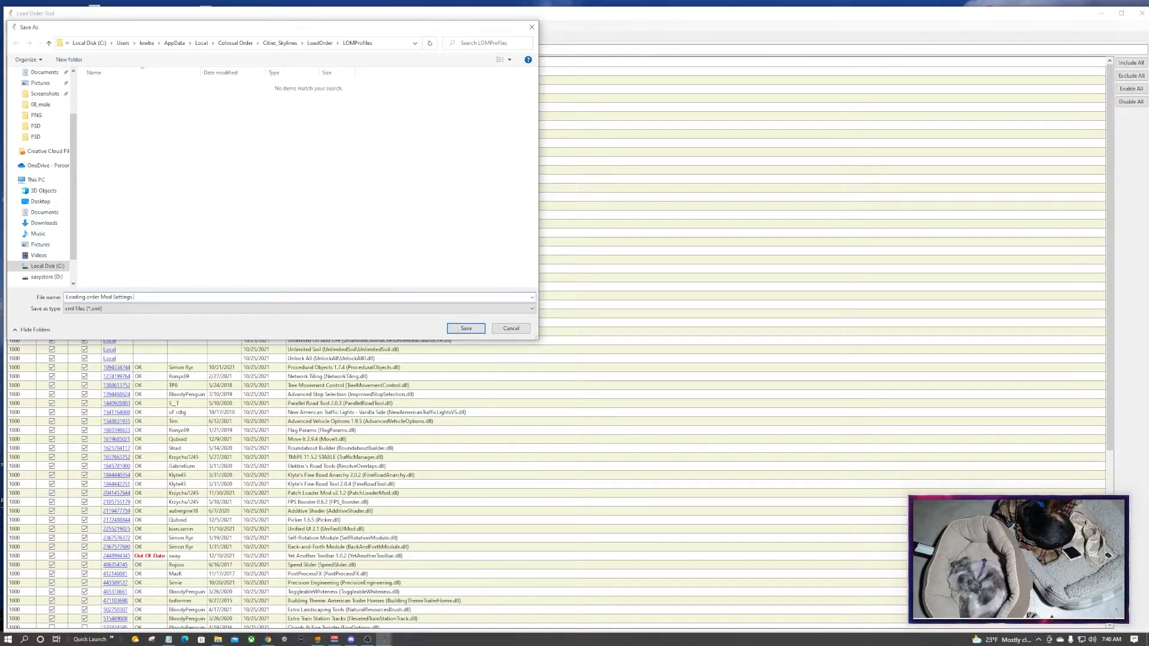
text(12-11-21)
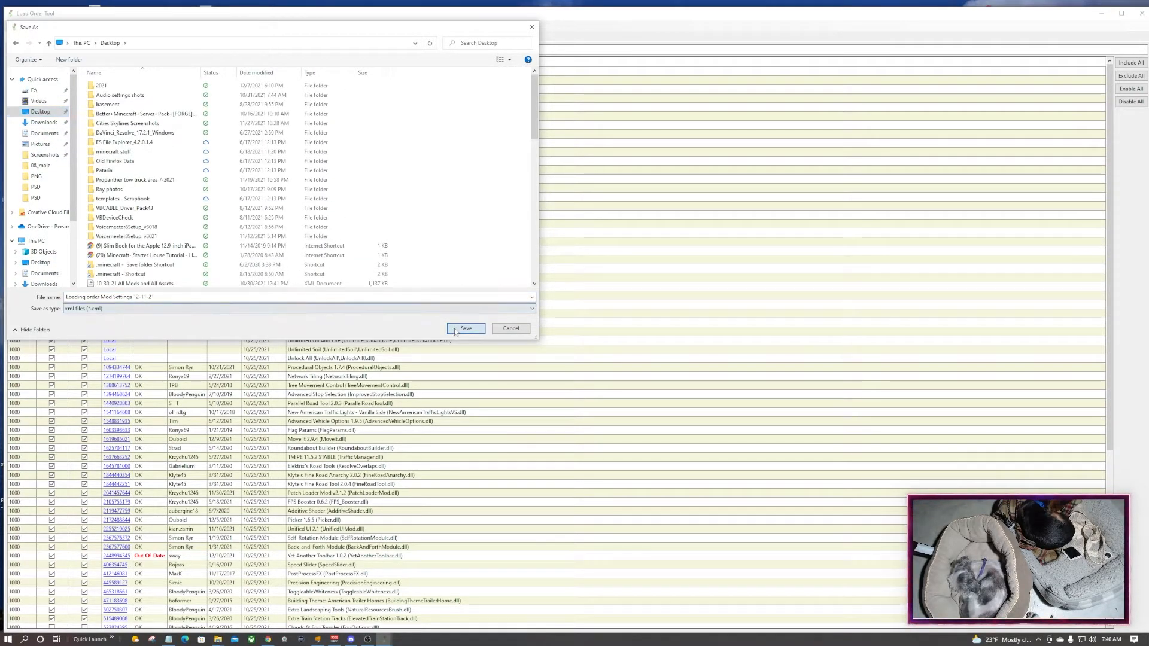
click(465, 328)
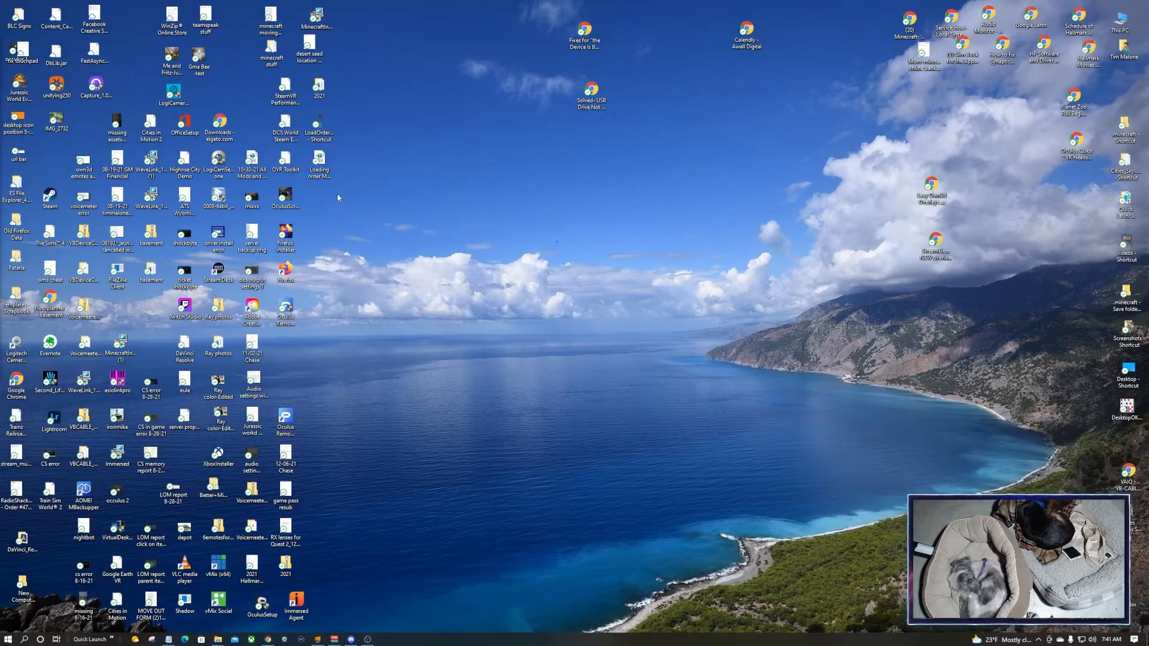
mouse_move(318, 161)
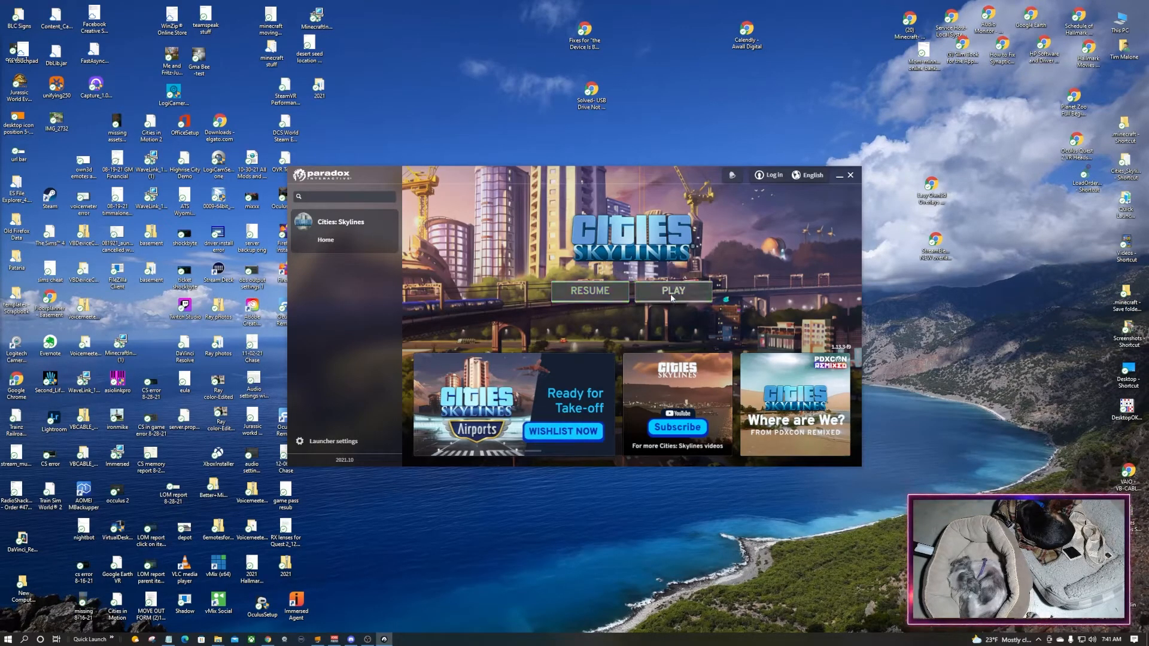
Start Cities: Skylines via PLAY in the Paradox Launcher
click(671, 290)
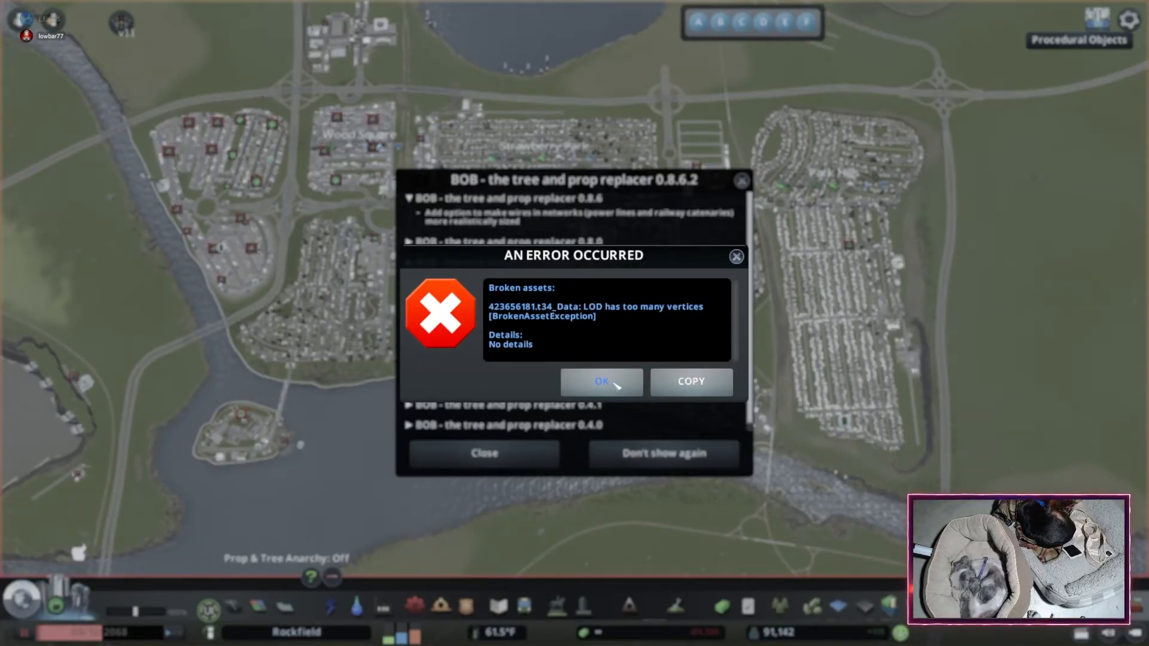
Dismiss the broken-asset error, then lower Ambient and raise Global light intensity slightly in Ultimate Eyecandy
click(600, 382)
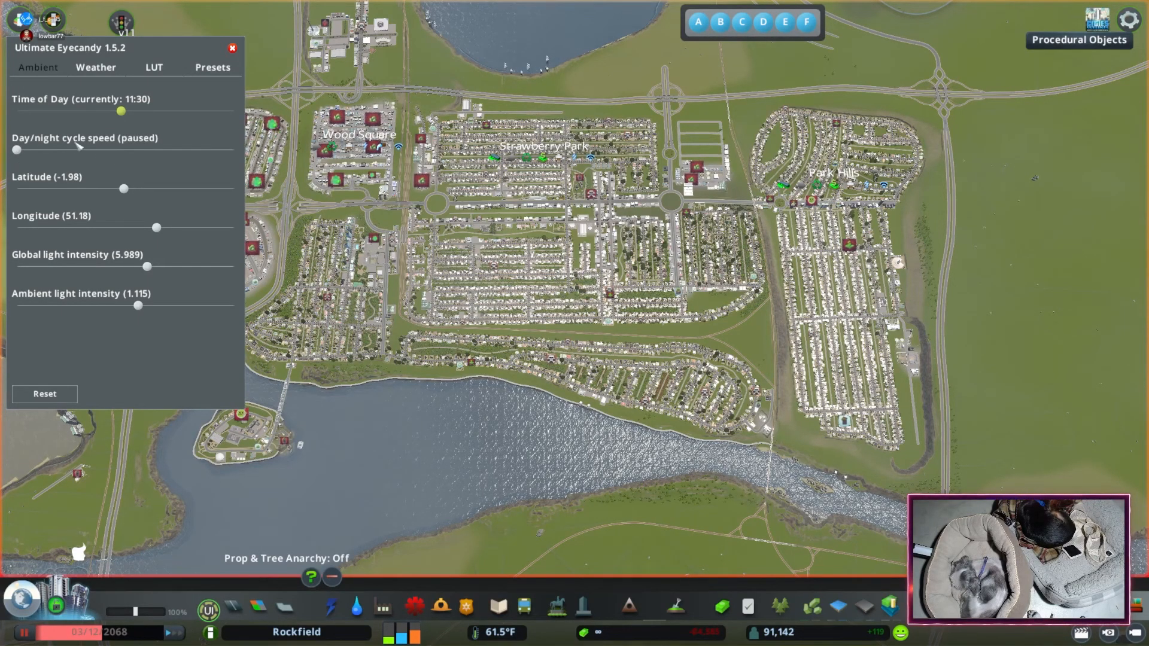
drag(120, 110, 129, 112)
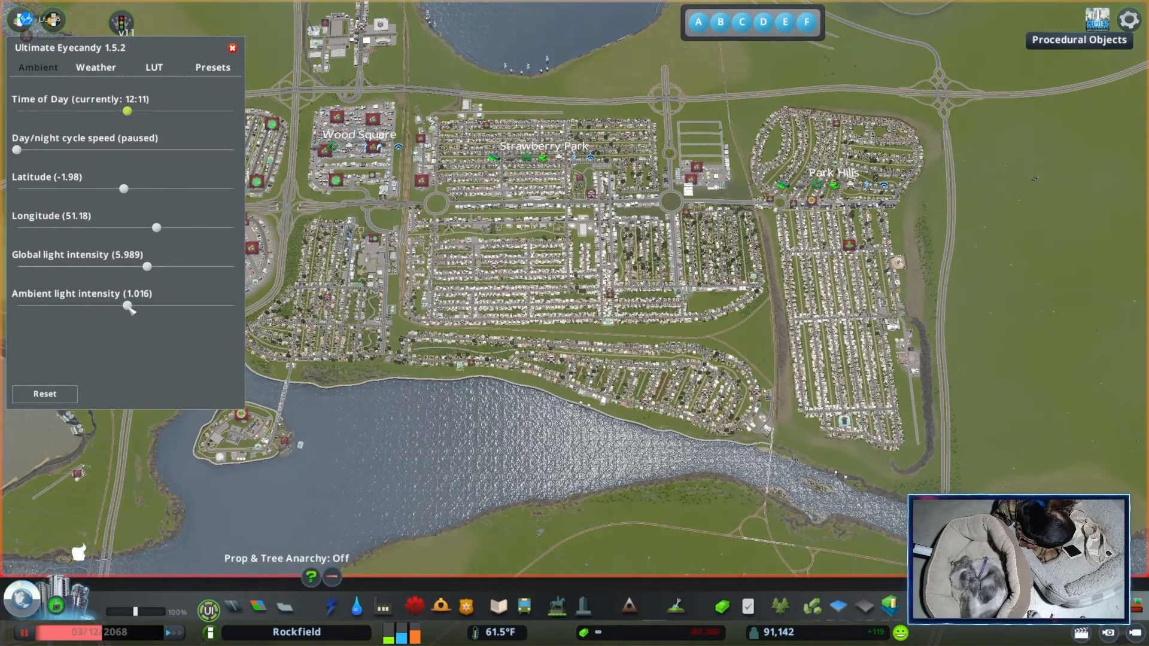
drag(146, 267, 151, 267)
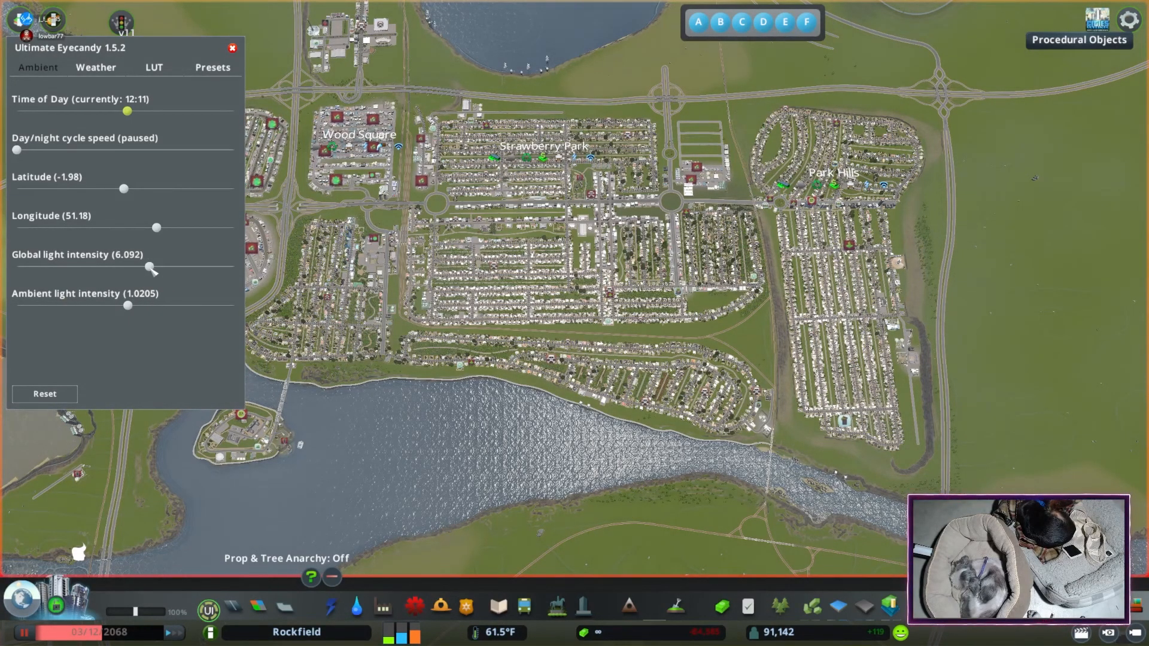
click(232, 48)
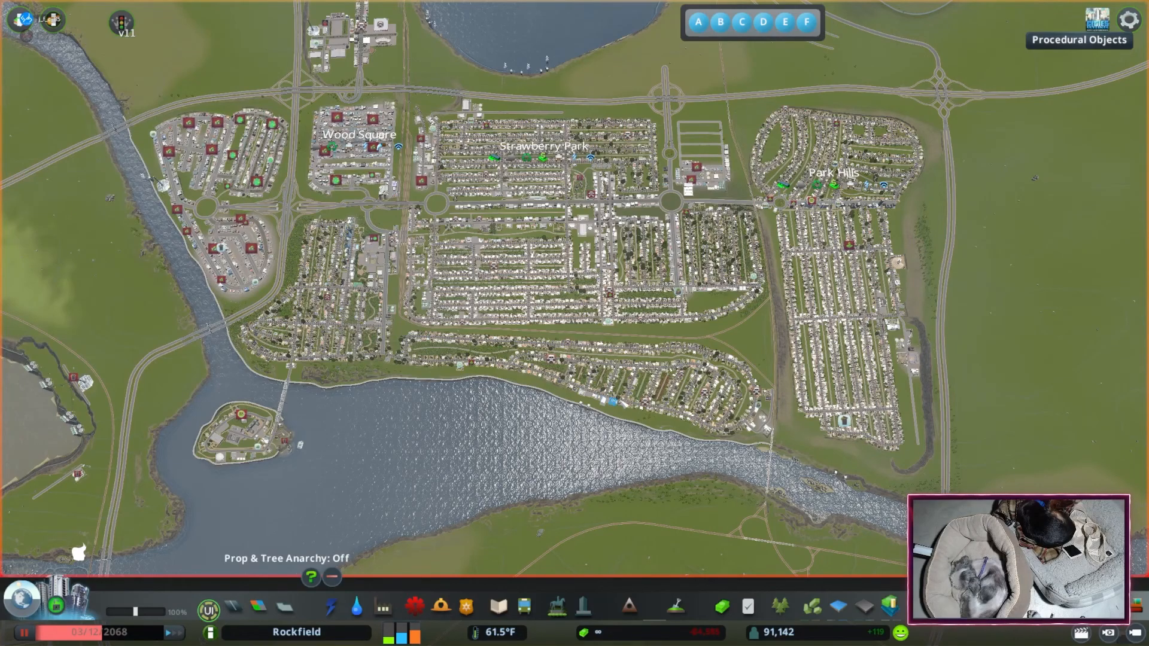